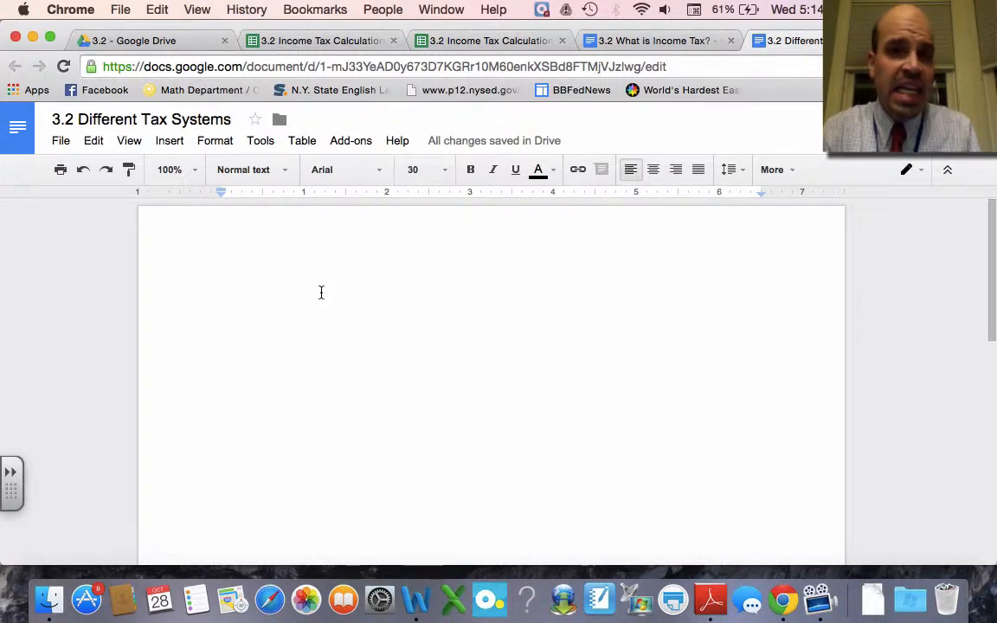
# Write the definition 'Flat Tax: A tax system where everyone pays the same percentage.' in the document
pyautogui.write('Flat Taz')
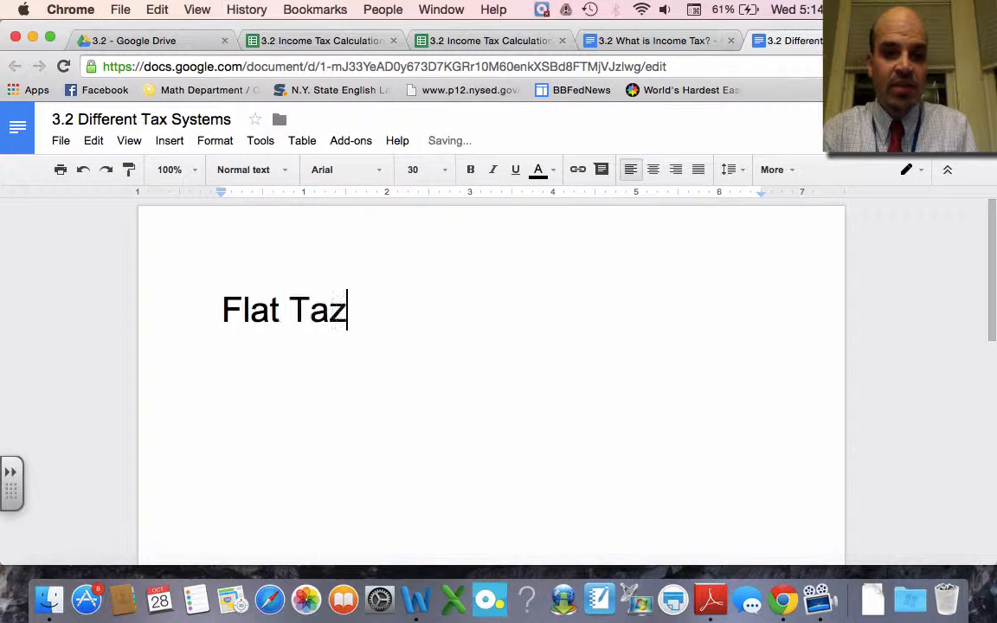
pyautogui.write('x:')
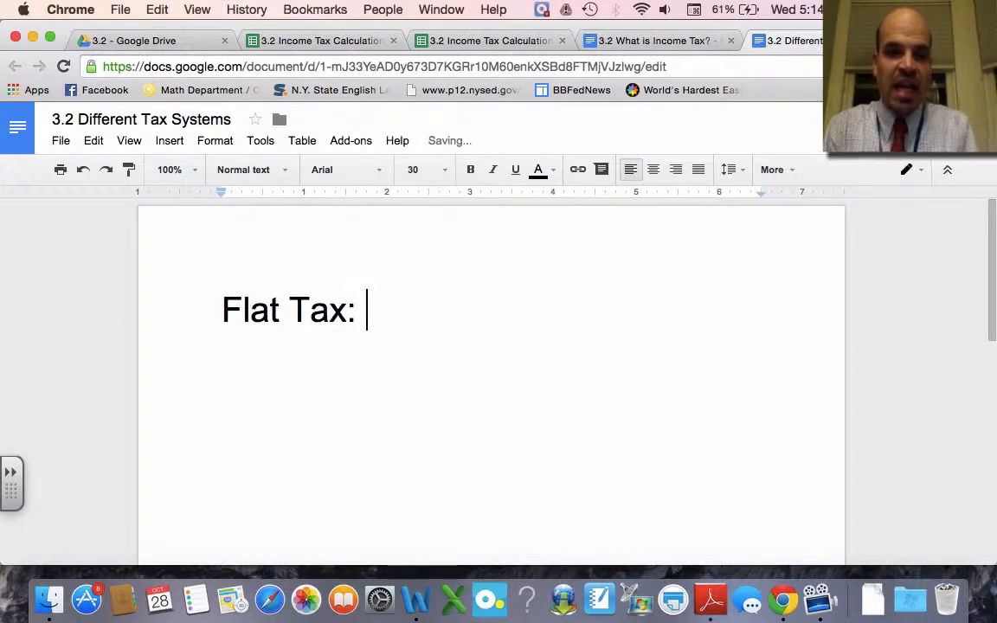
pyautogui.write('A tax sy')
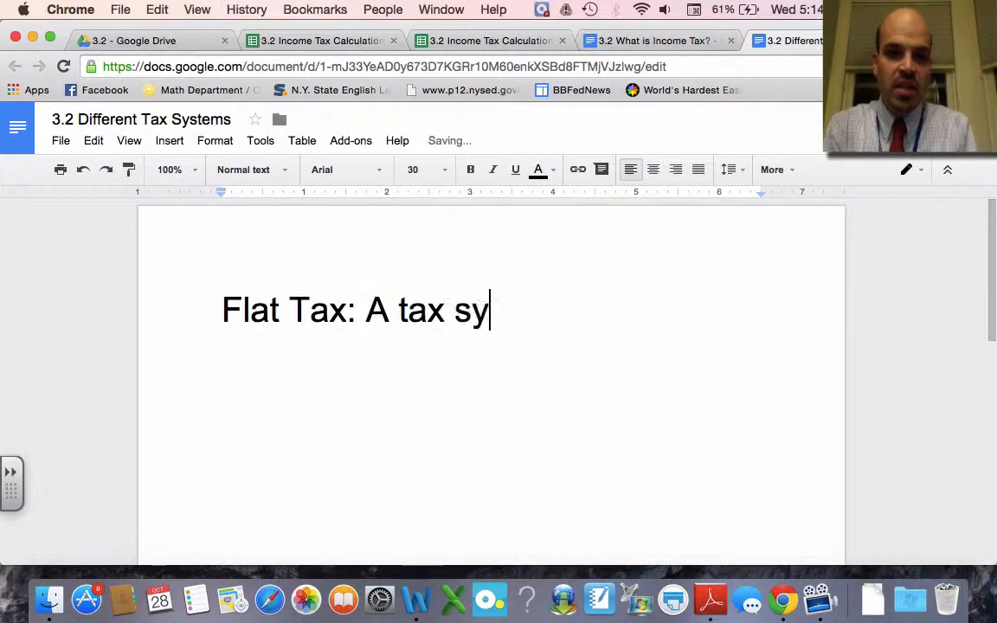
pyautogui.write('stem where')
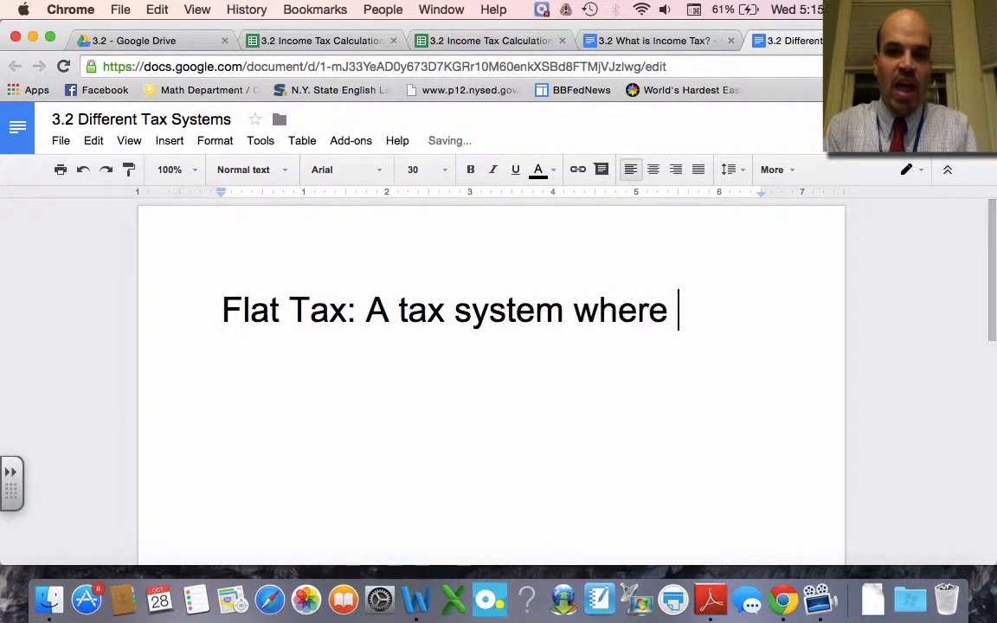
pyautogui.write('everyone pays the')
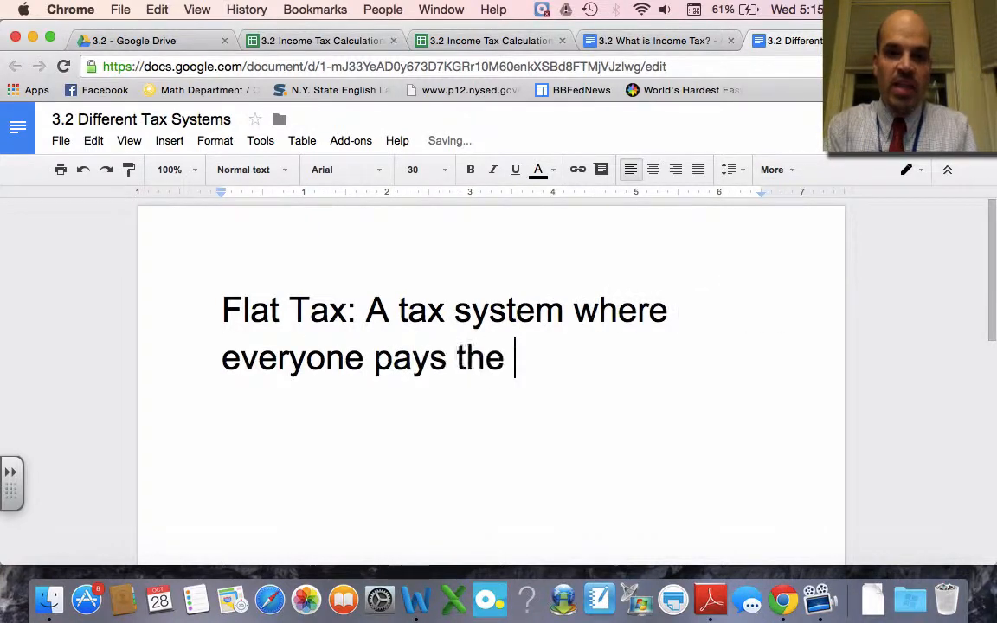
pyautogui.write('same percent')
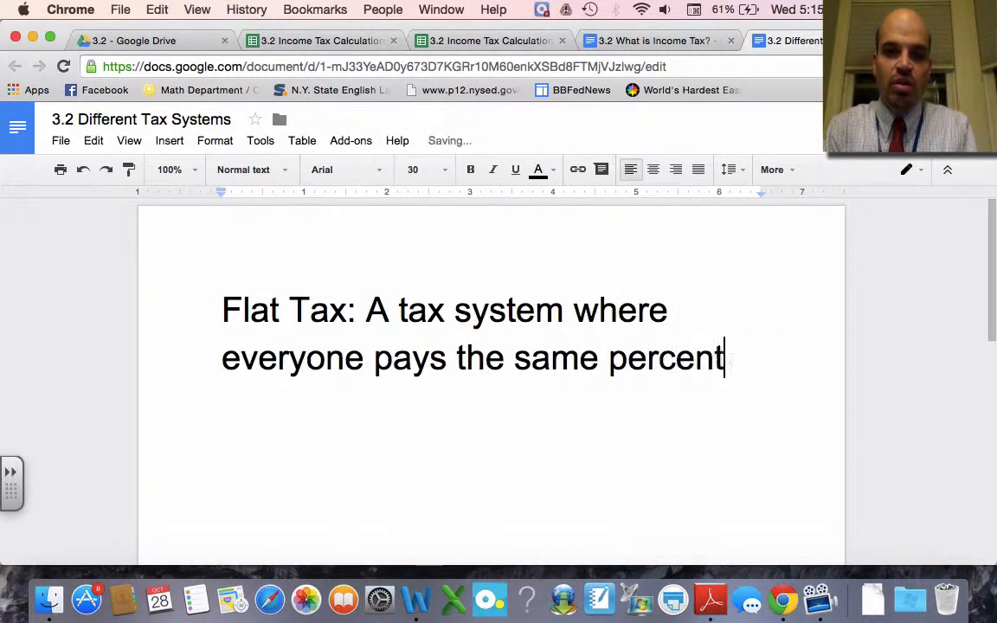
pyautogui.write('age.')
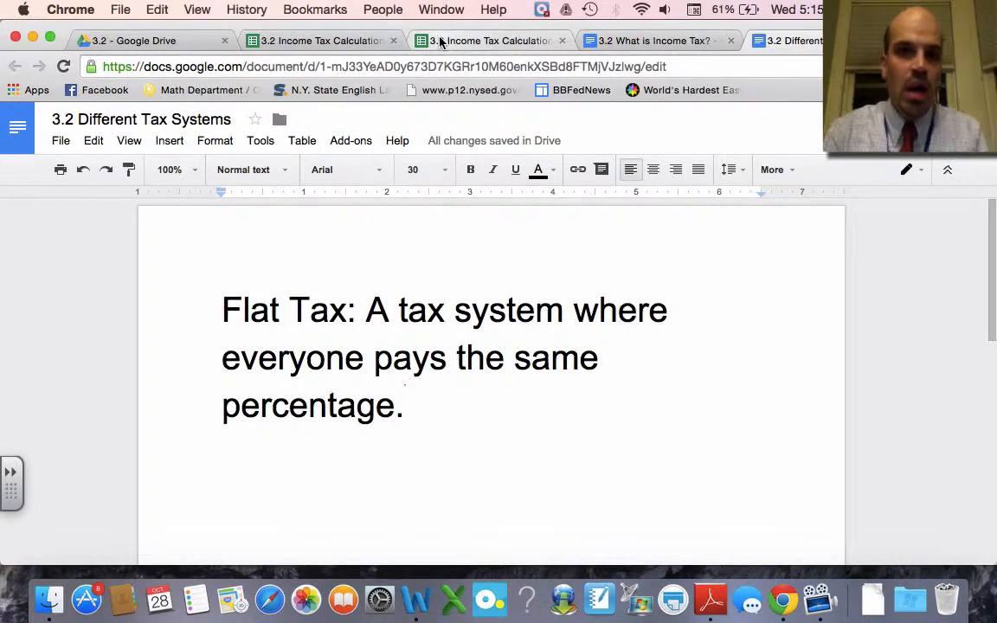
# Enter a 15% rate in C3 and the headings Income and Income Tax in row 4
pyautogui.click(488, 42)
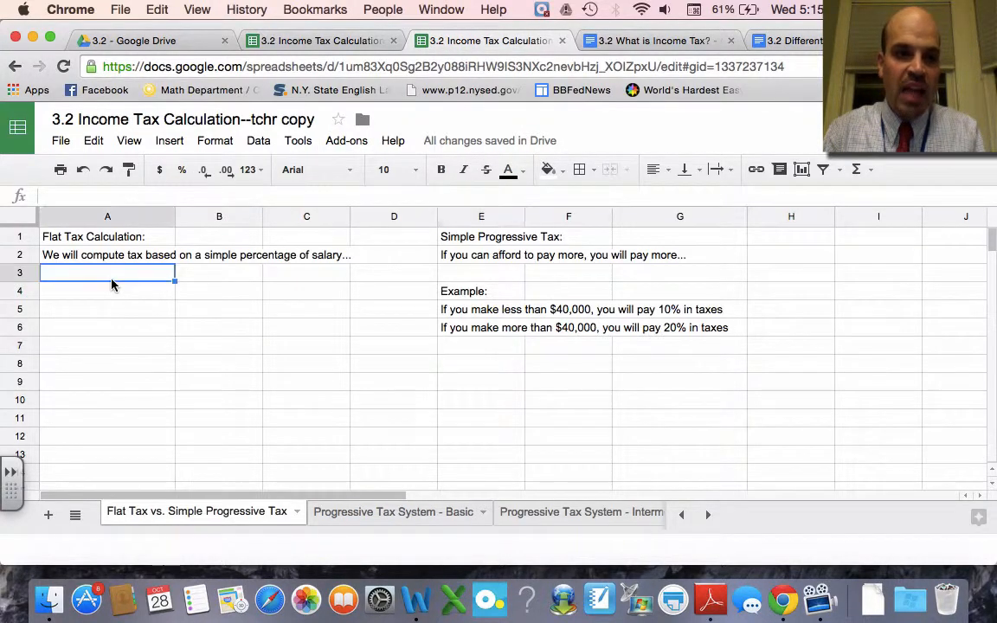
pyautogui.click(107, 254)
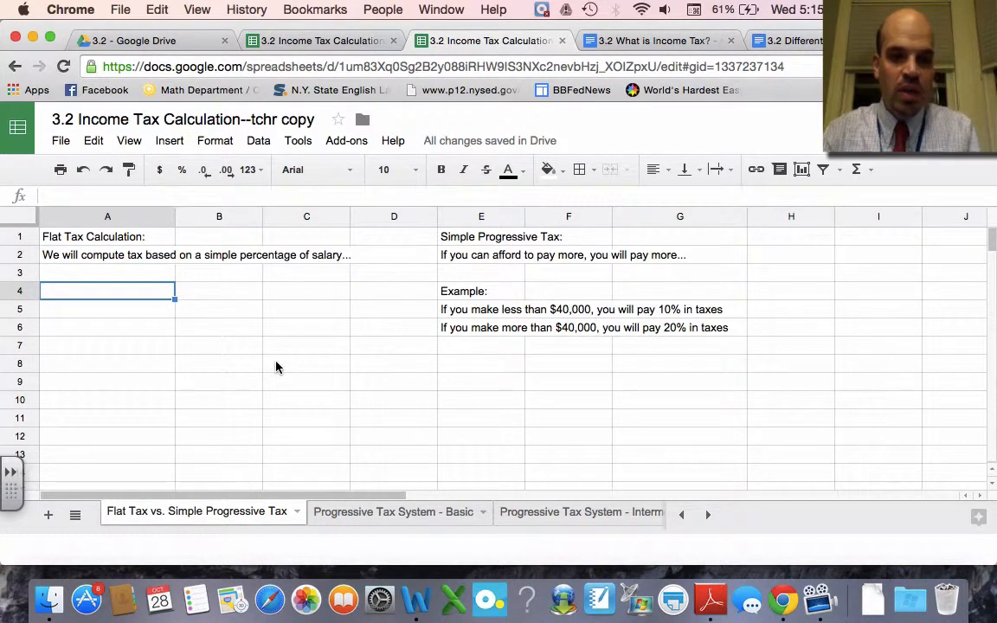
pyautogui.write('$')
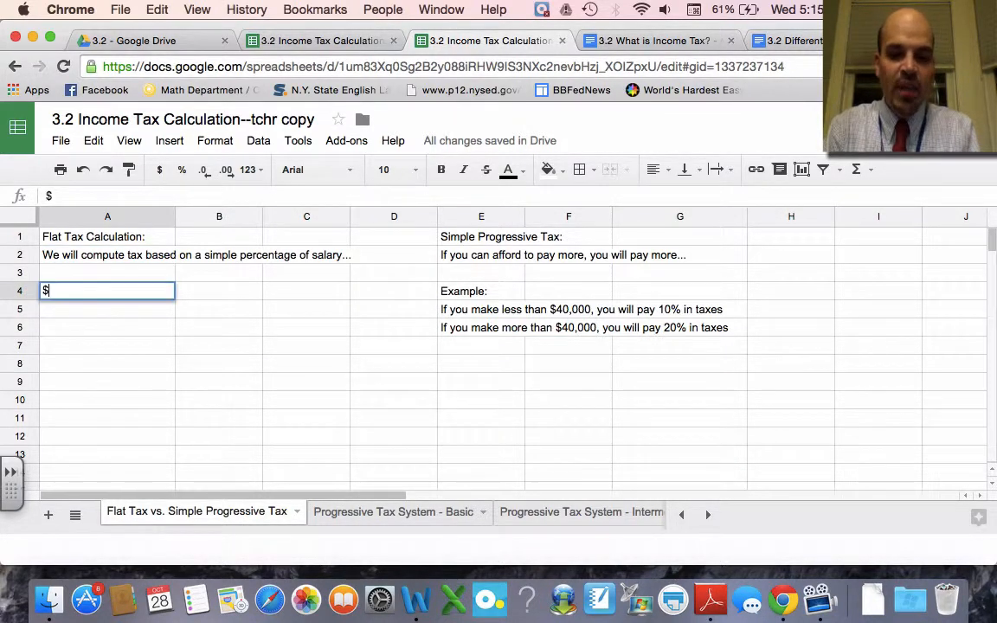
pyautogui.write('50,000')
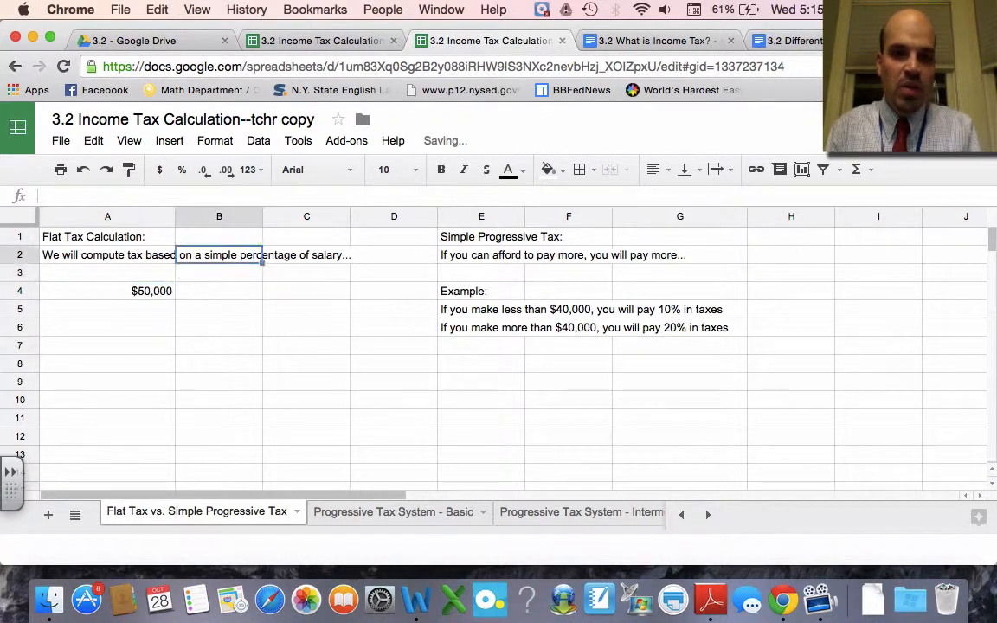
pyautogui.write('15%')
pyautogui.click(220, 290)
pyautogui.write('=')
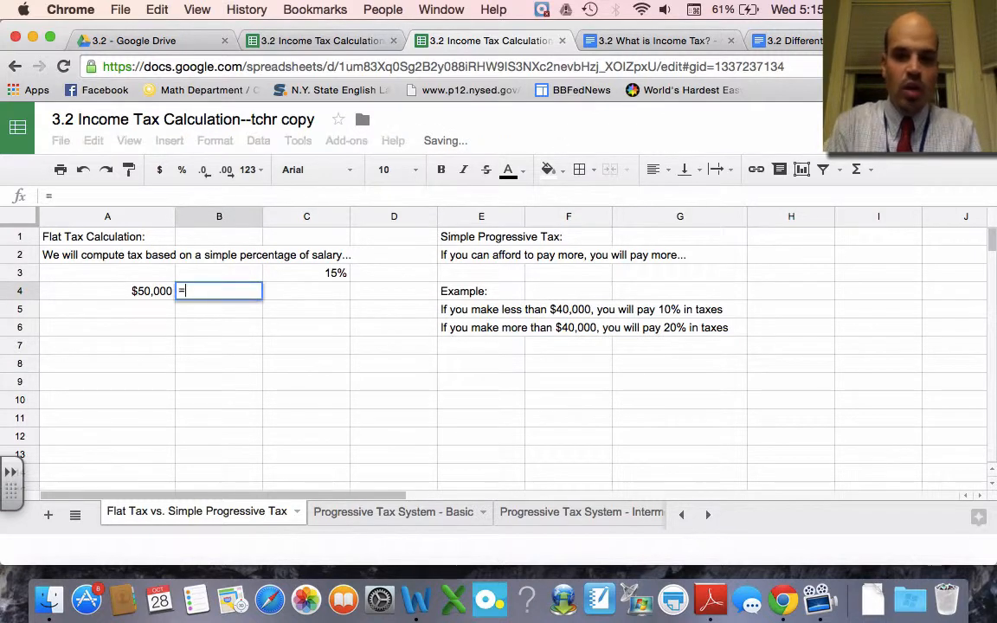
pyautogui.write('A')
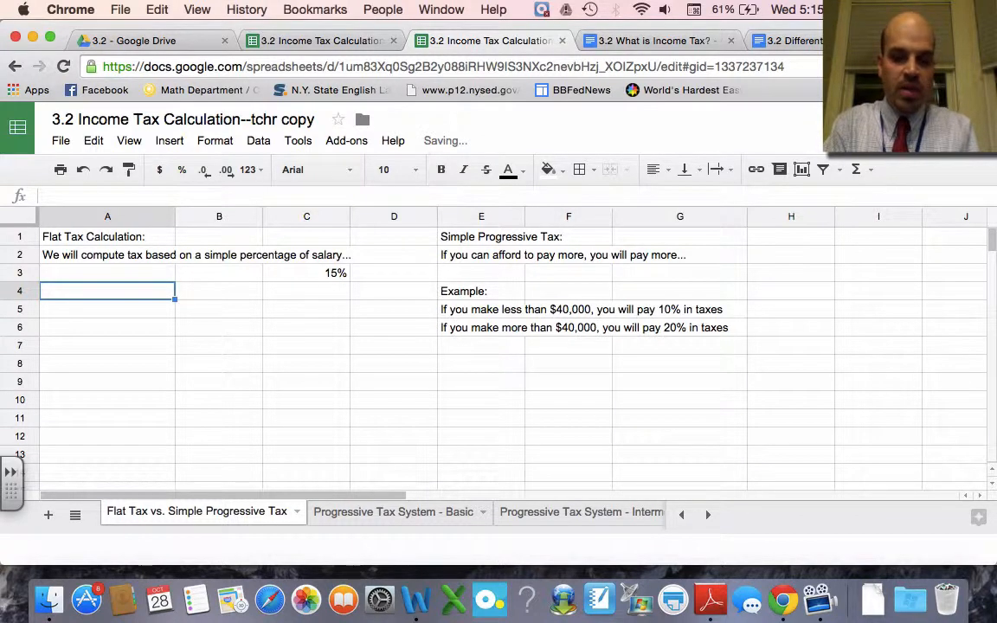
pyautogui.write('Income')
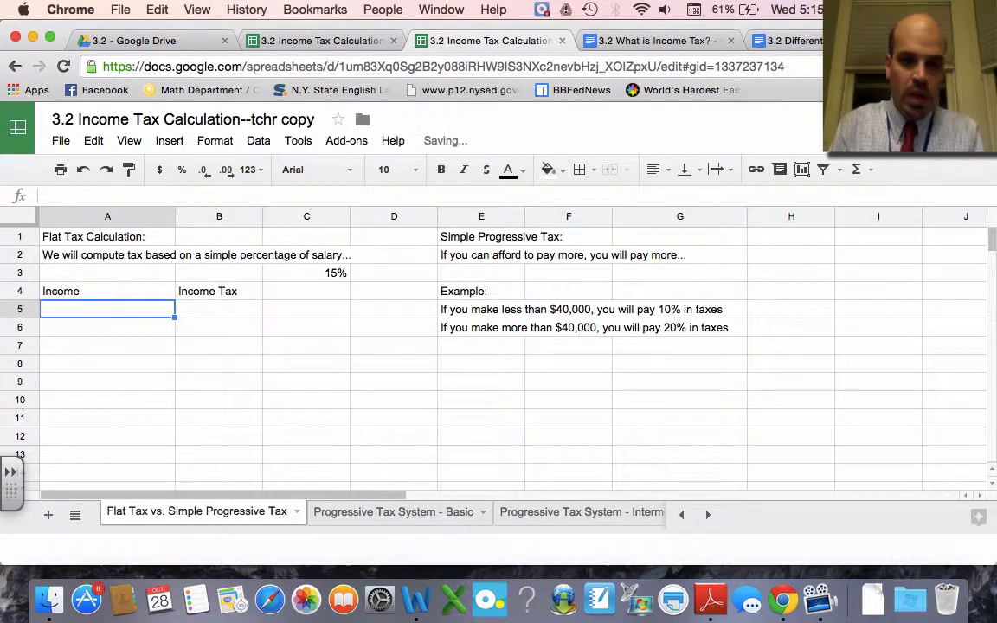
# Enter $50,000 in A5 with tax formula =C3*A5 giving $7,500
pyautogui.write('$50,000')
pyautogui.click(218, 310)
pyautogui.write('=C3*')
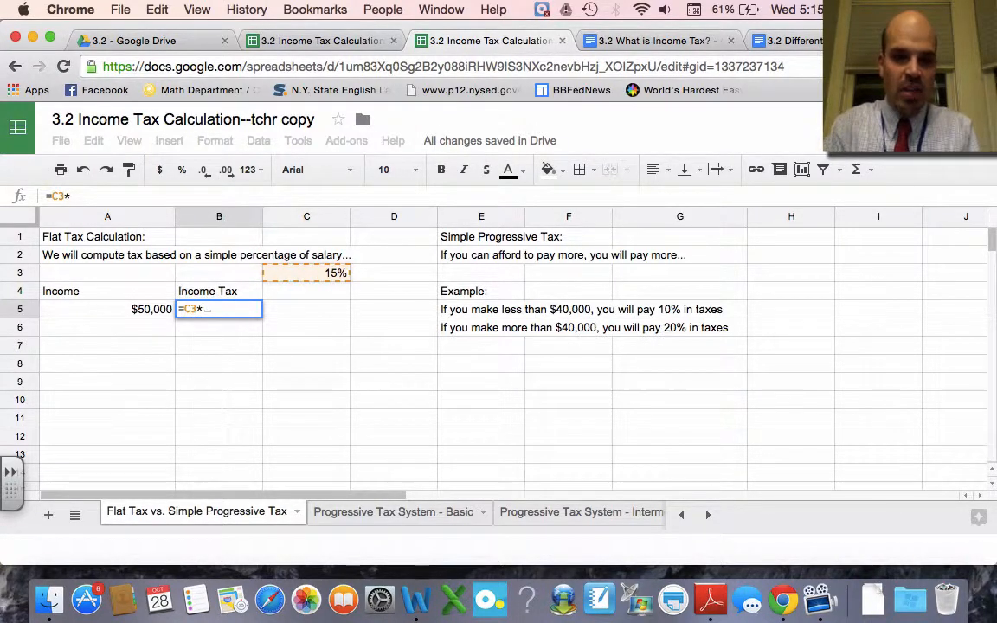
pyautogui.click(108, 326)
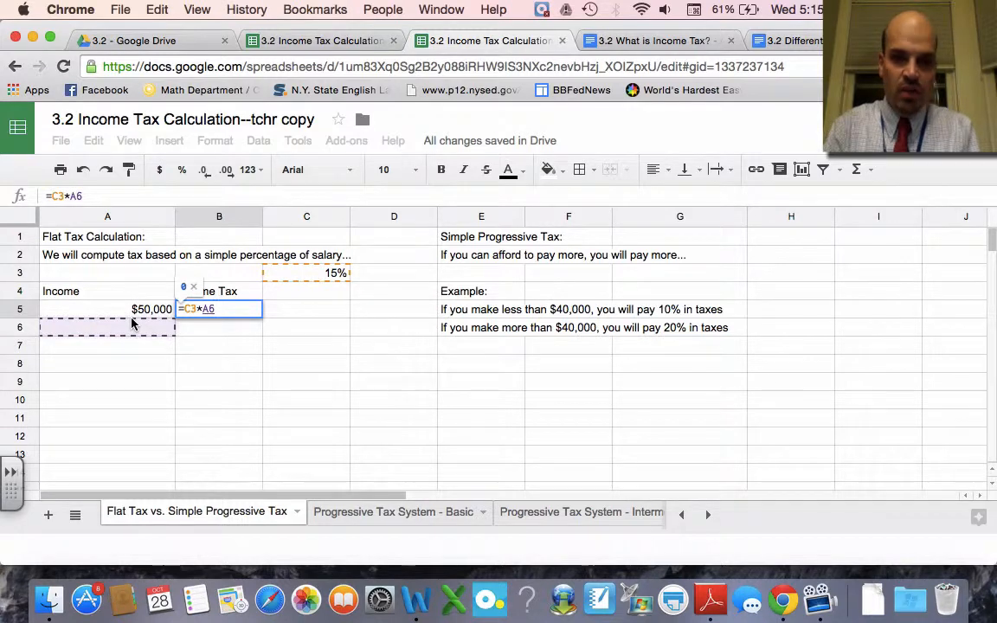
pyautogui.press('Enter')
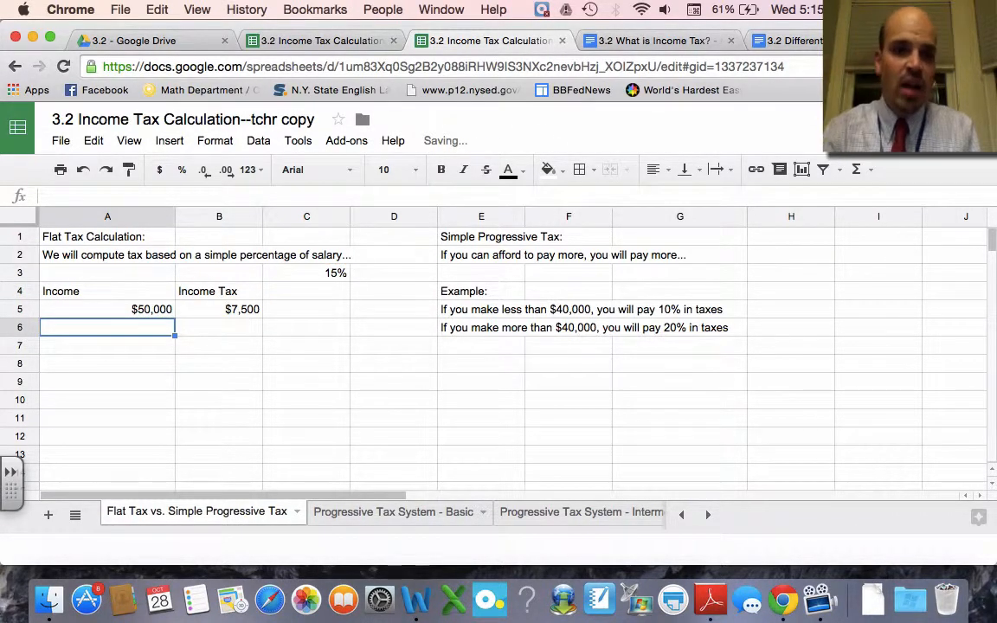
pyautogui.click(219, 308)
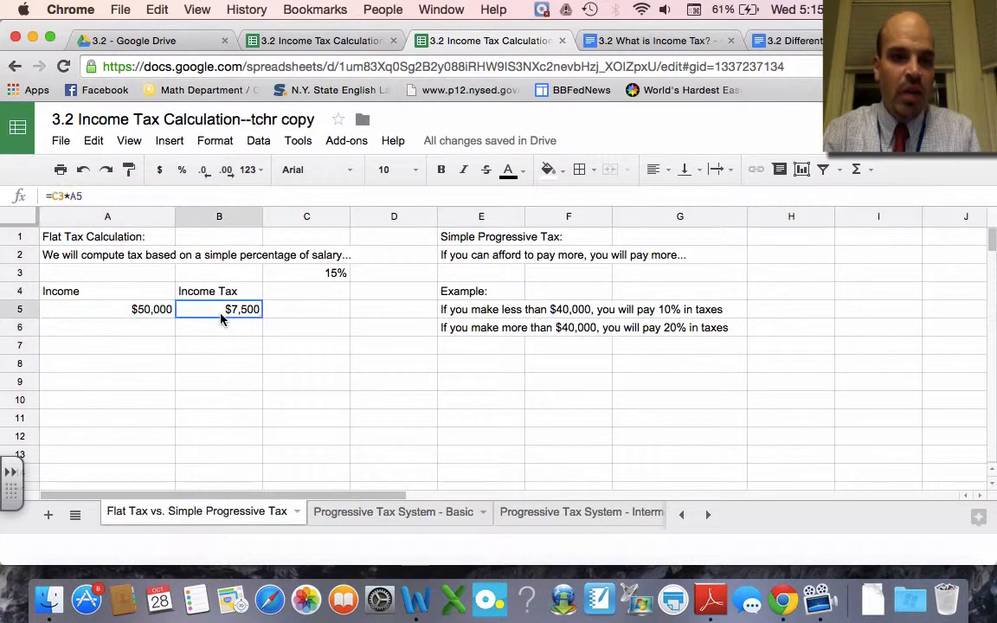
# Enter $200,000 in A6 with tax $30,000, then reopen B6 to anchor the rate as $C$3
pyautogui.click(107, 327)
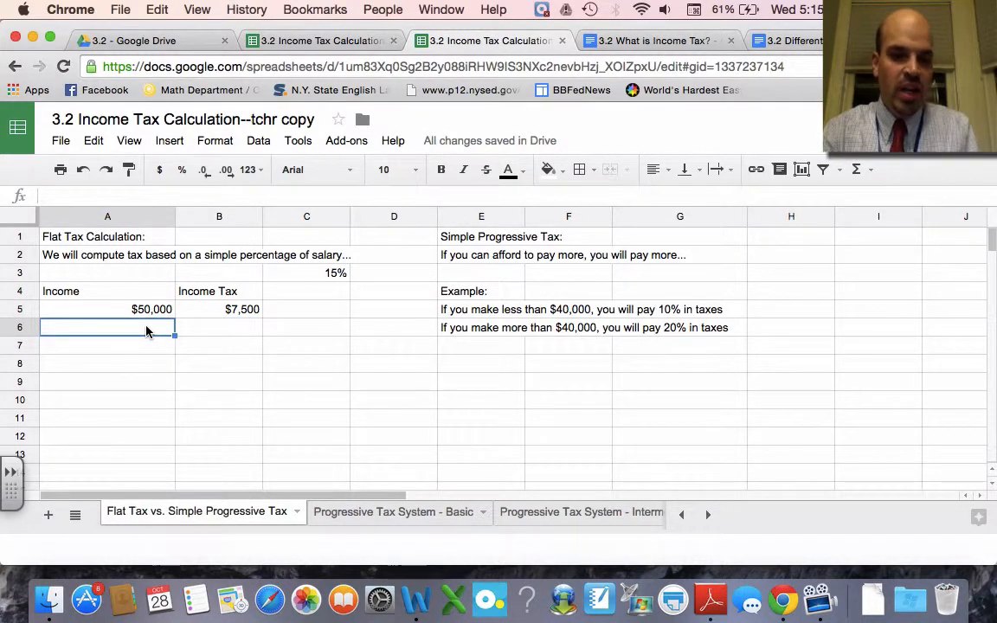
pyautogui.write('$200,000')
pyautogui.click(220, 327)
pyautogui.write('=C3')
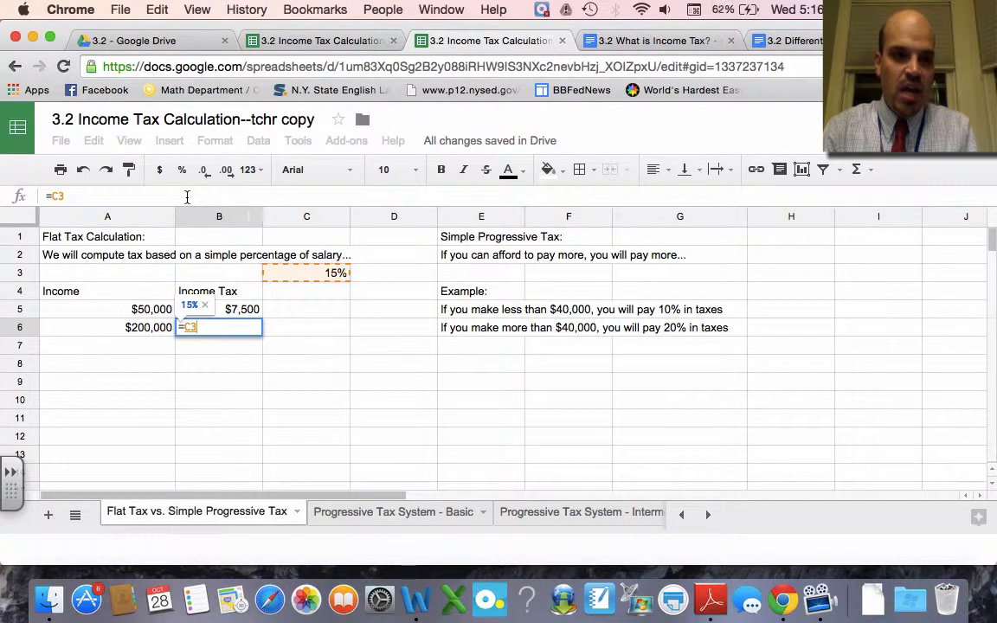
pyautogui.write('*')
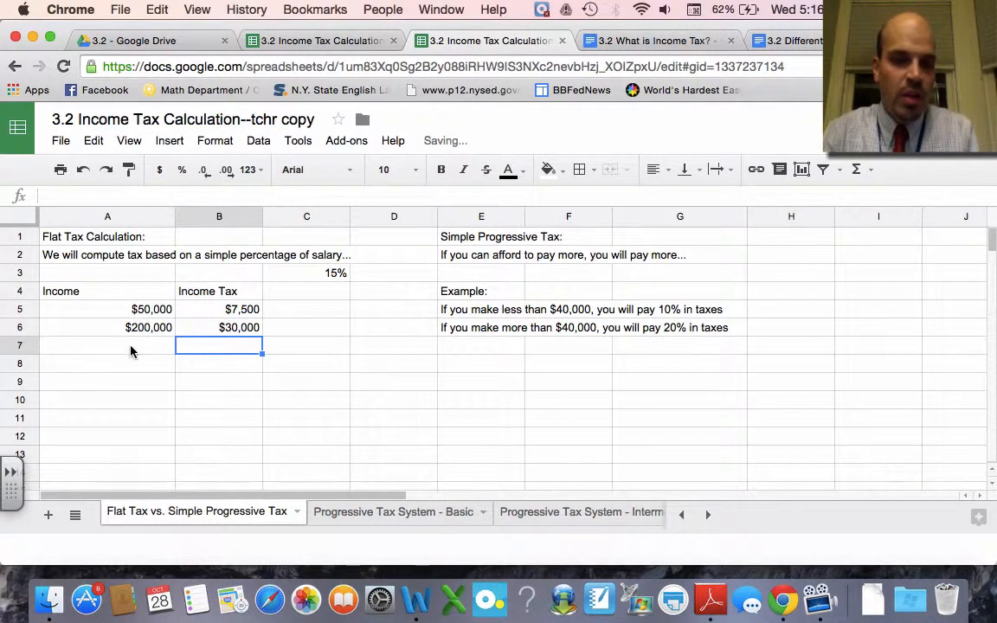
pyautogui.click(218, 327)
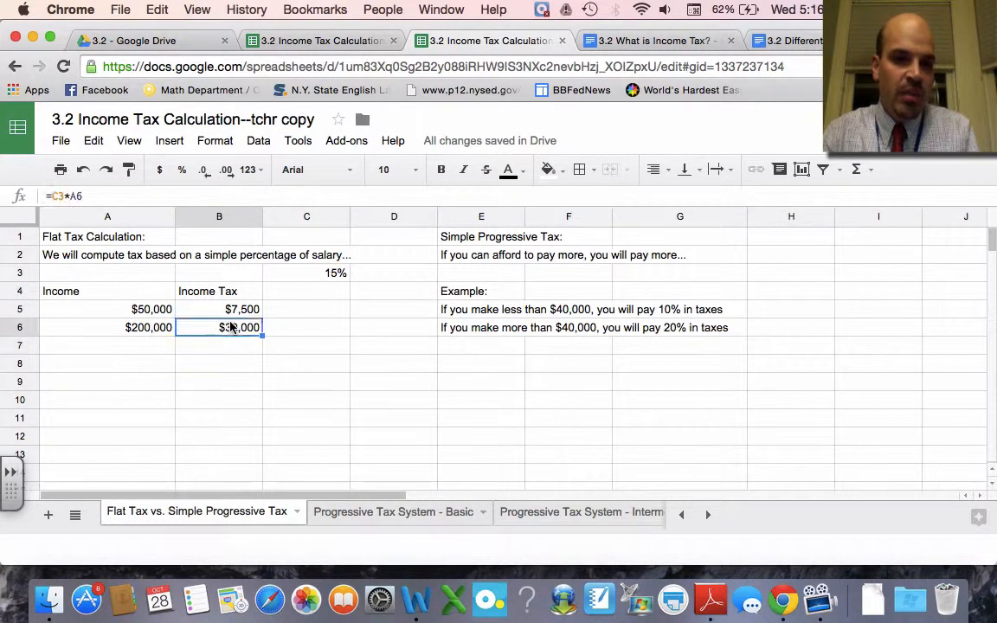
pyautogui.click(218, 308)
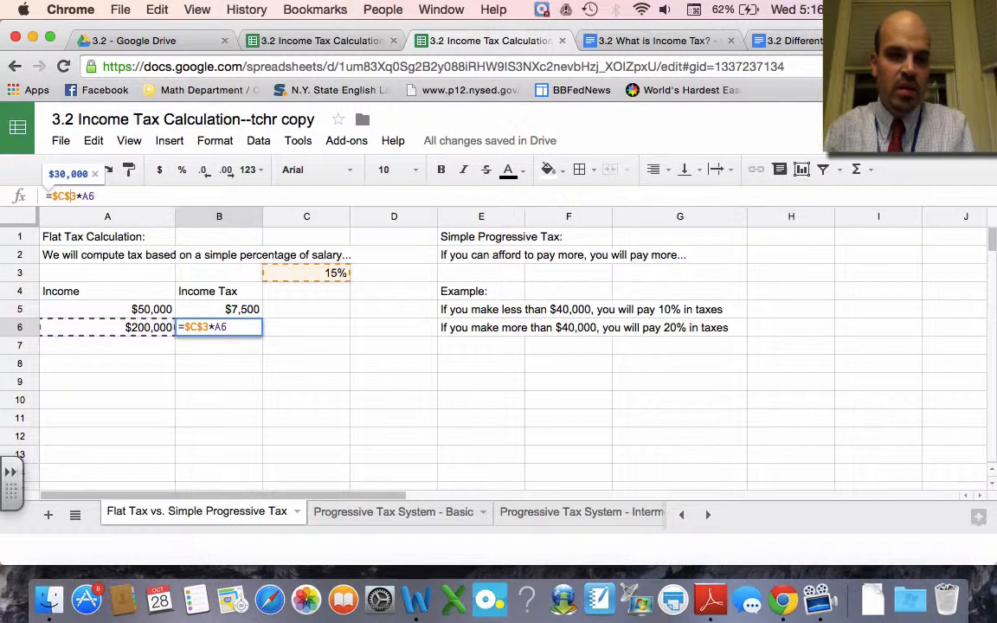
# Fill =$C$3*A5 down the tax column so $1,000,000 yields $150,000 in B7
pyautogui.press('Enter')
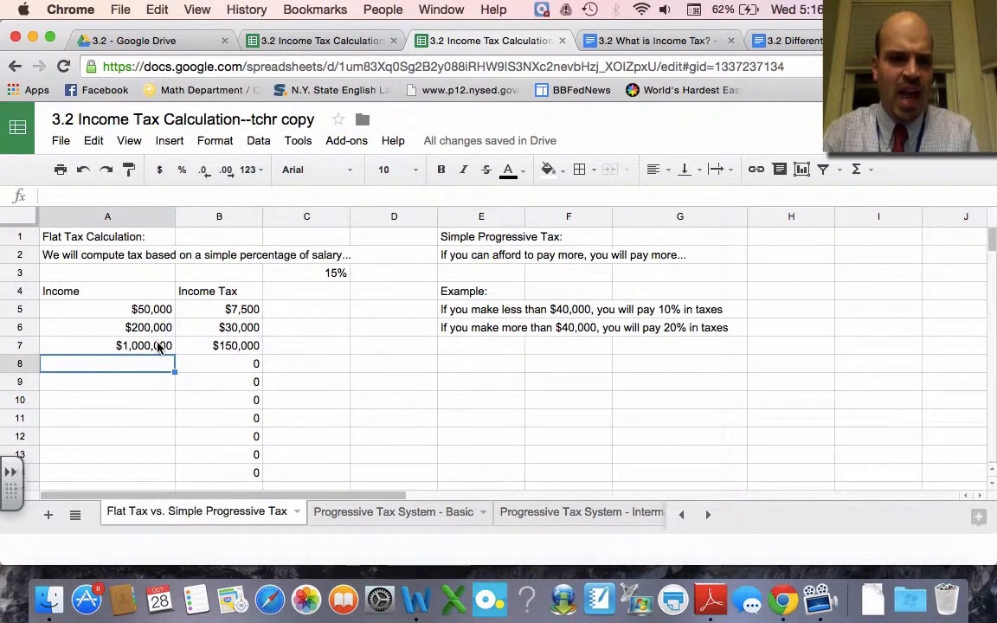
pyautogui.click(107, 308)
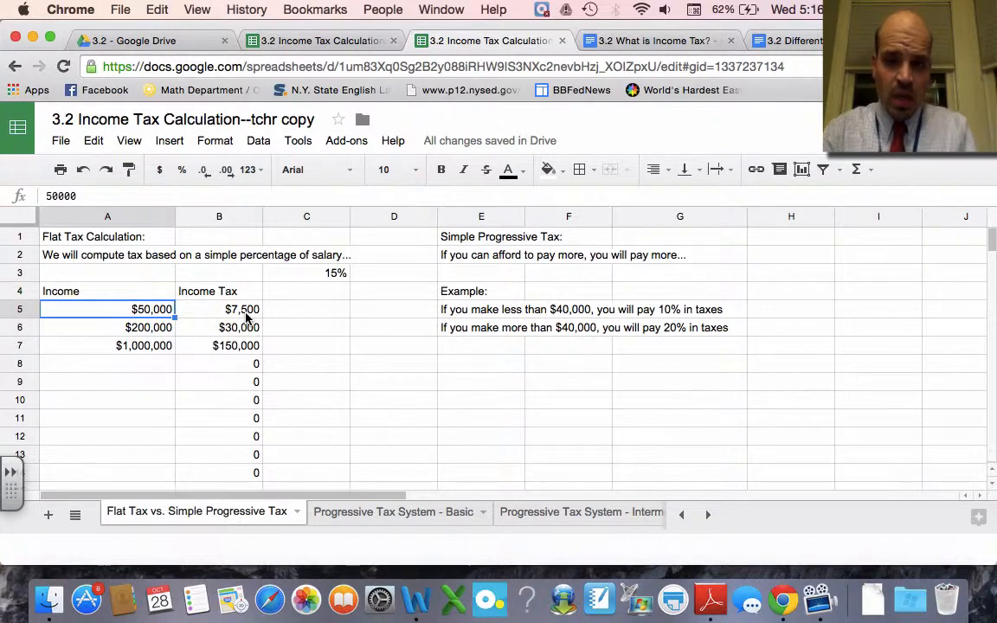
pyautogui.moveTo(252, 363)
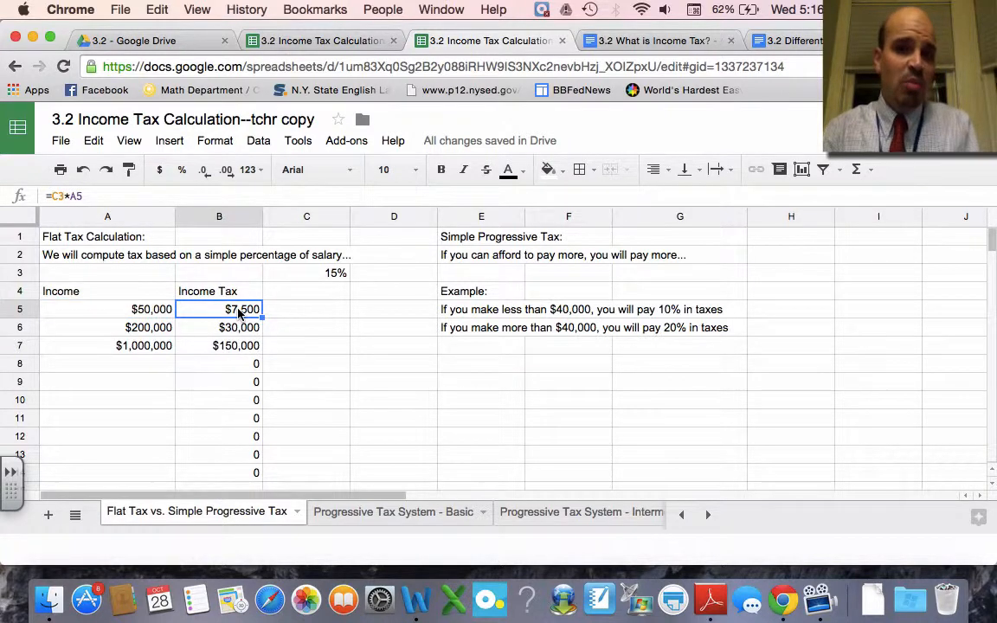
pyautogui.click(142, 346)
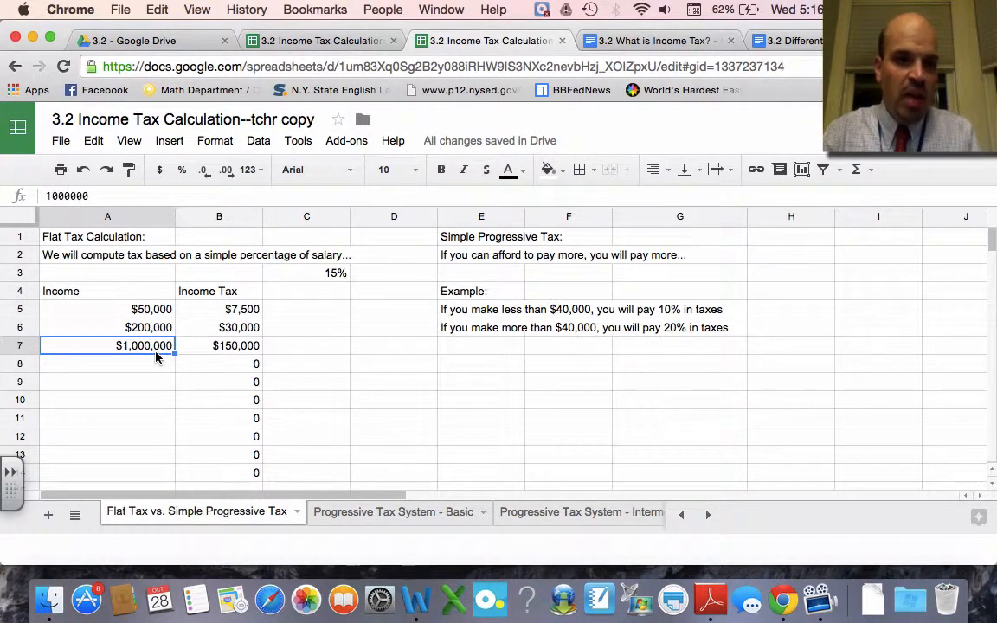
pyautogui.click(232, 346)
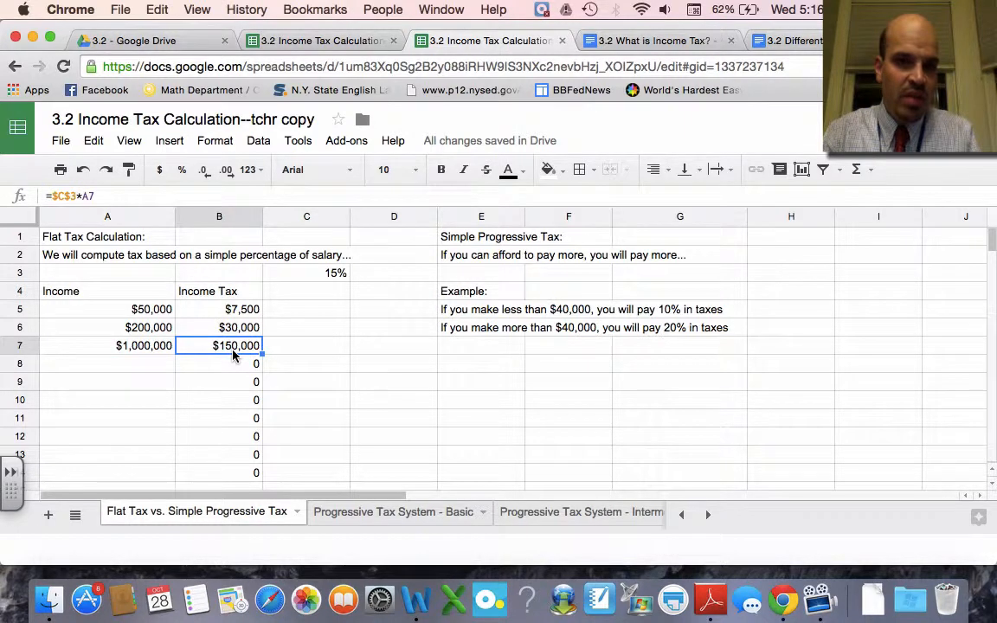
pyautogui.click(306, 346)
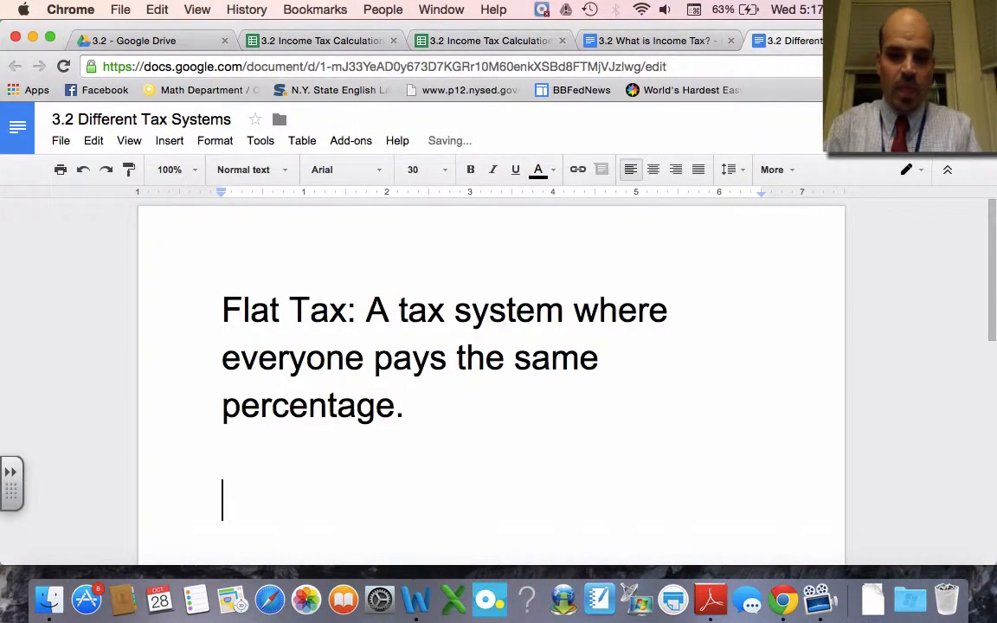
# Write 'Progressive Tax: A tax system where you pay a higher percentage if you make more money' and note there are lots of ways to do this
pyautogui.write('Progressi')
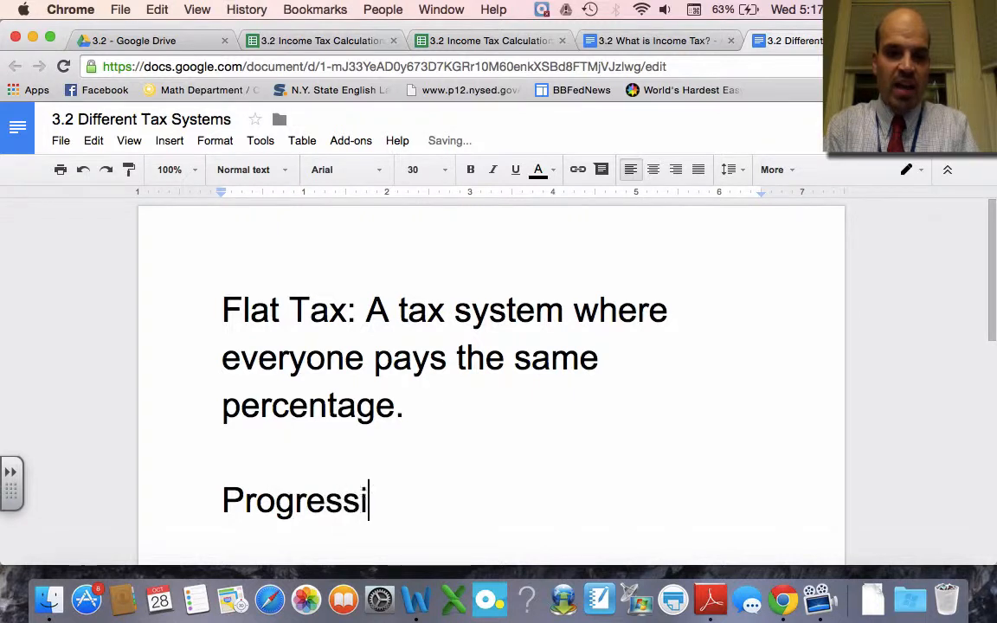
pyautogui.write('ve Tax: A t')
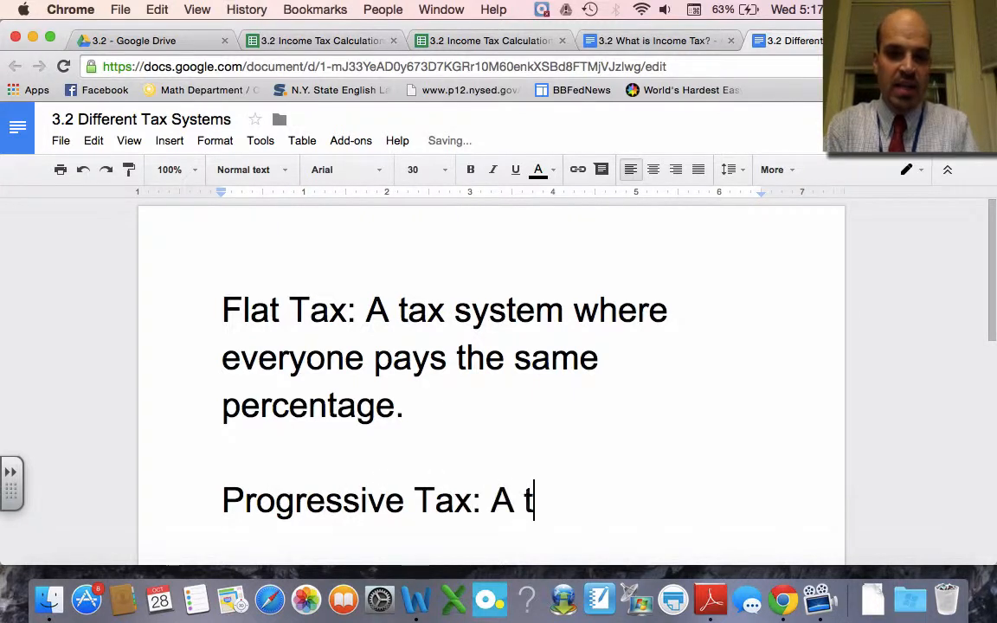
pyautogui.write('ax system')
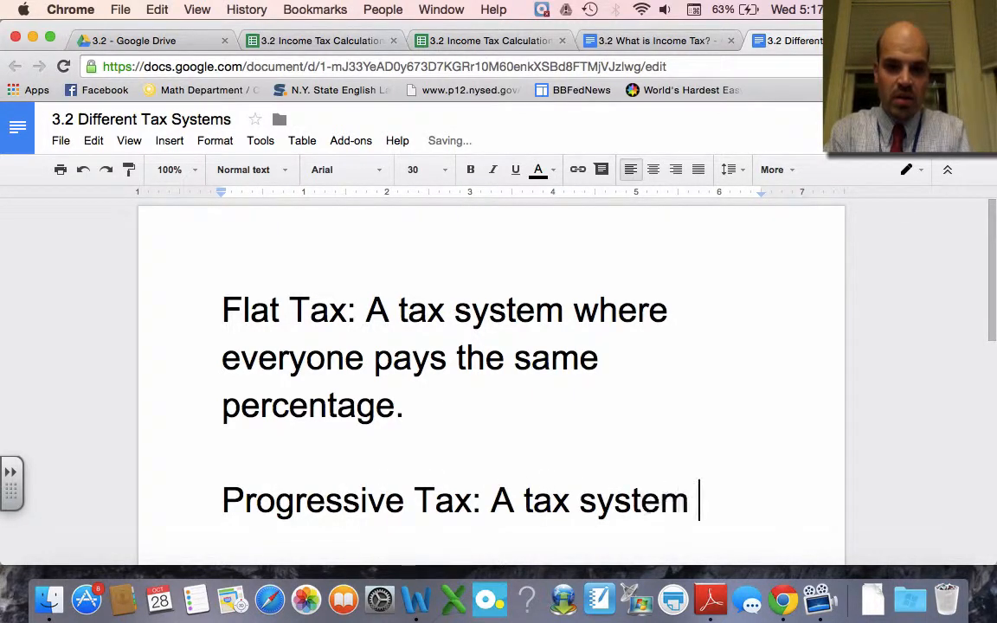
pyautogui.write('t')
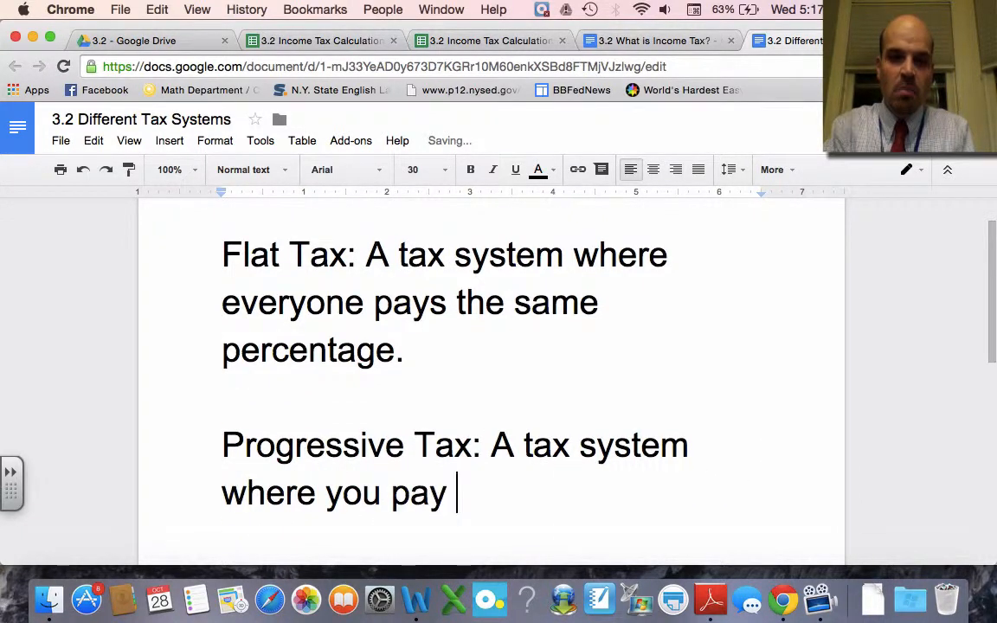
pyautogui.write('more if y')
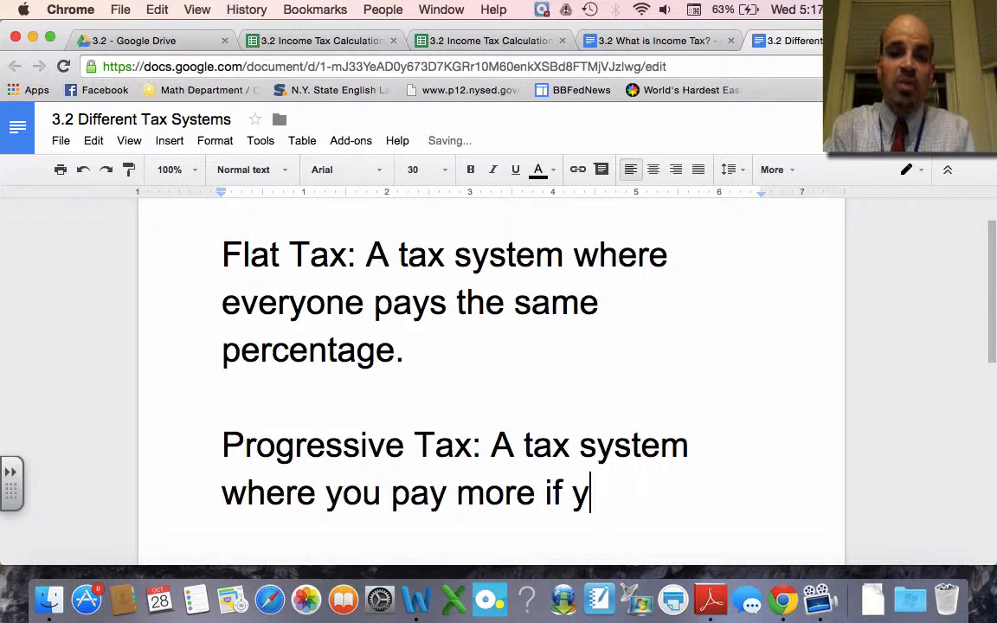
pyautogui.write('a higher')
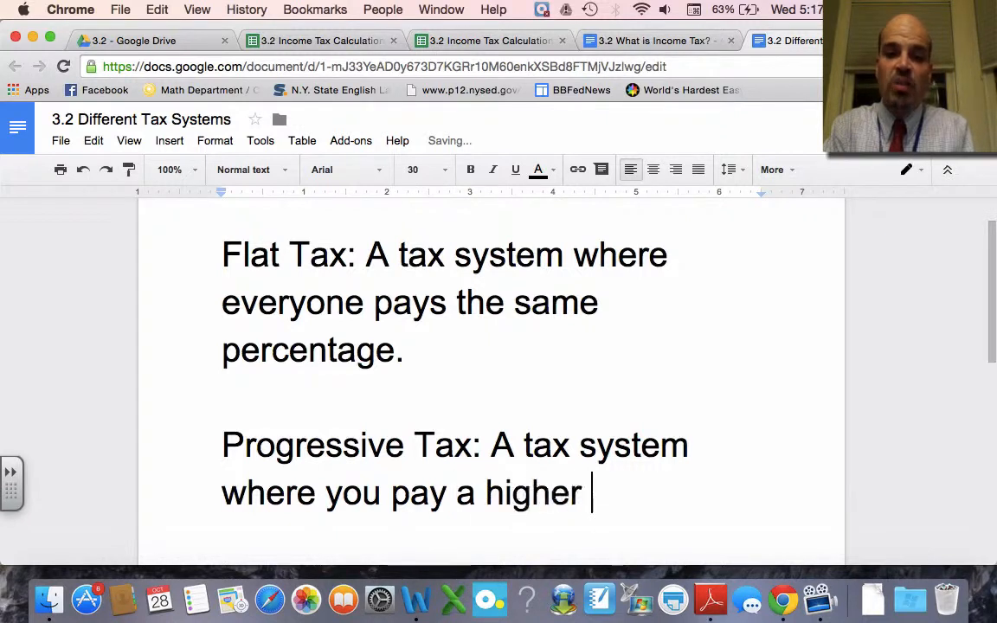
pyautogui.write('percentage if you make more money....')
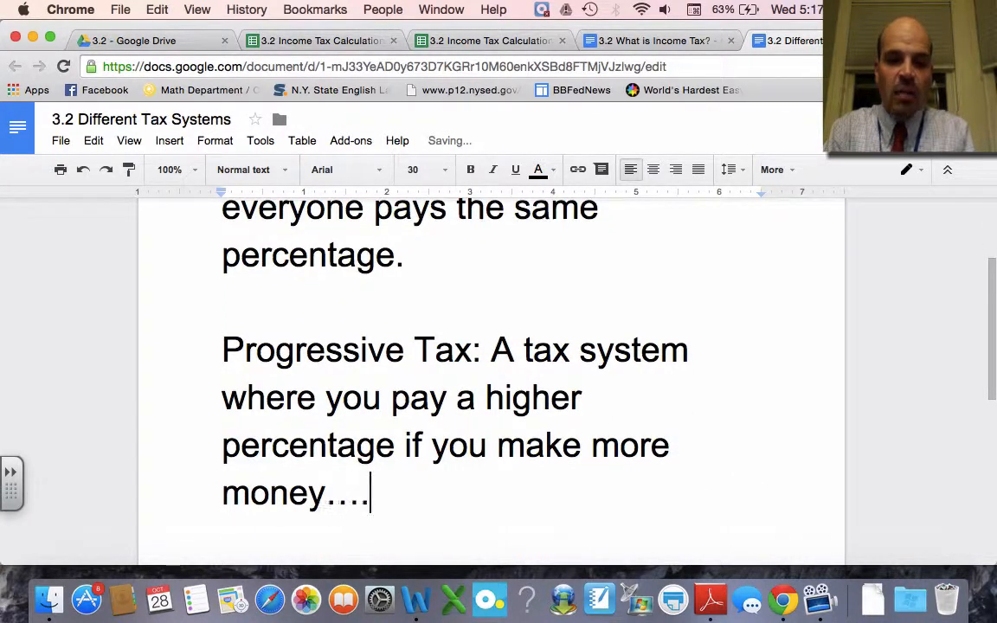
pyautogui.write('lots of ways to do')
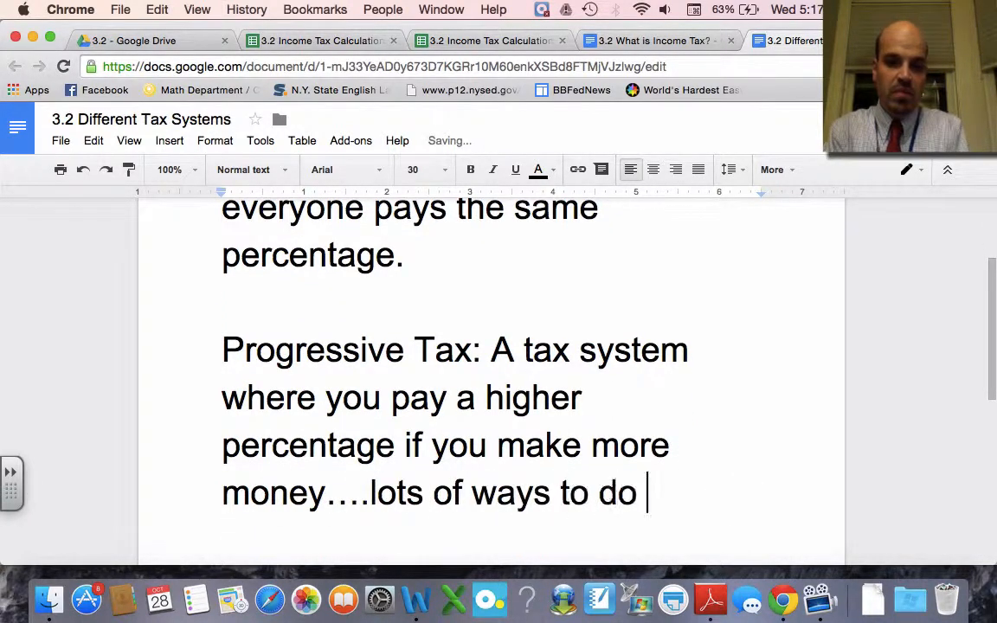
pyautogui.write('this!')
pyautogui.write('1.')
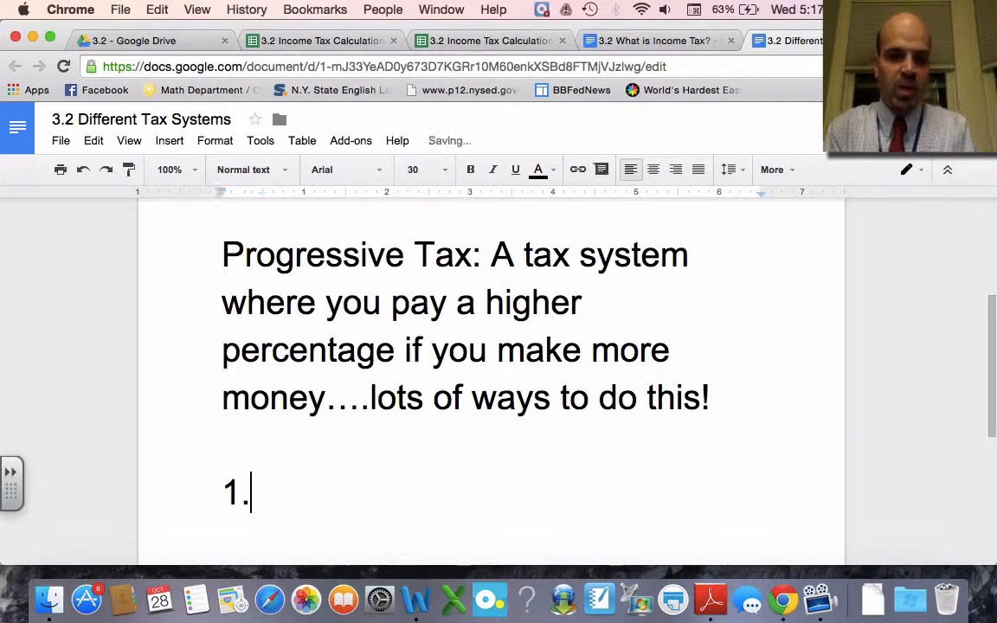
# Write the example: if you make less than $40,000, you will pay 10% in taxes
pyautogui.write('Ex:')
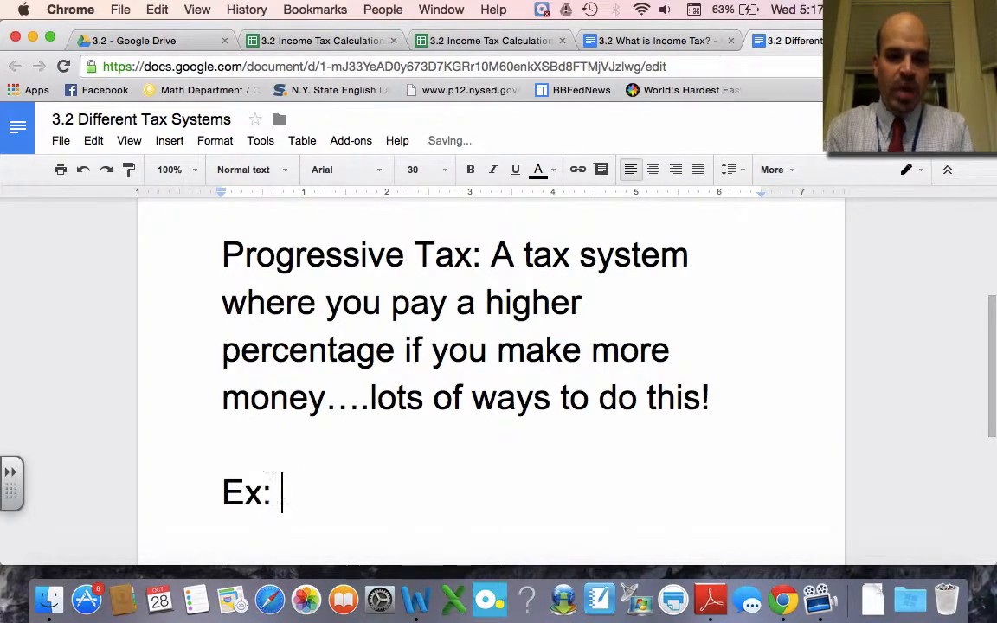
pyautogui.write('If you make $')
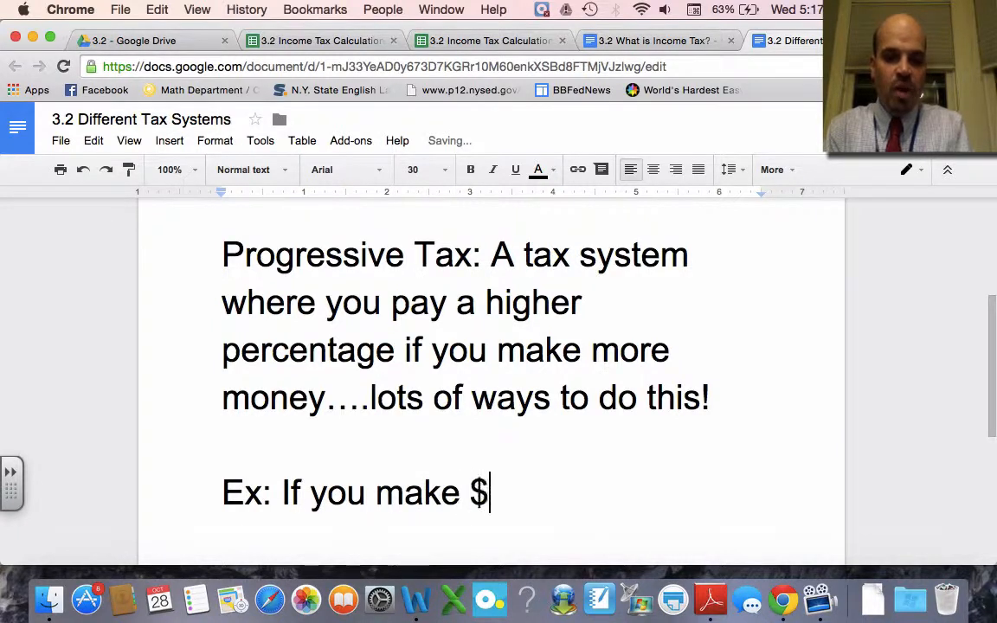
pyautogui.write('less th')
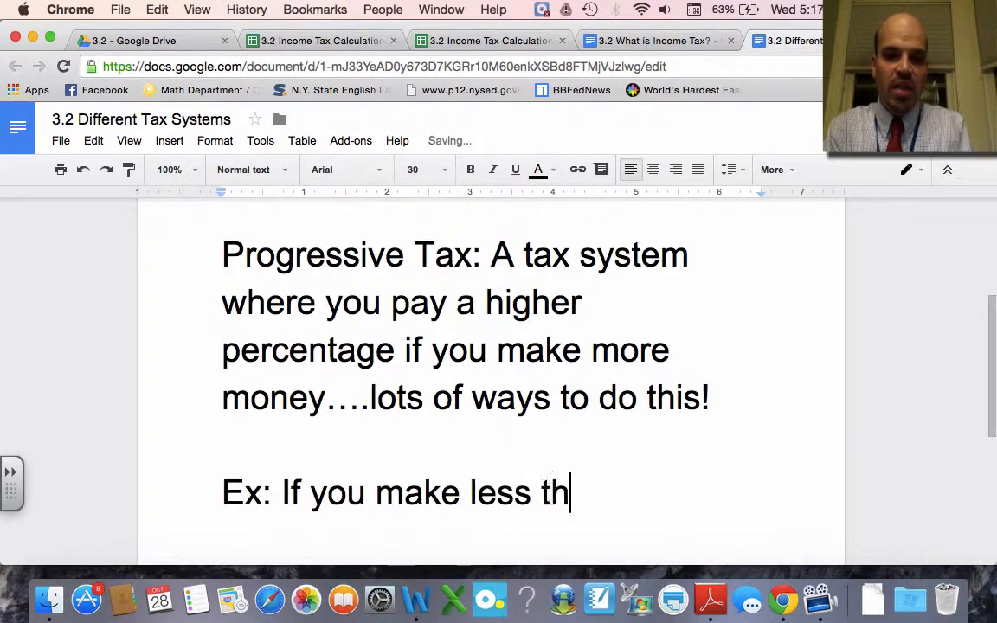
pyautogui.write('an $4')
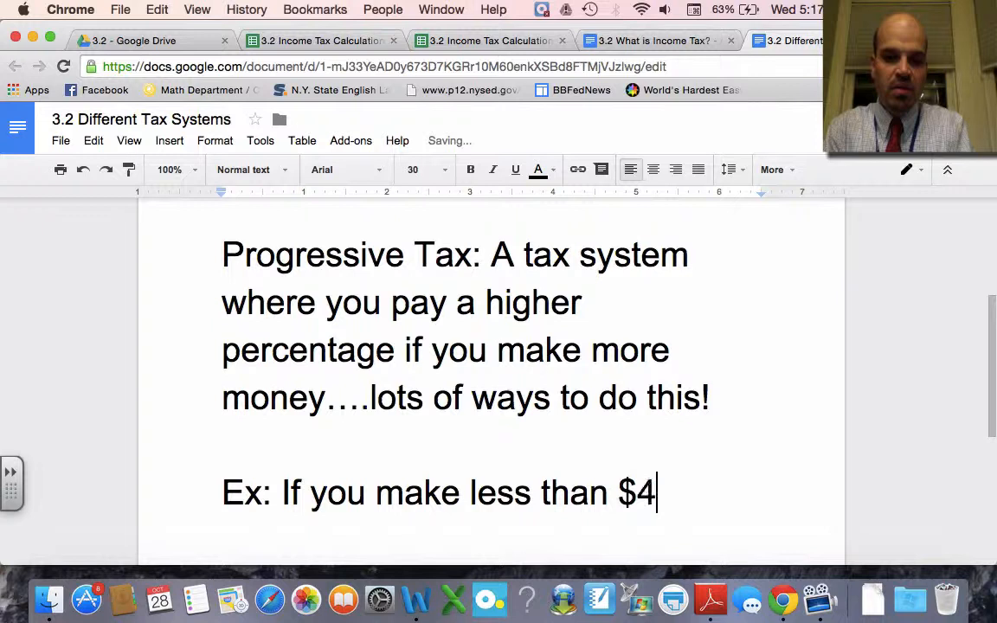
pyautogui.write('0,000, you')
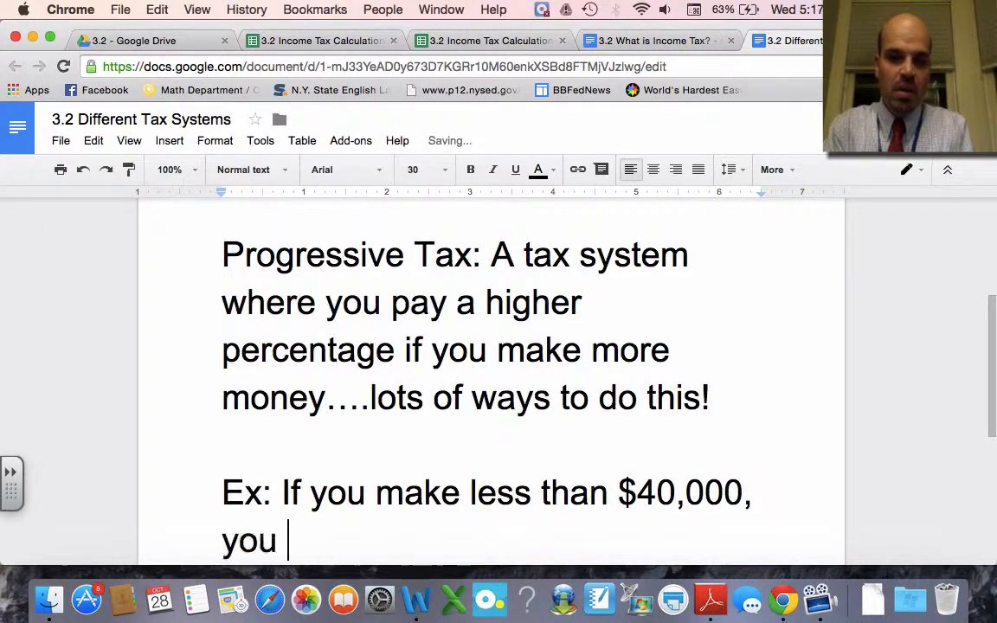
pyautogui.write('will pay 10%')
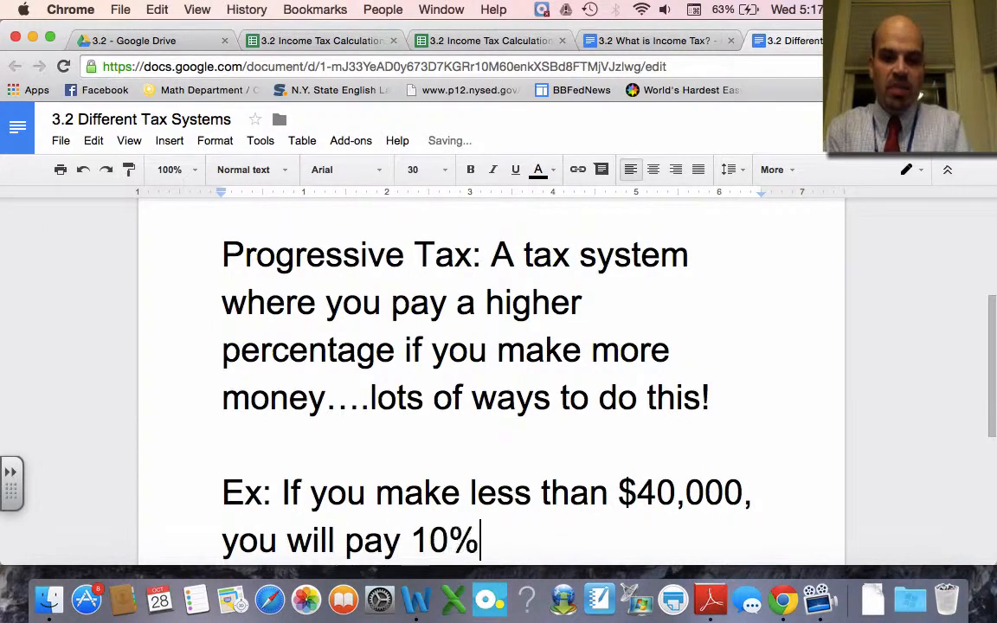
pyautogui.write('in taxes')
pyautogui.write('If you make more than')
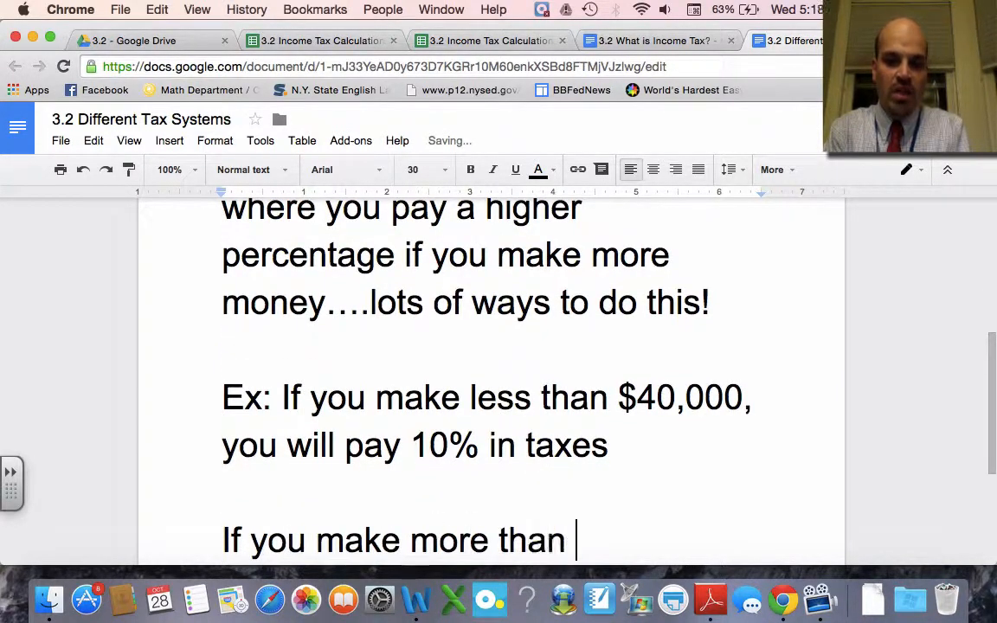
# Add that over $40,000 you will pay 20% in taxes
pyautogui.write('$40,000,')
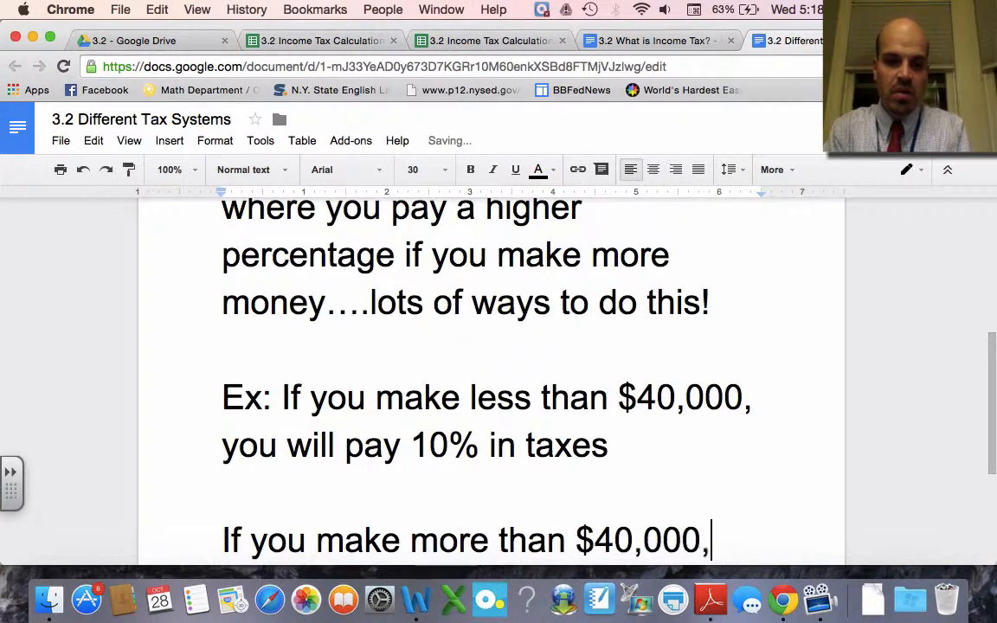
pyautogui.write('you will pay')
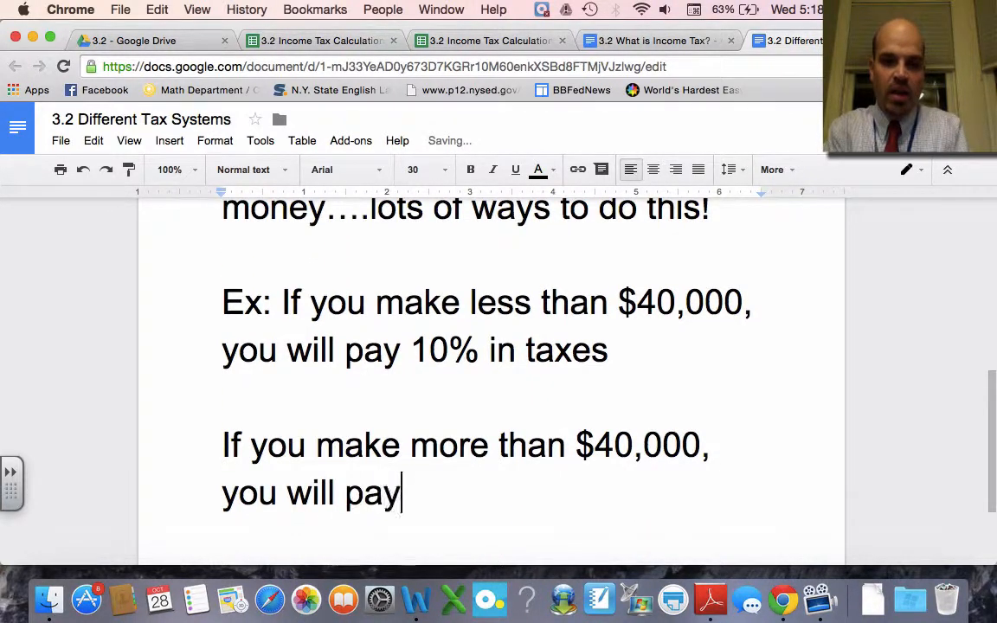
pyautogui.write('20%')
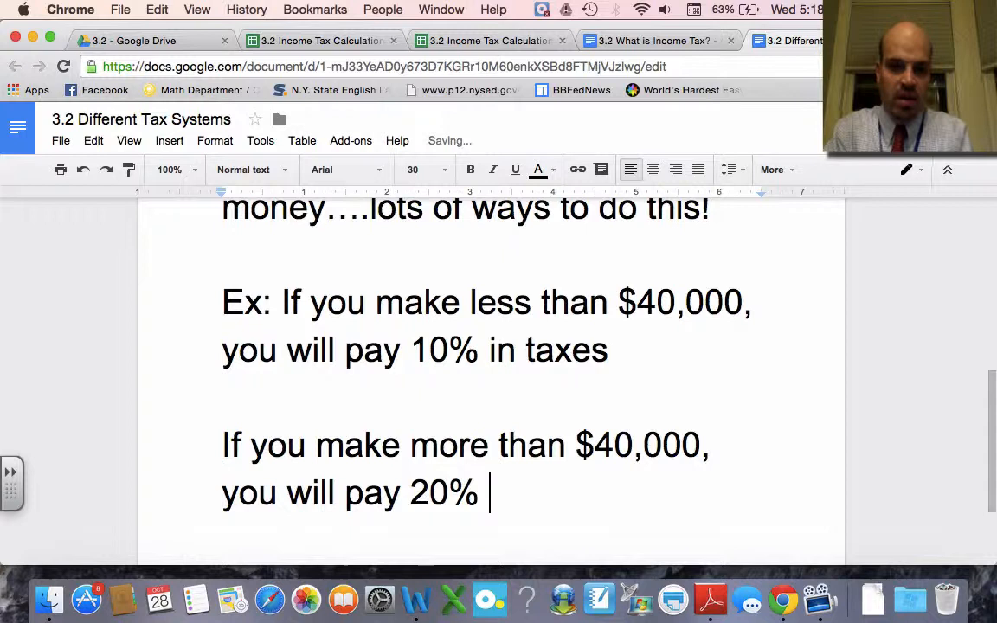
pyautogui.write('in taxes.')
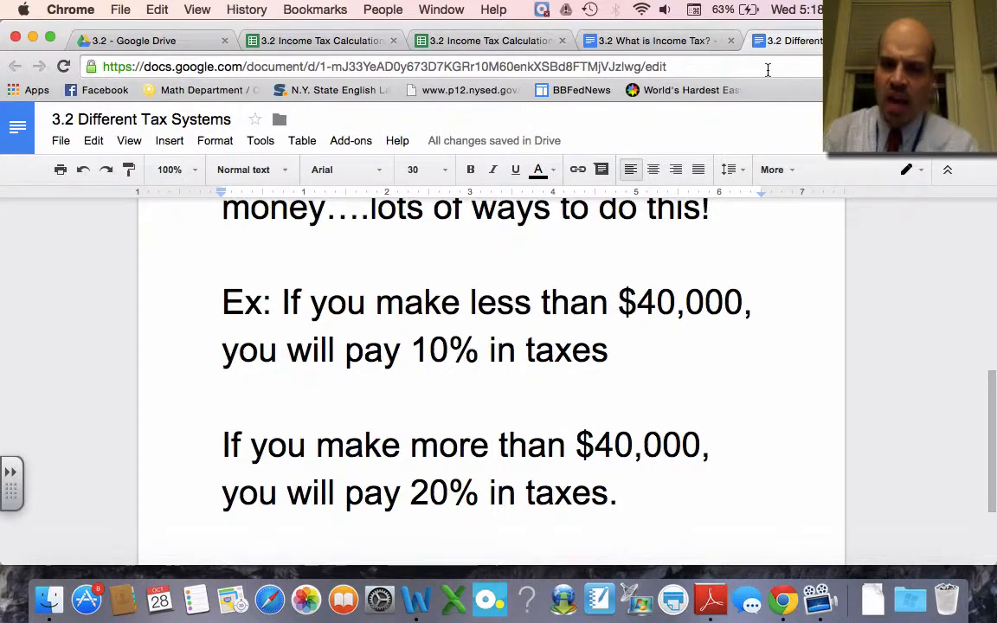
# Return to the Income Tax Calculation sheet and select E8 to start the progressive tax table
pyautogui.click(488, 39)
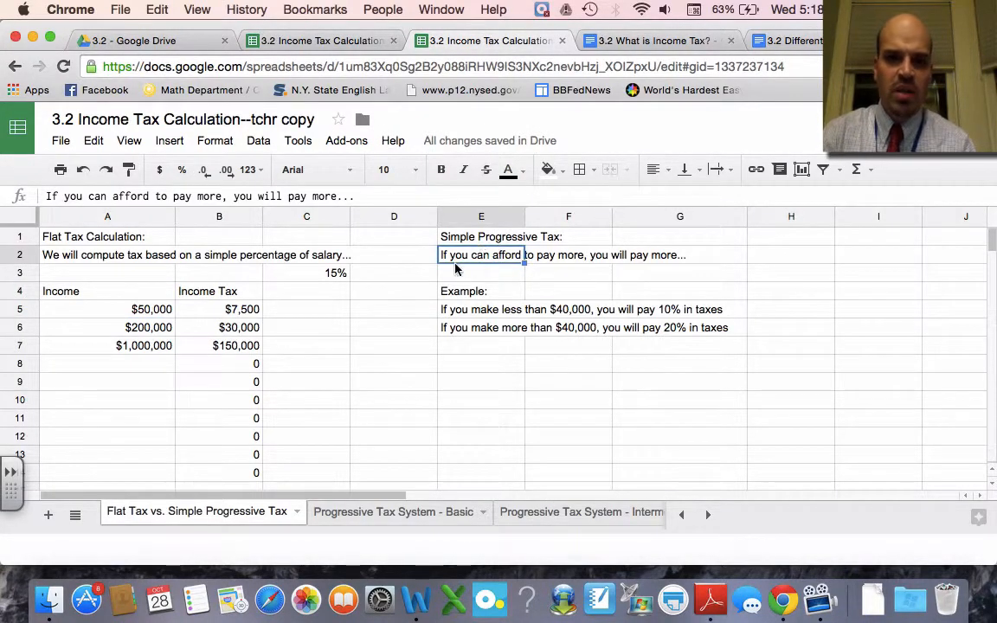
pyautogui.moveTo(646, 263)
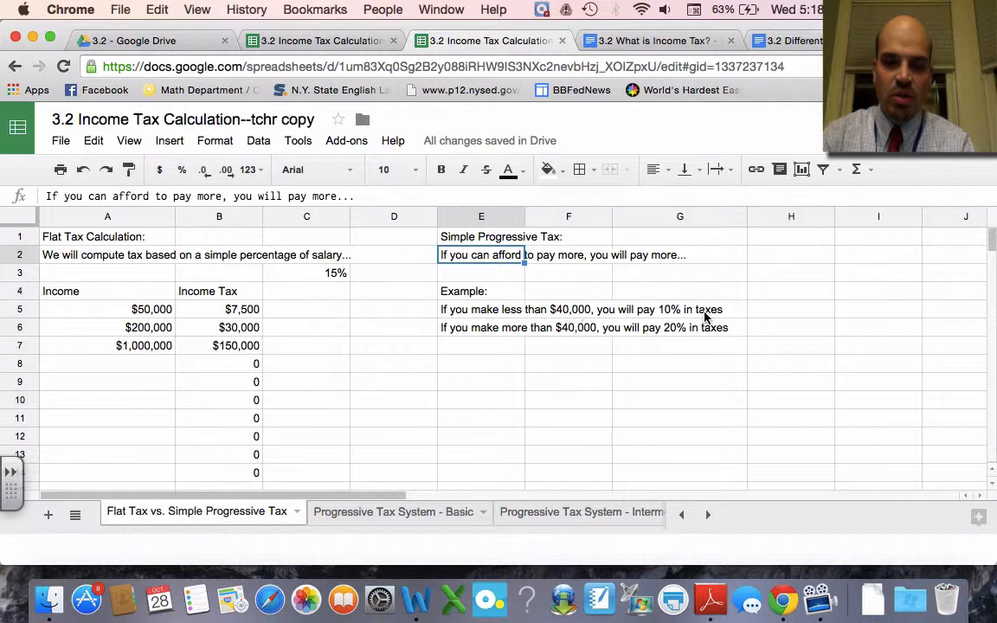
pyautogui.moveTo(547, 335)
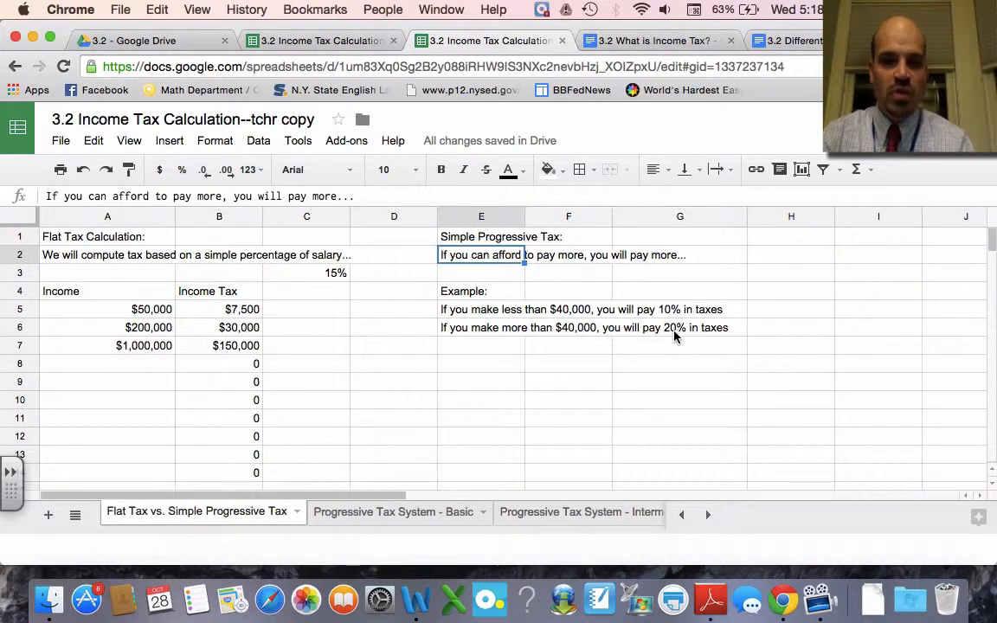
pyautogui.click(481, 364)
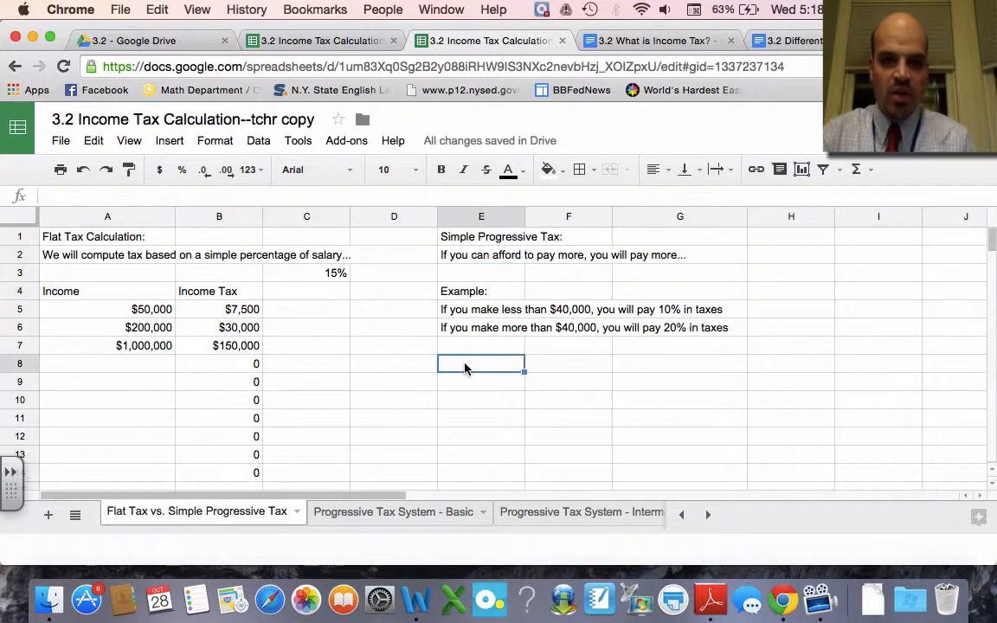
# Head the table Income and Income Tax and list $30,000, $50,000, $100,000 and $1,000,000 in E9:E12
pyautogui.write('Income')
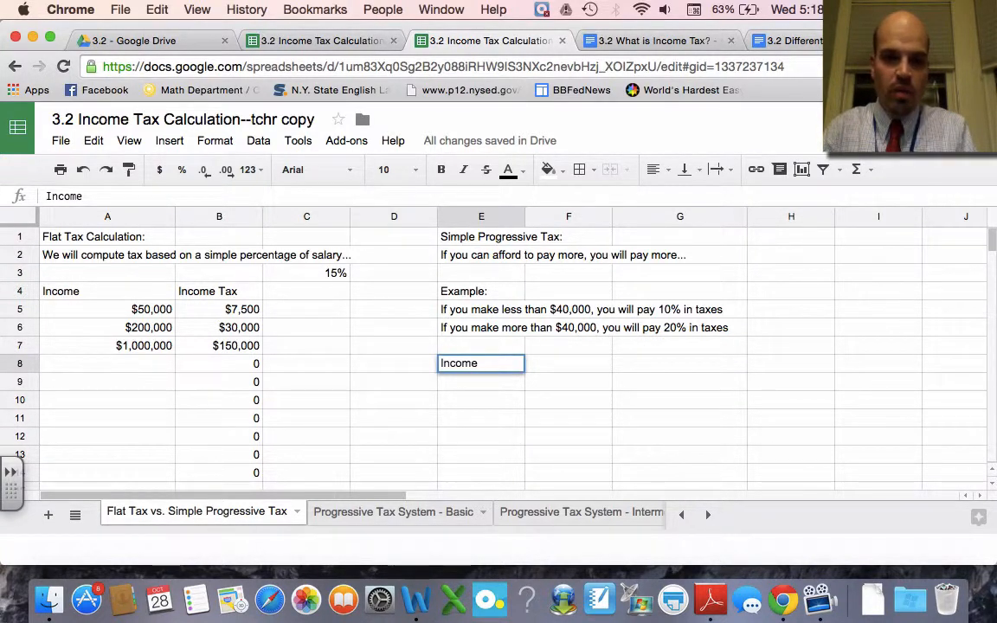
pyautogui.write('Income Tax')
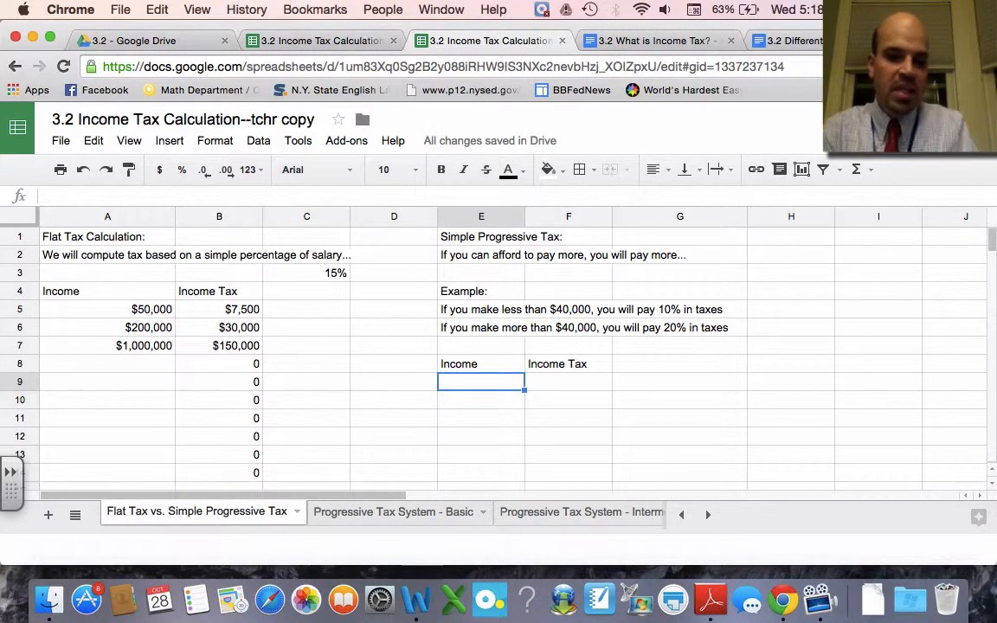
pyautogui.write('$30,000')
pyautogui.click(482, 399)
pyautogui.write('$50,000')
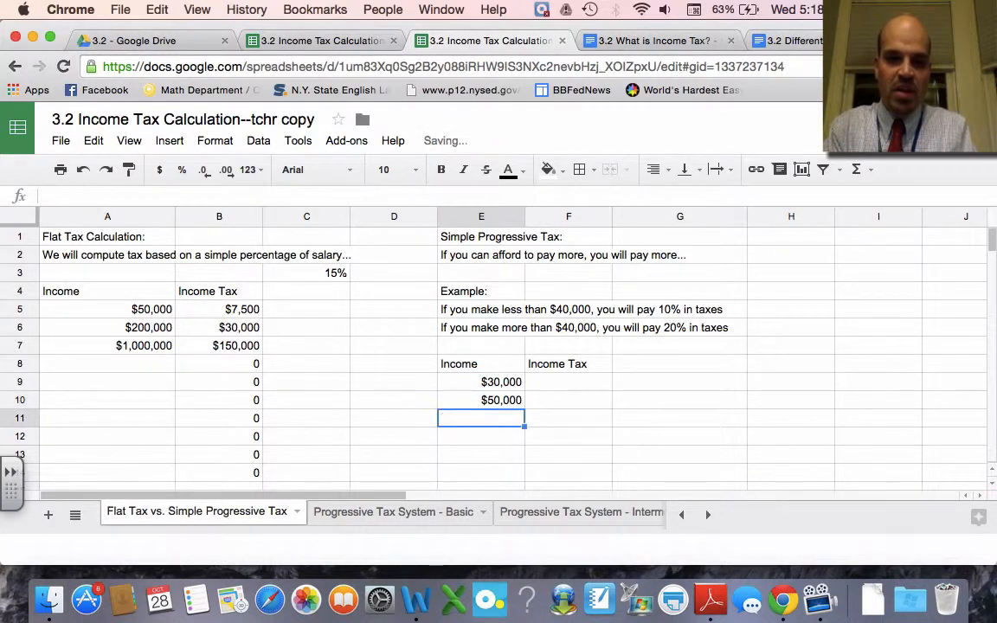
pyautogui.write('$100,000')
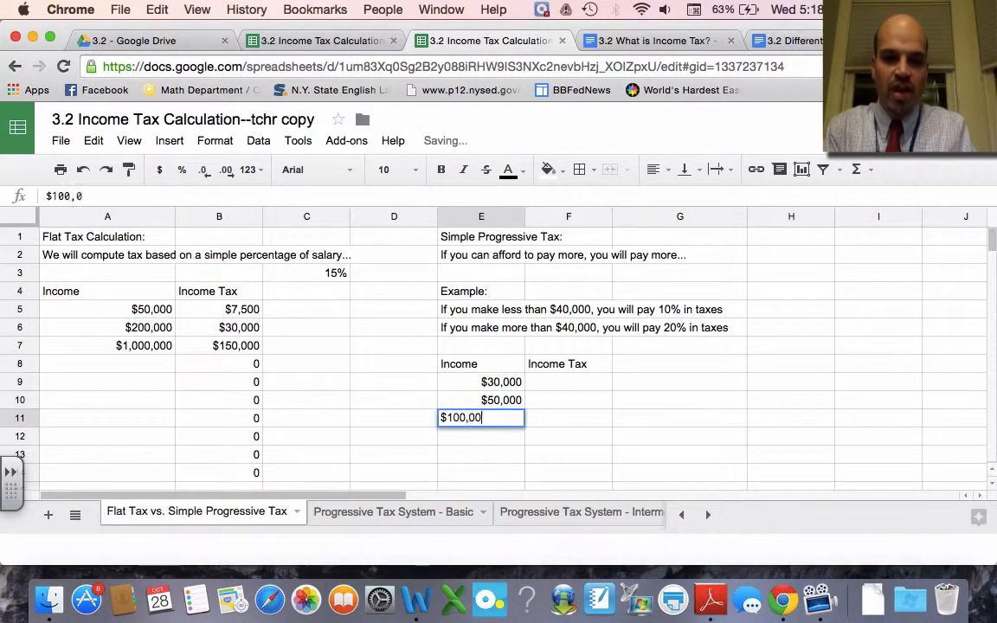
pyautogui.write('$1,000,000')
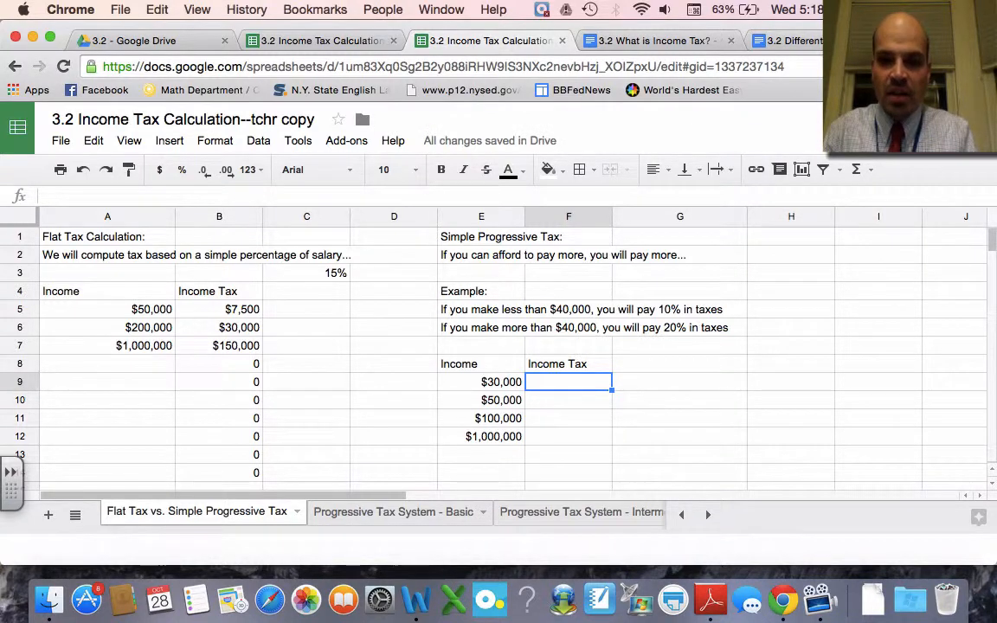
# Enter rates beside the incomes: 10% for $30,000 and 20% for the rest in column G
pyautogui.click(678, 382)
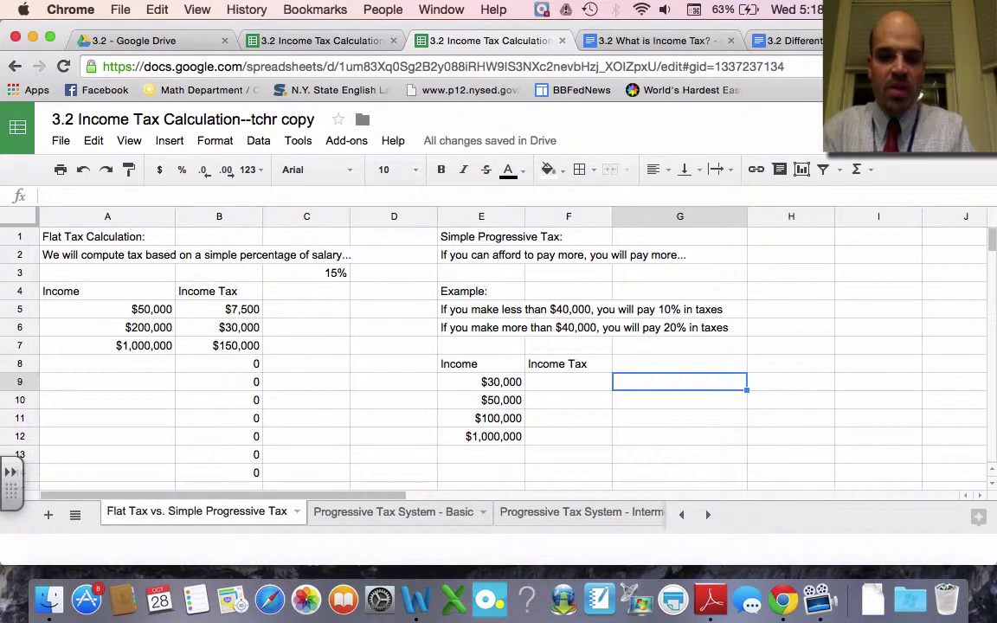
pyautogui.write('10%')
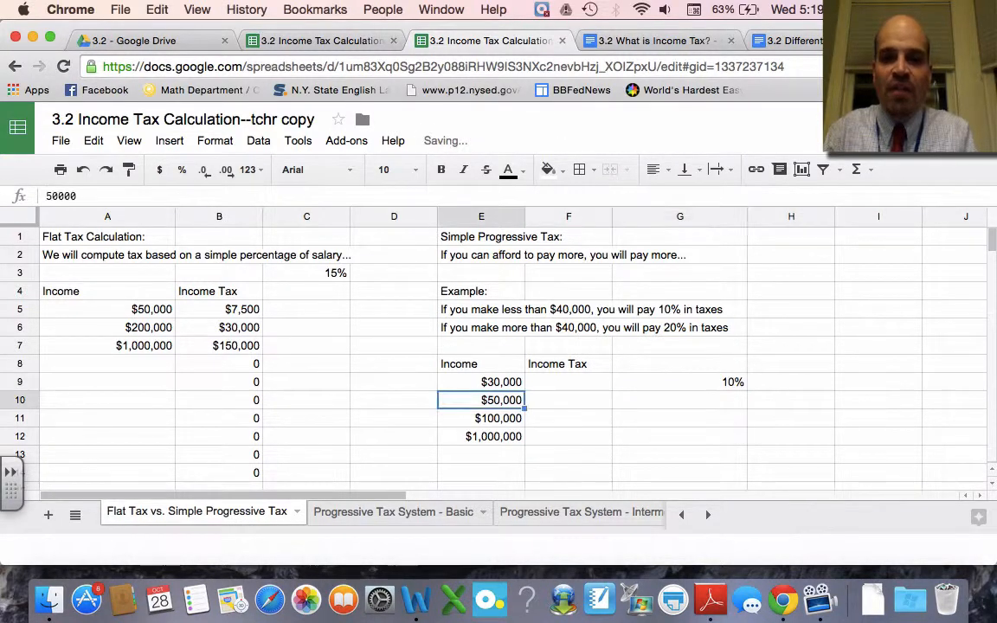
pyautogui.write('2')
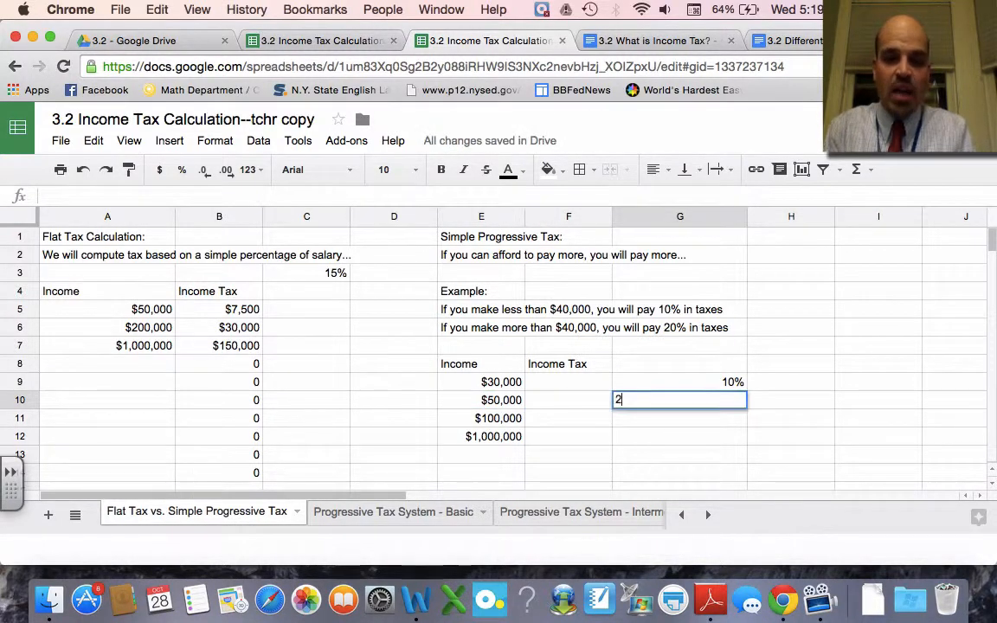
pyautogui.write('0%')
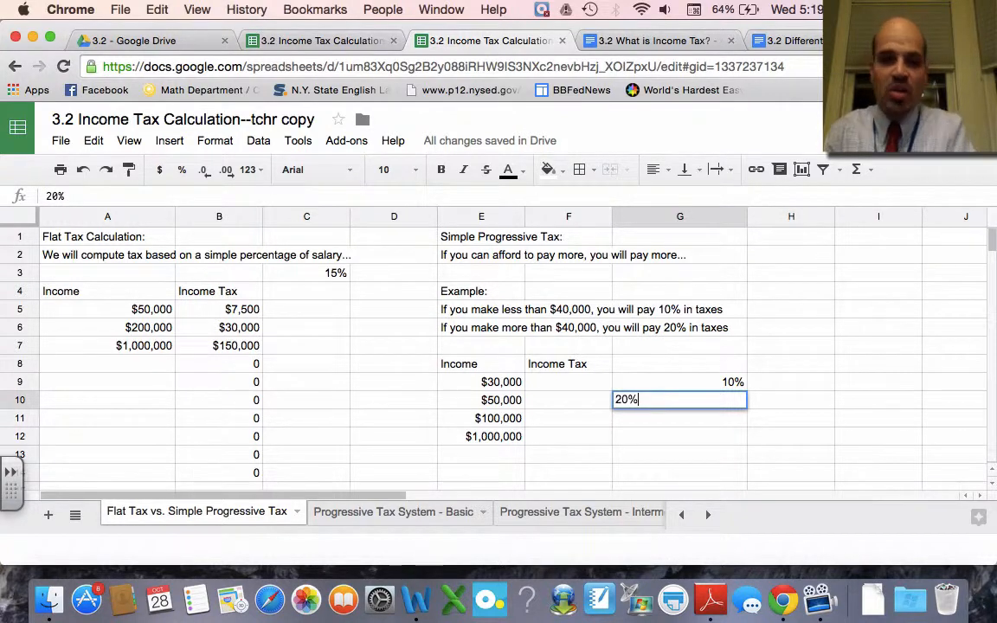
pyautogui.press('Enter')
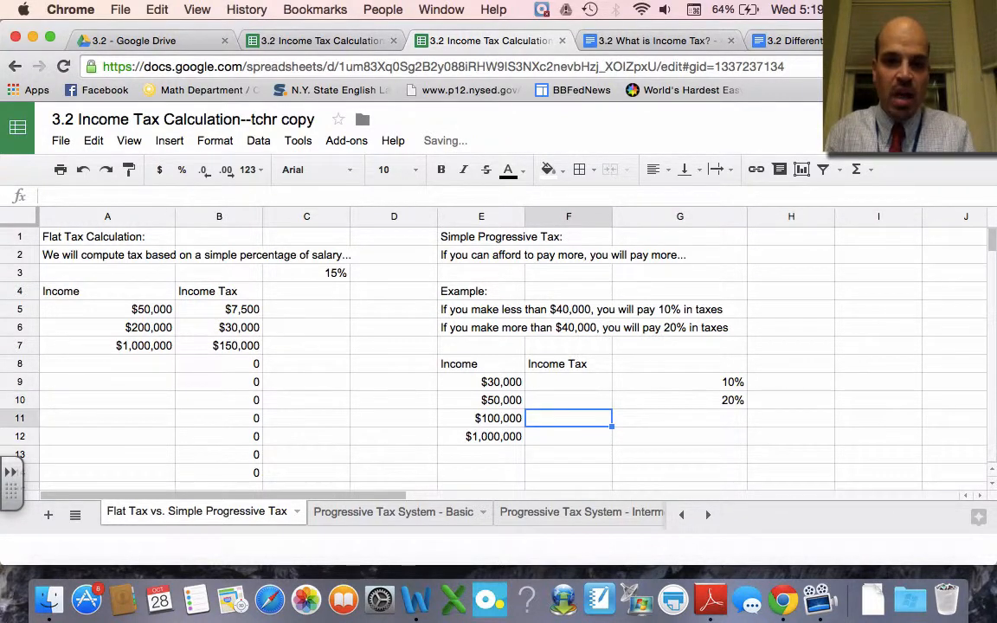
pyautogui.write('20%')
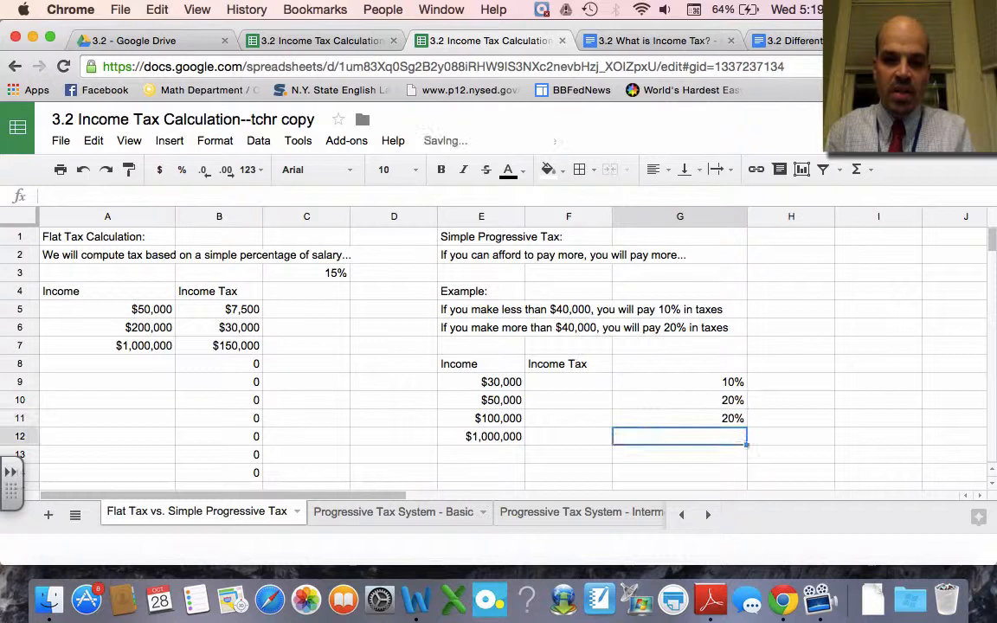
# Review the 10% and 20% rates against the $30,000 and $50,000 incomes
pyautogui.click(678, 399)
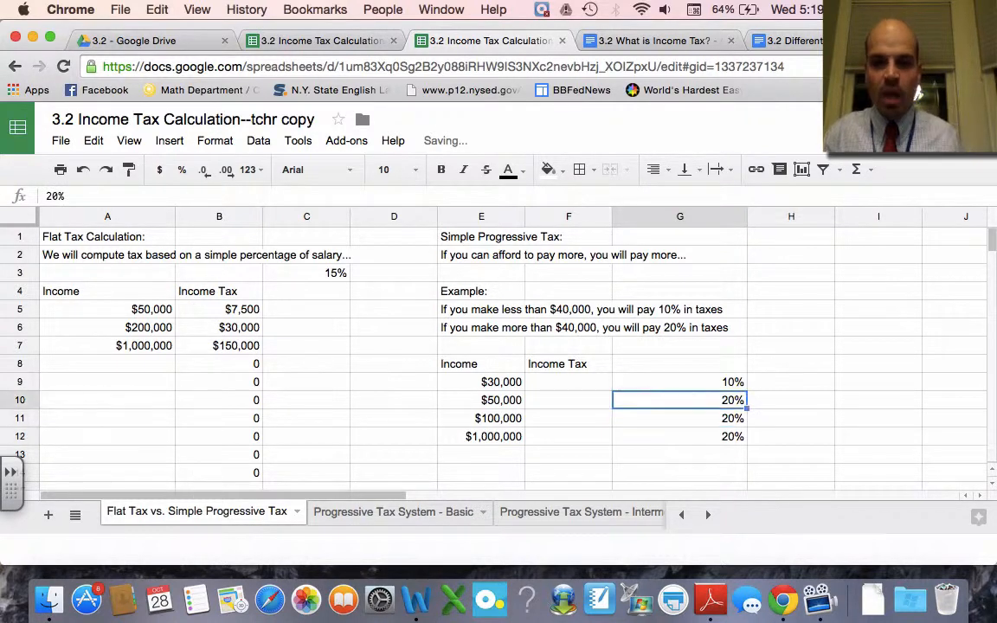
pyautogui.click(678, 383)
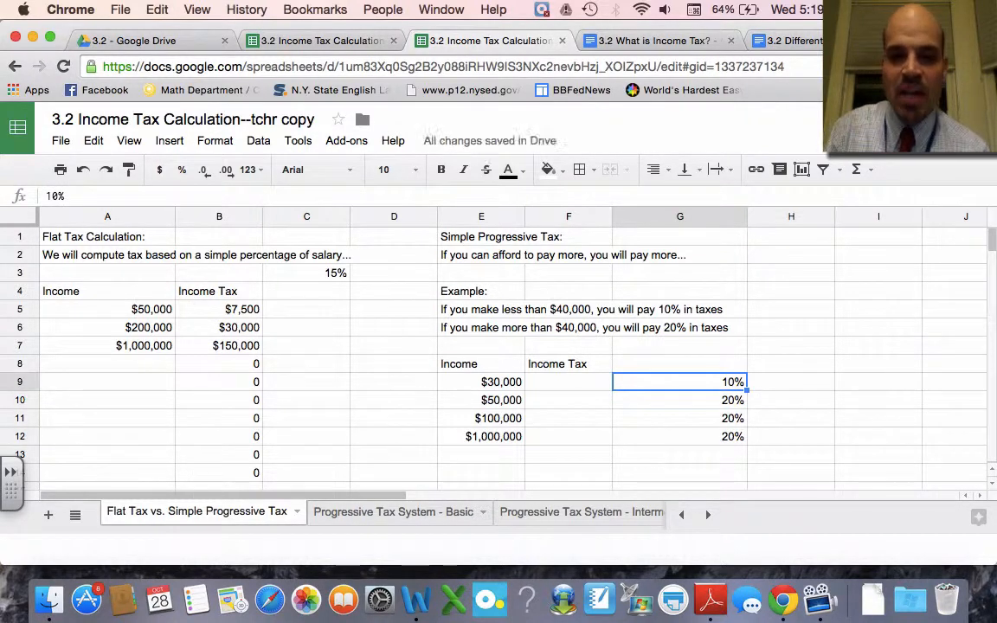
pyautogui.click(481, 383)
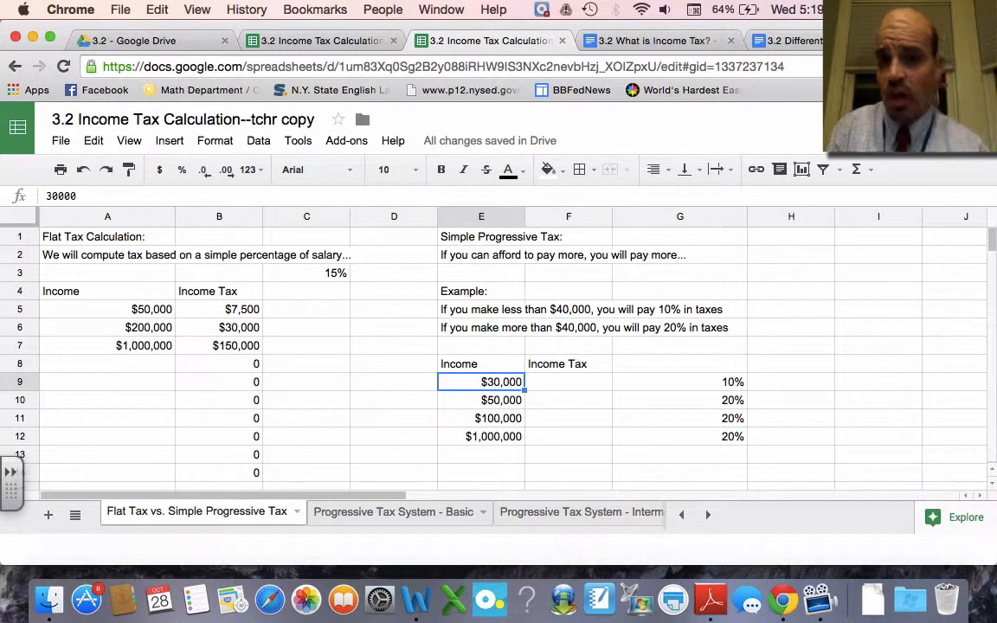
pyautogui.click(481, 400)
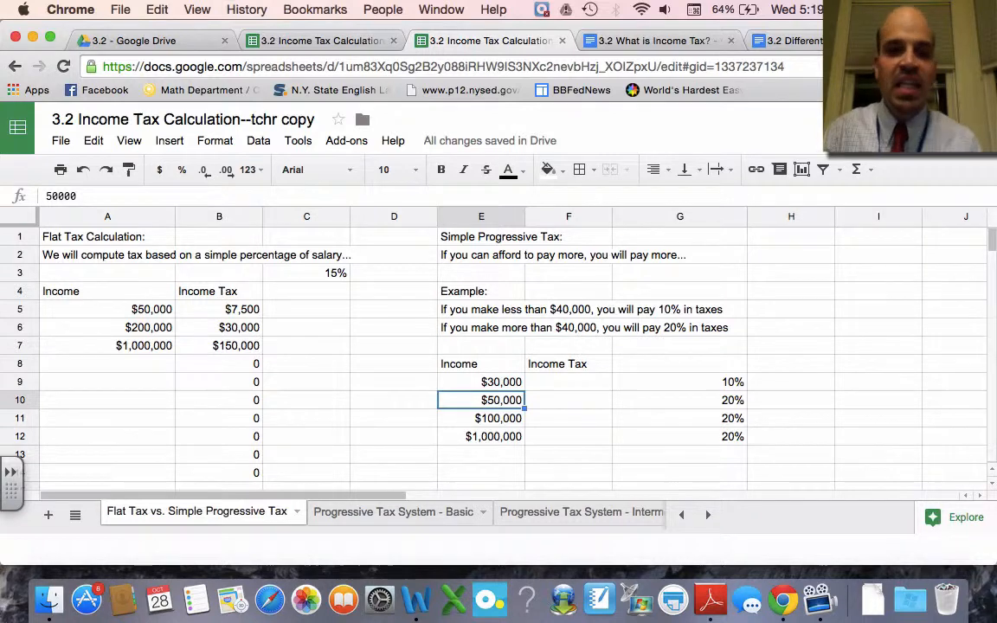
# Place the $40,000 threshold in H5 after abandoning a first =IF( in F9
pyautogui.click(567, 383)
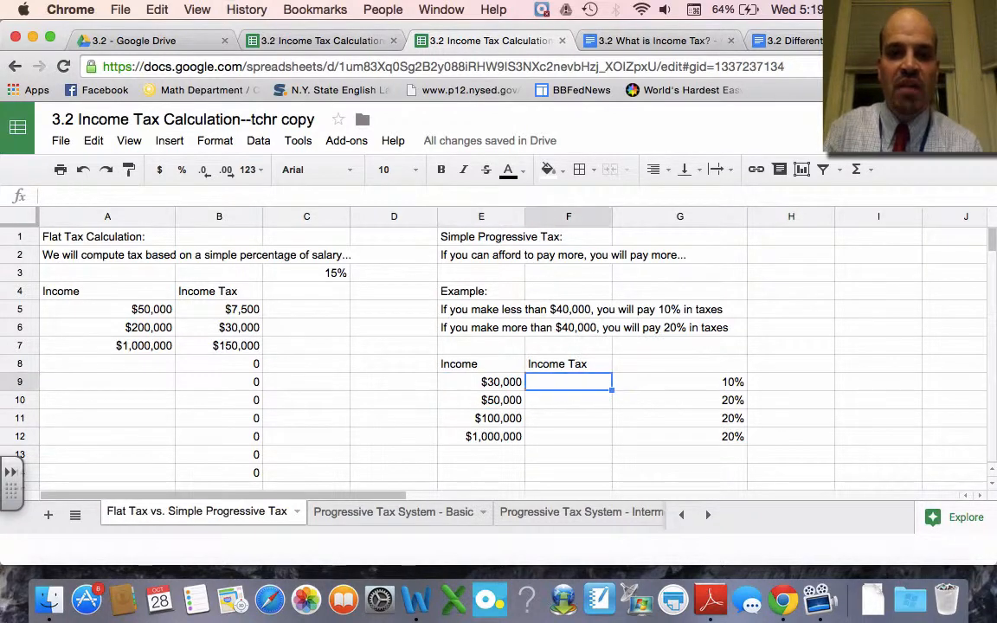
pyautogui.write('=')
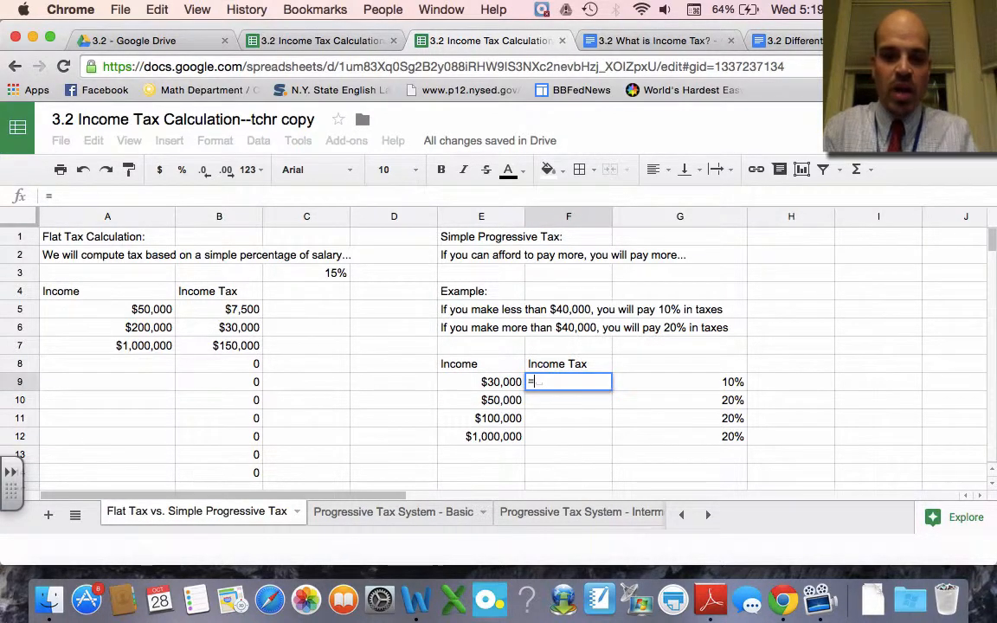
pyautogui.write('if(')
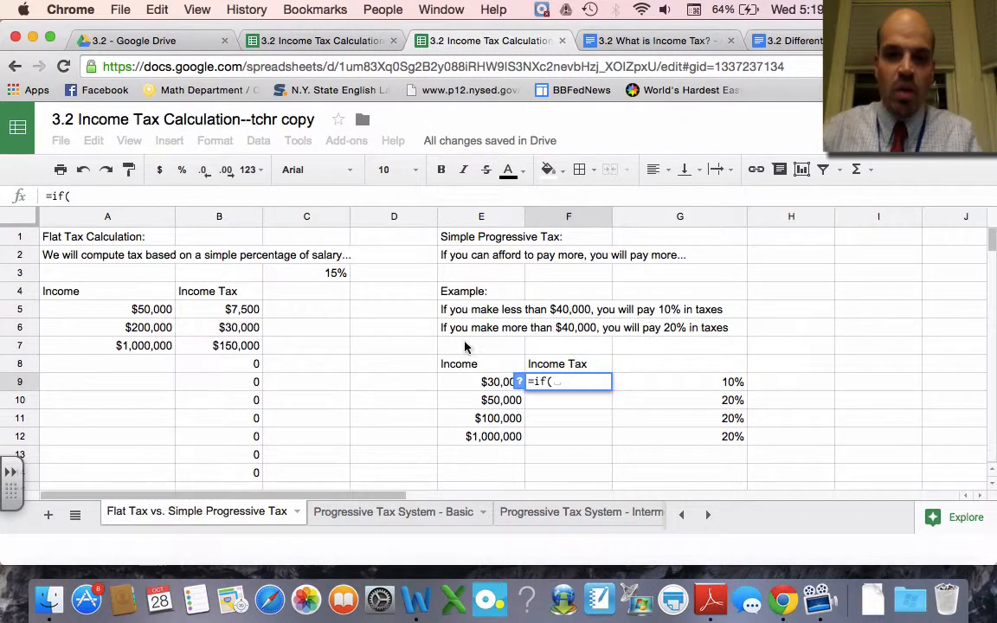
pyautogui.moveTo(506, 395)
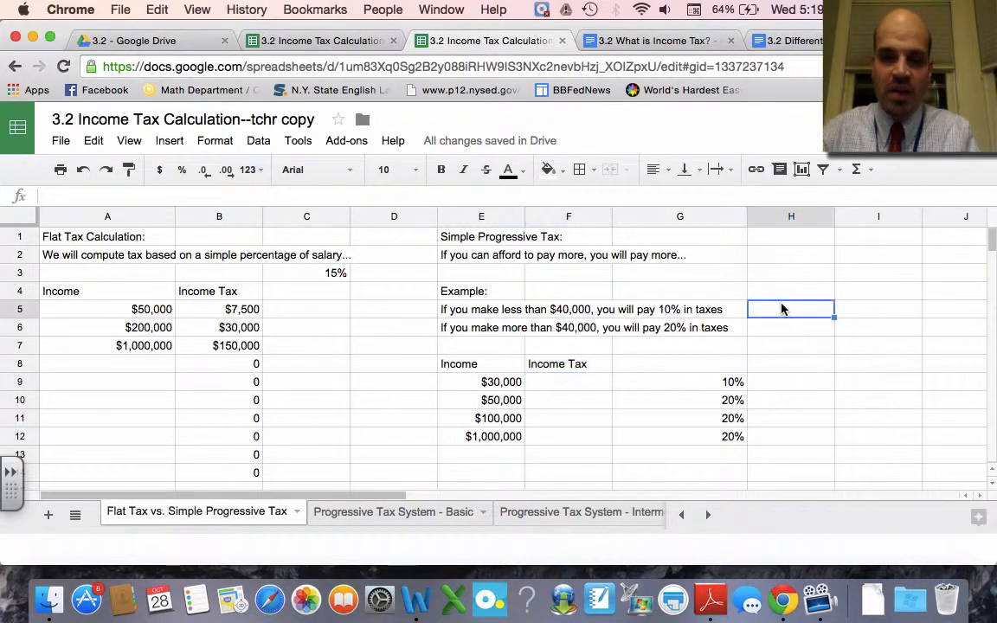
pyautogui.write('$40,000')
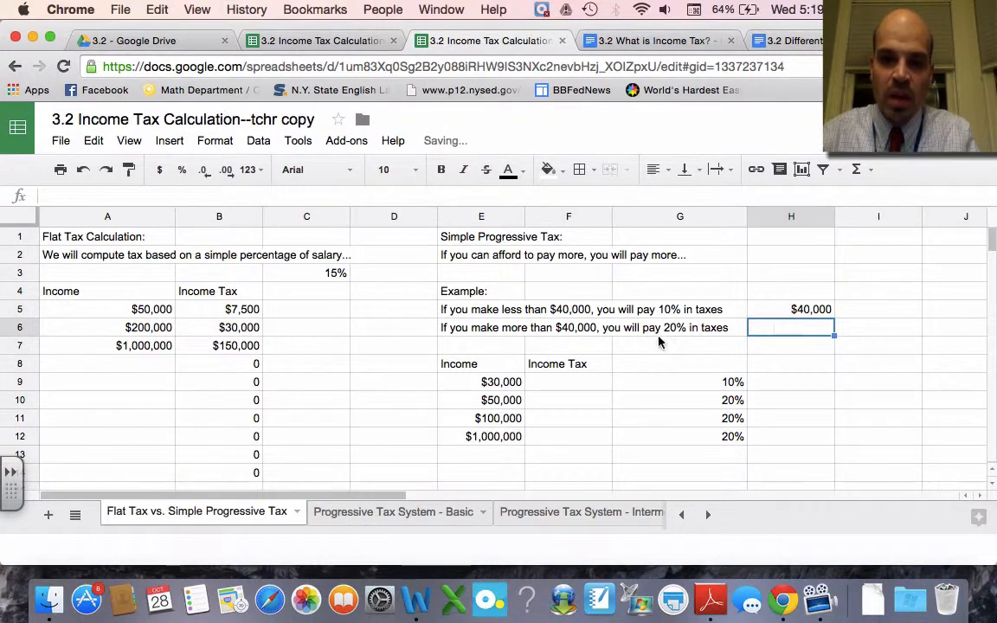
# Start F9's formula =IF(E9<=H5, testing the $30,000 income against the threshold
pyautogui.write('=i')
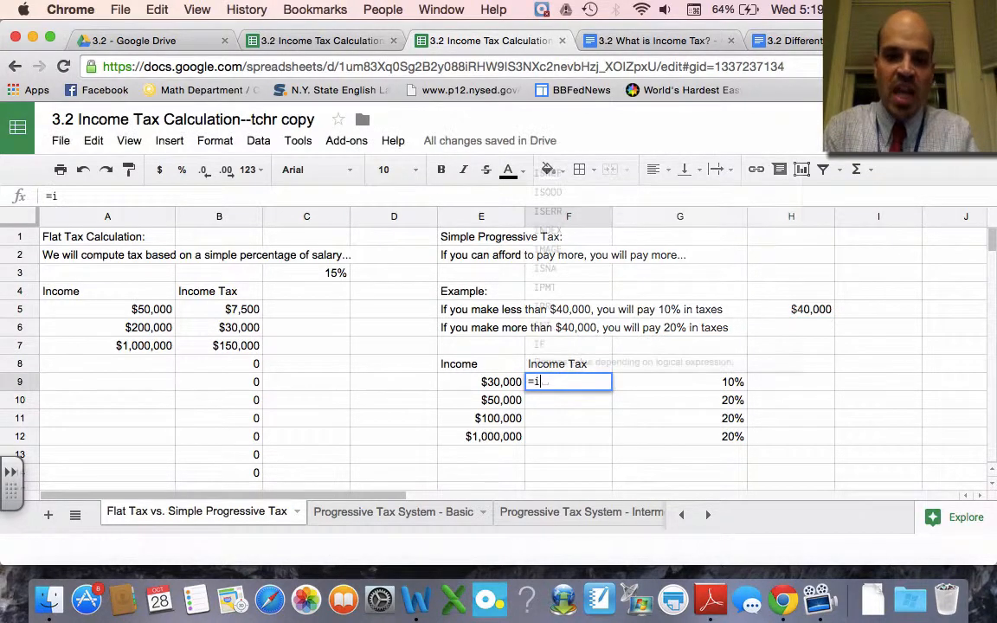
pyautogui.write('f')
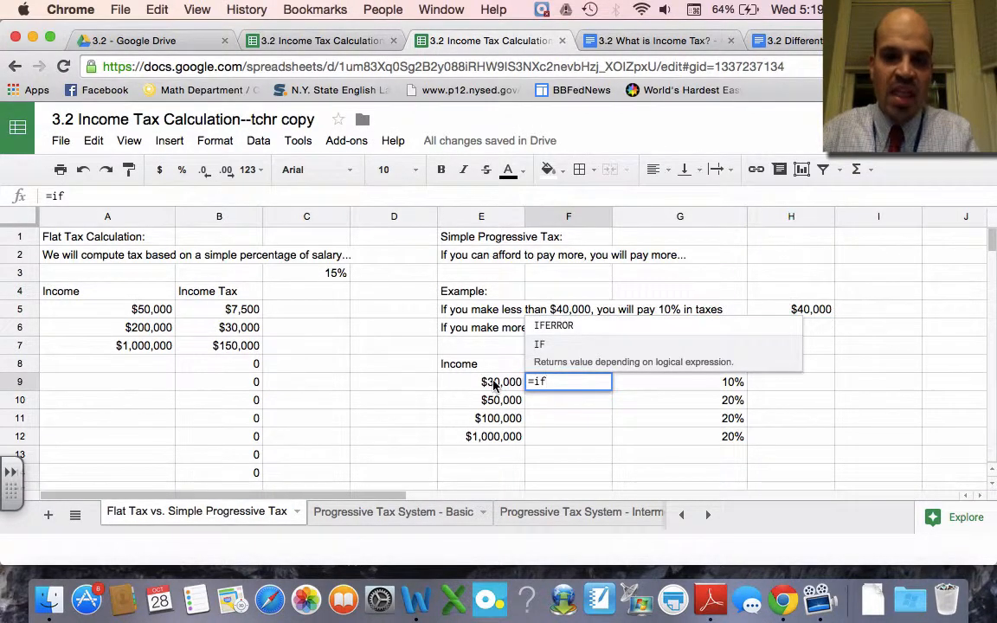
pyautogui.press('Enter')
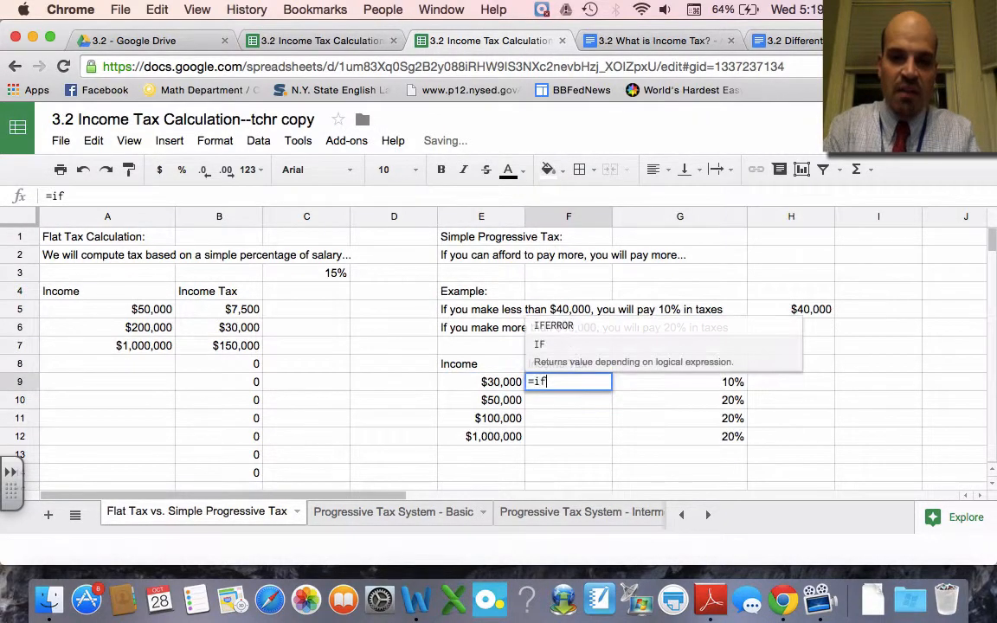
pyautogui.write('(')
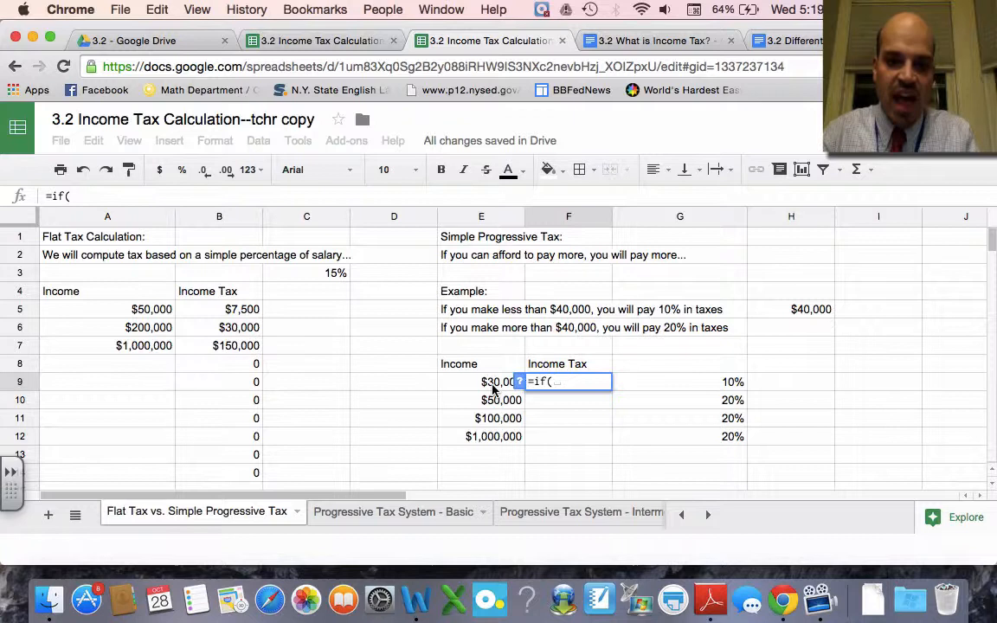
pyautogui.click(491, 383)
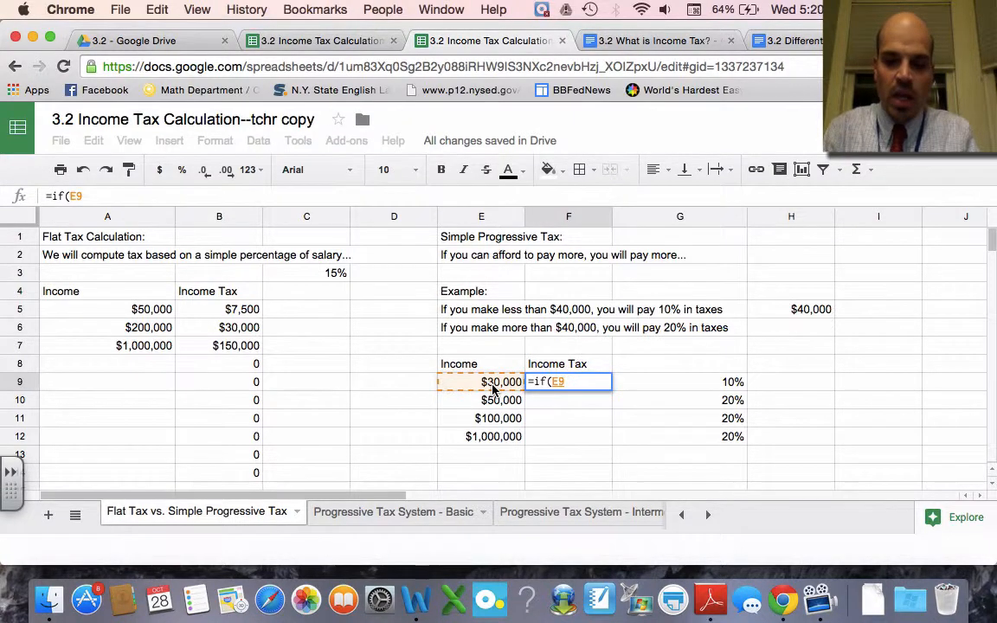
pyautogui.write('<')
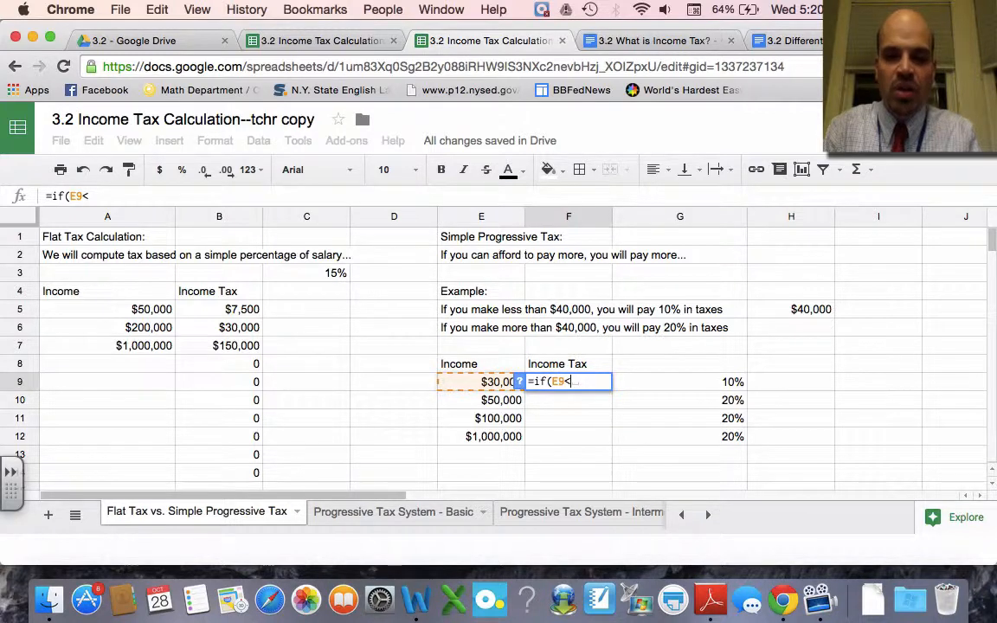
pyautogui.write('=')
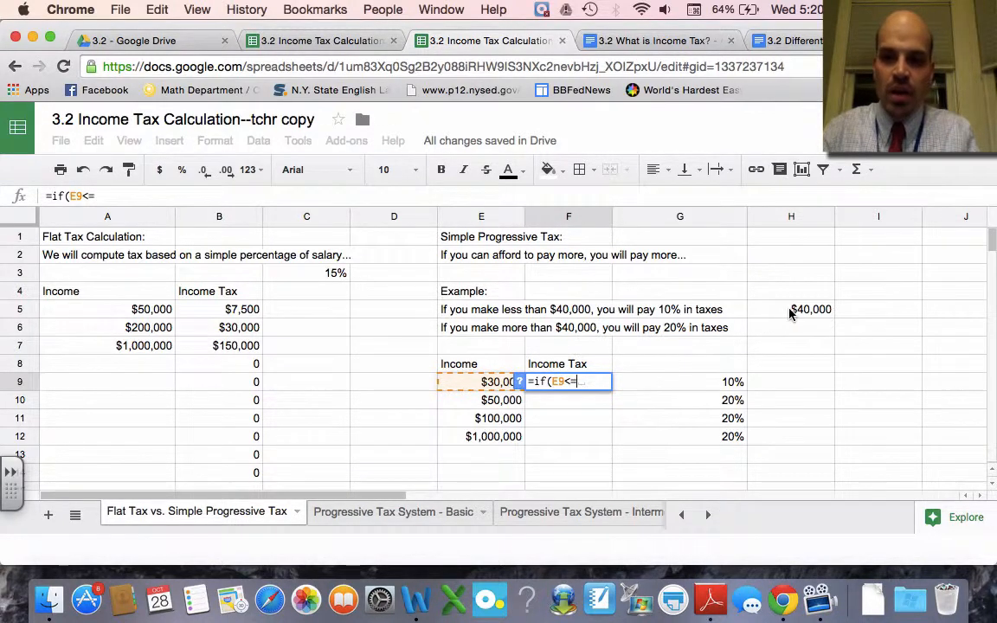
pyautogui.click(791, 308)
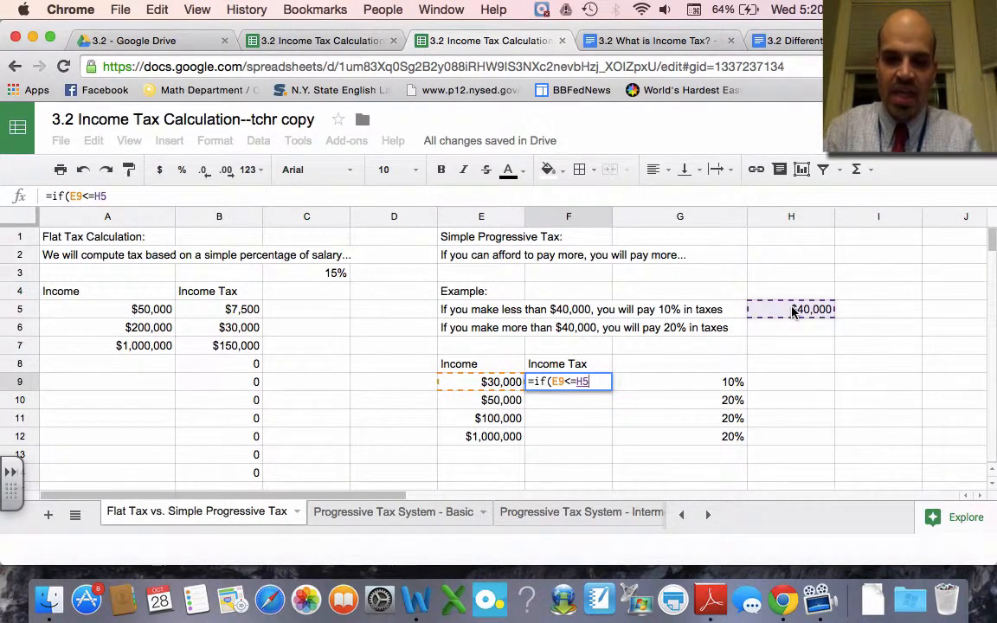
pyautogui.write(',')
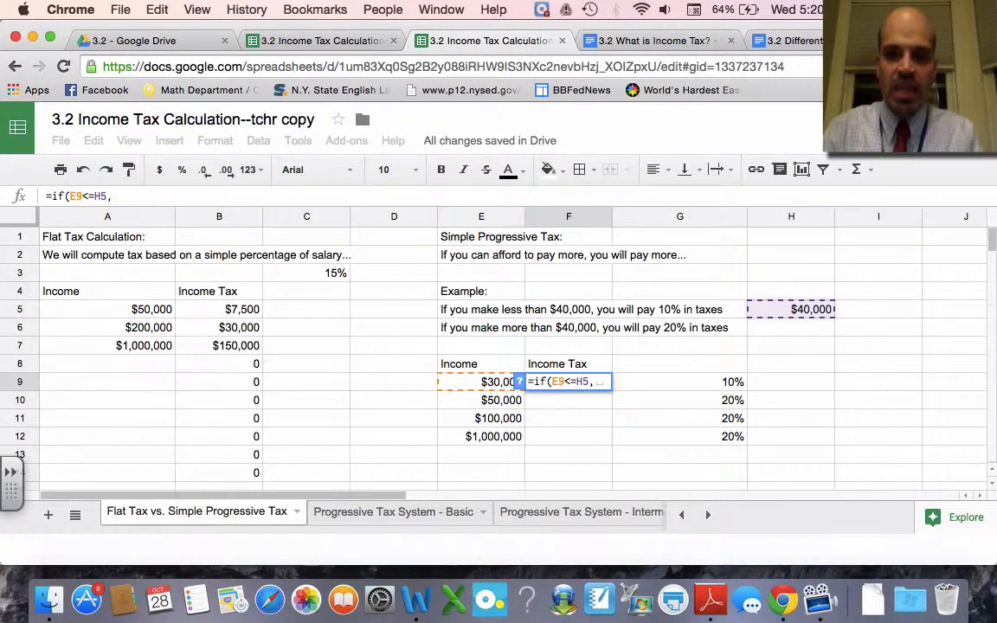
pyautogui.moveTo(758, 336)
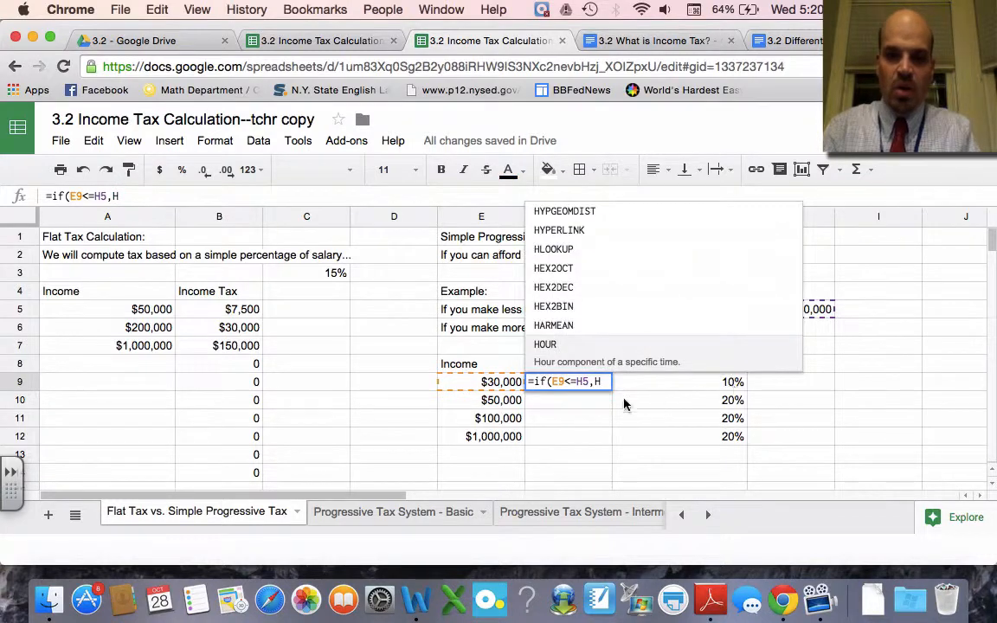
pyautogui.press('Enter')
pyautogui.write('10')
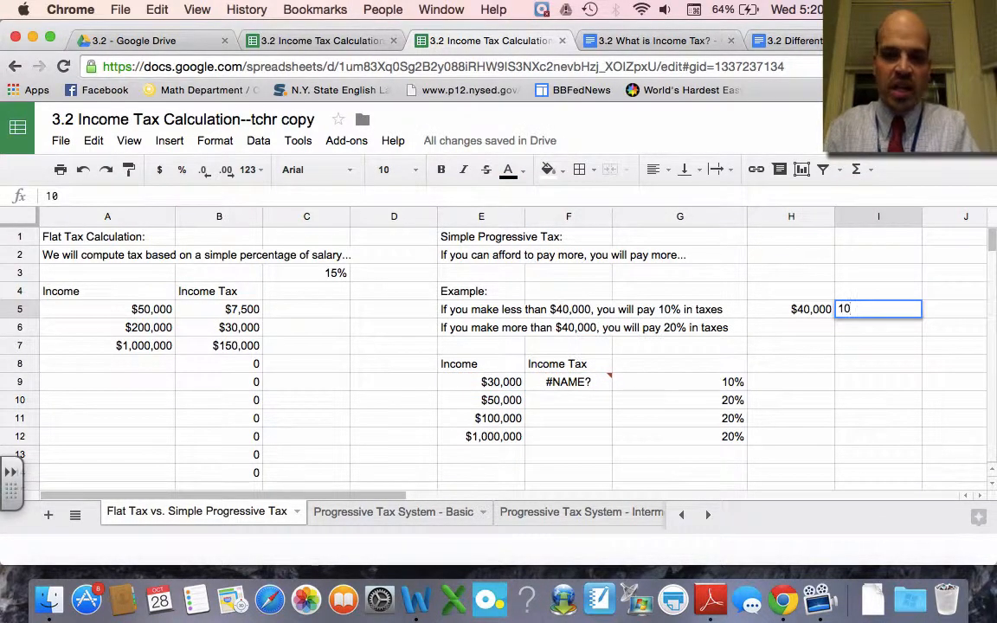
# Complete the IF formula in F9 referencing the 10% and 20% rates, giving a $3,000 tax
pyautogui.press('Enter')
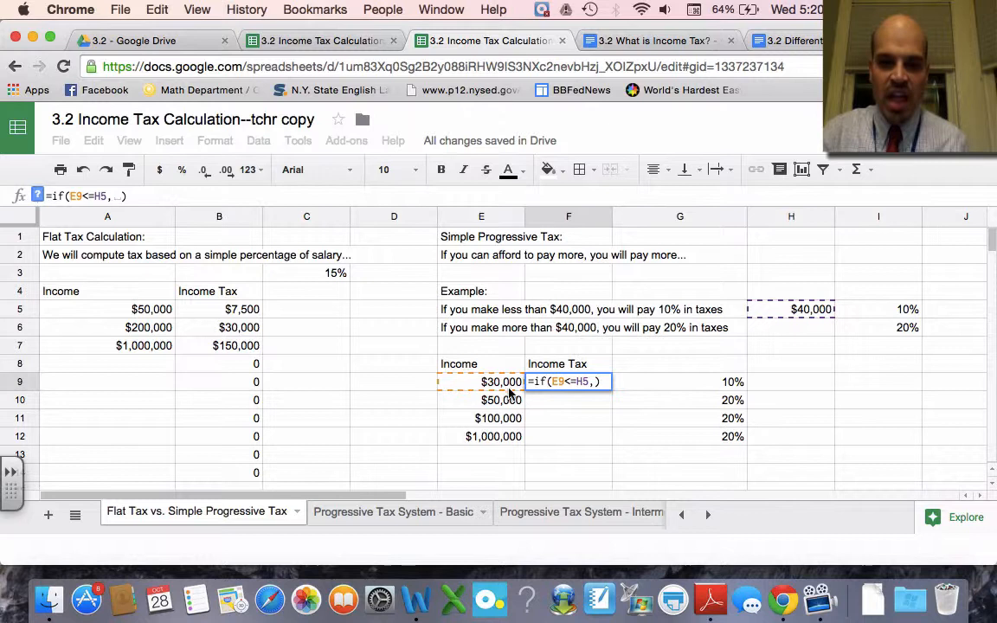
pyautogui.moveTo(791, 320)
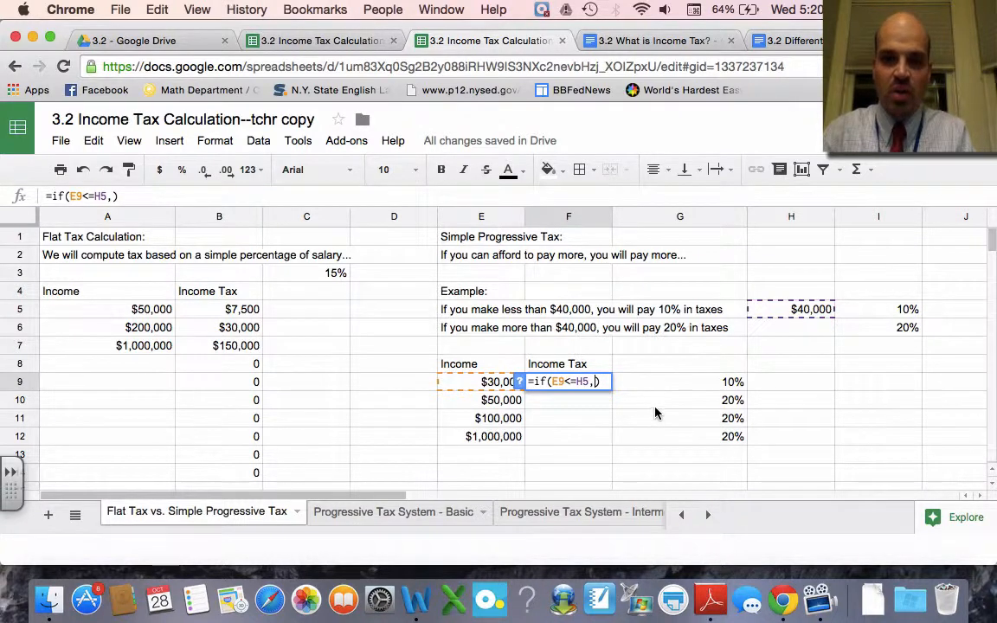
pyautogui.click(906, 308)
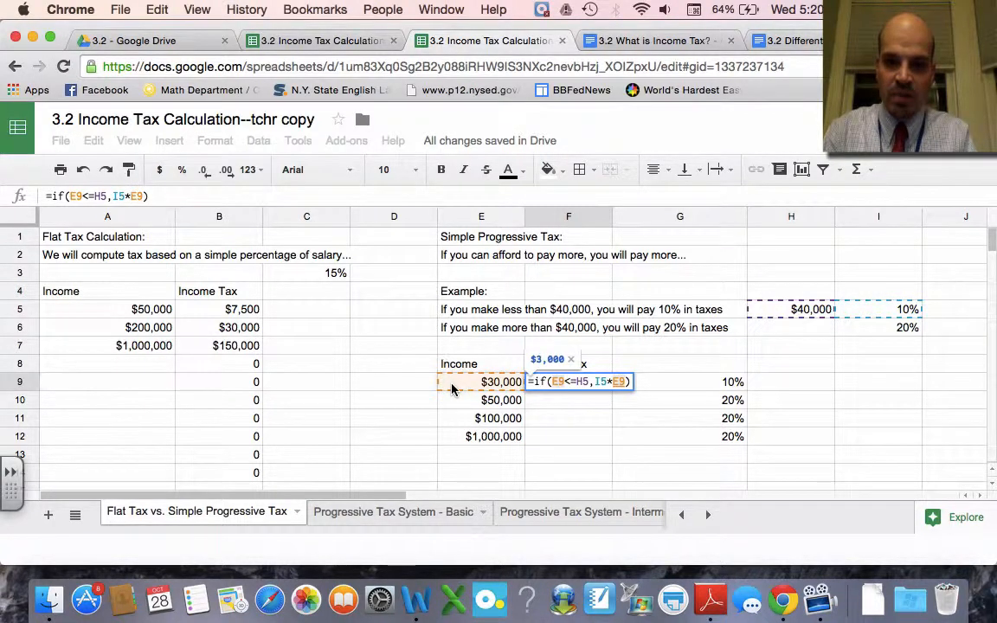
pyautogui.write(',')
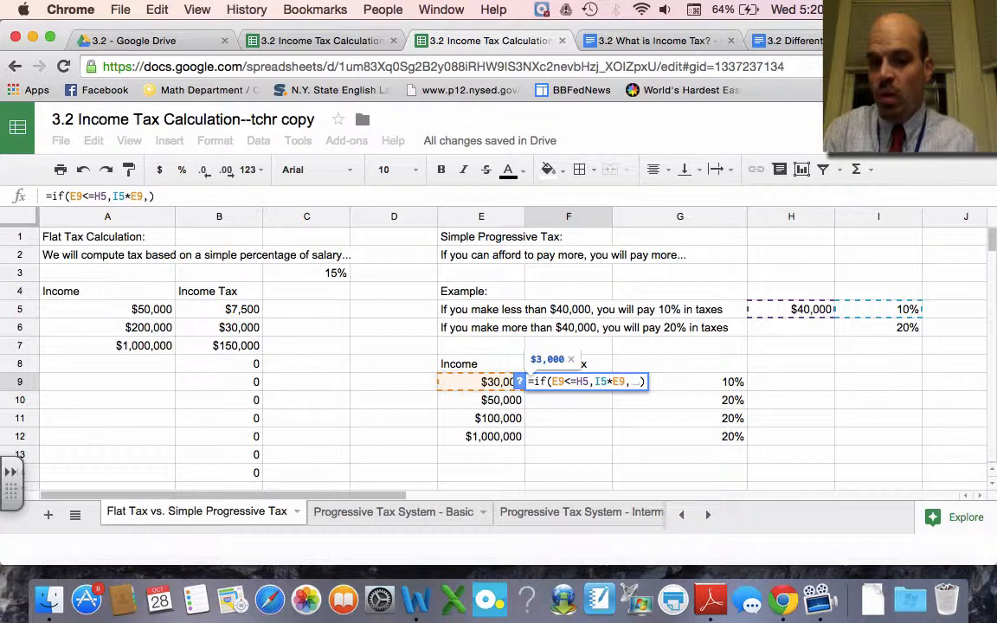
pyautogui.moveTo(926, 378)
pyautogui.write('I6*')
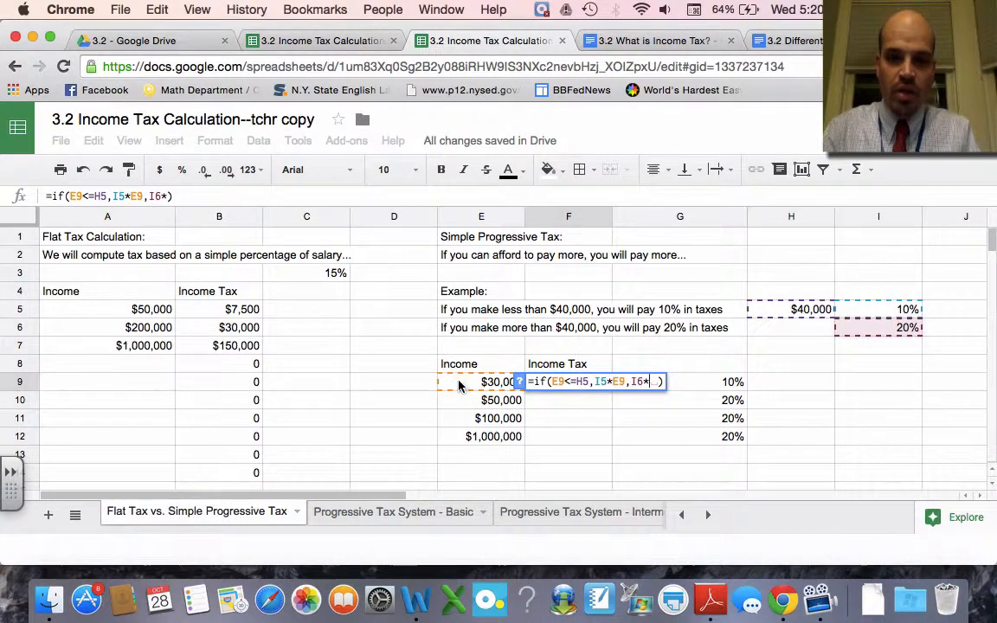
pyautogui.press('Enter')
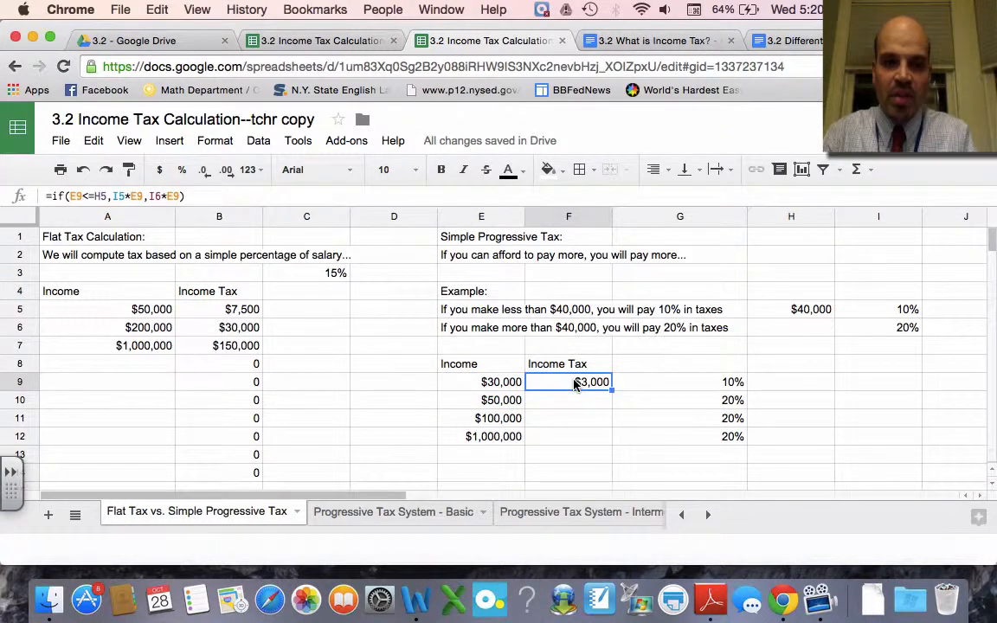
pyautogui.click(567, 400)
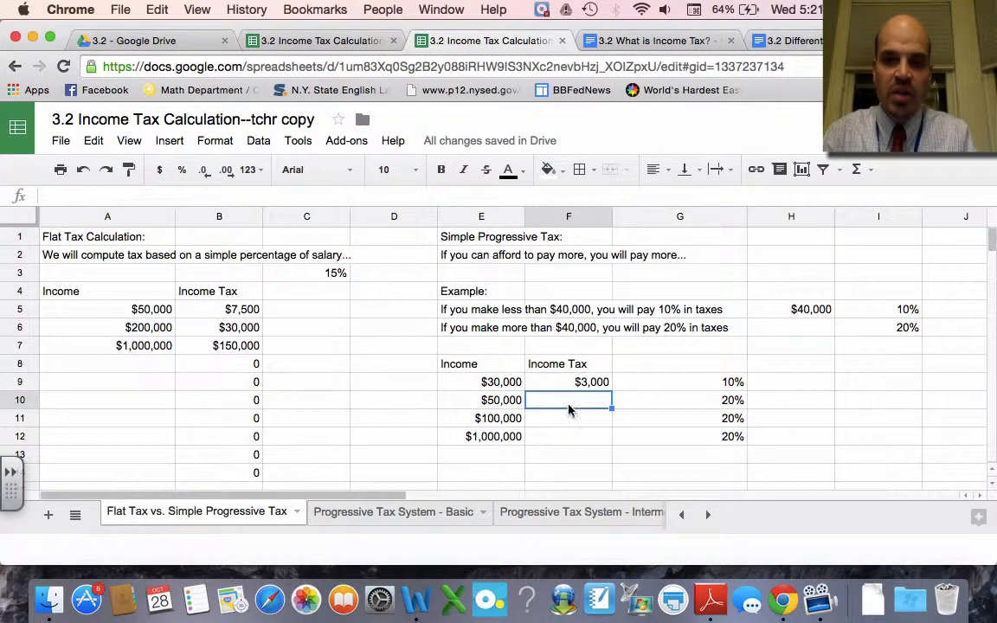
# Enter =if(E10<=H5,I5*E10,I6*E10) in F10 so the $50,000 income shows $10,000 tax
pyautogui.write('=i')
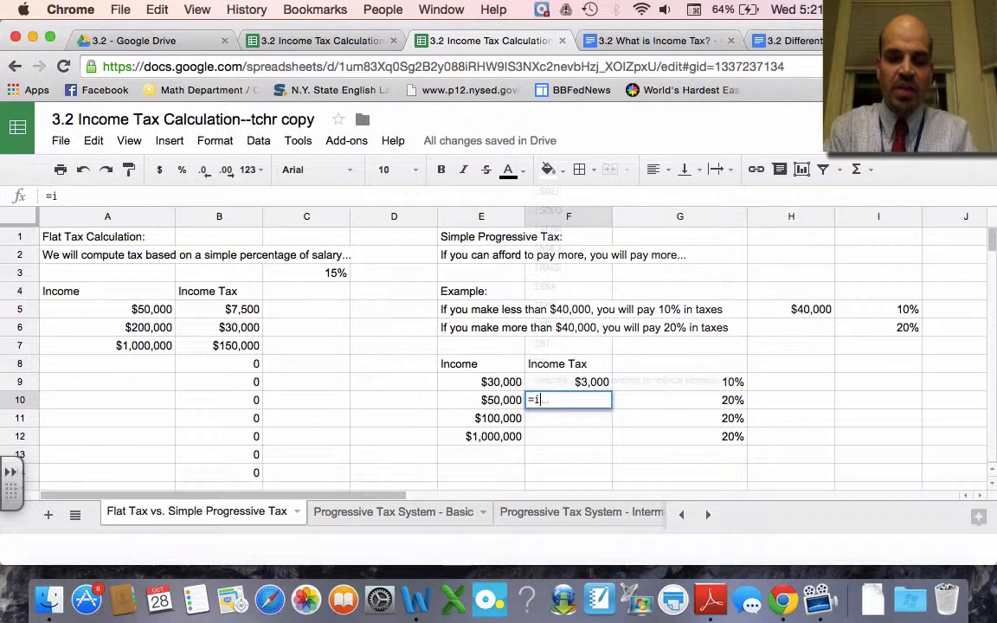
pyautogui.write('f(')
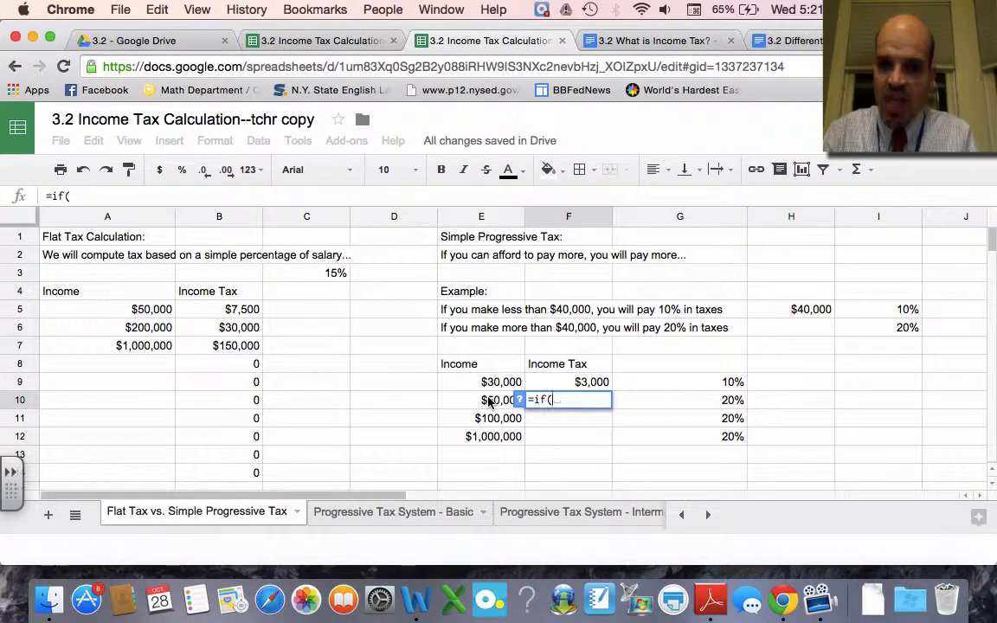
pyautogui.click(481, 400)
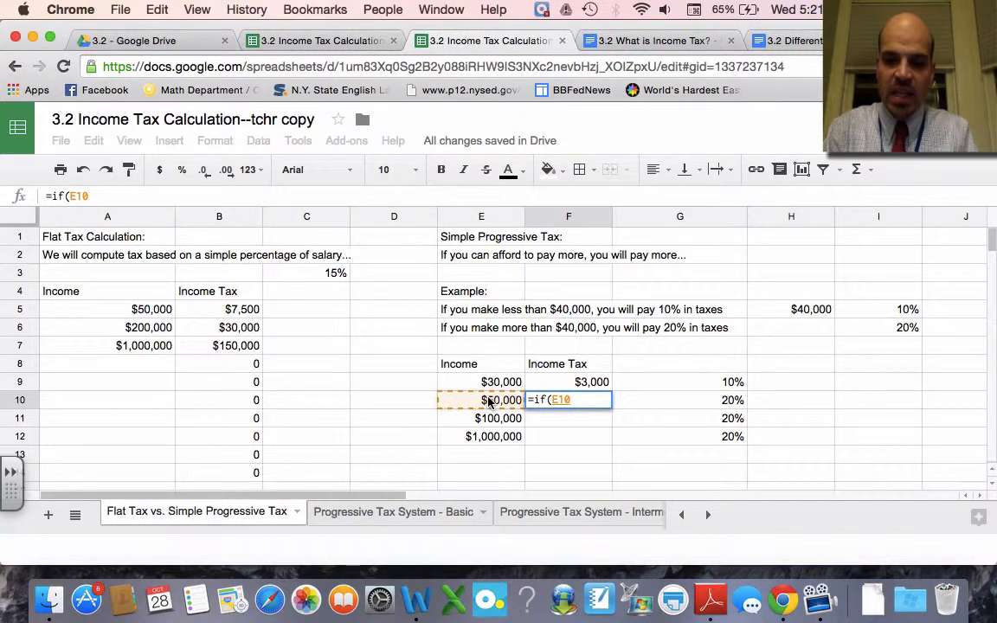
pyautogui.write('<=H5,')
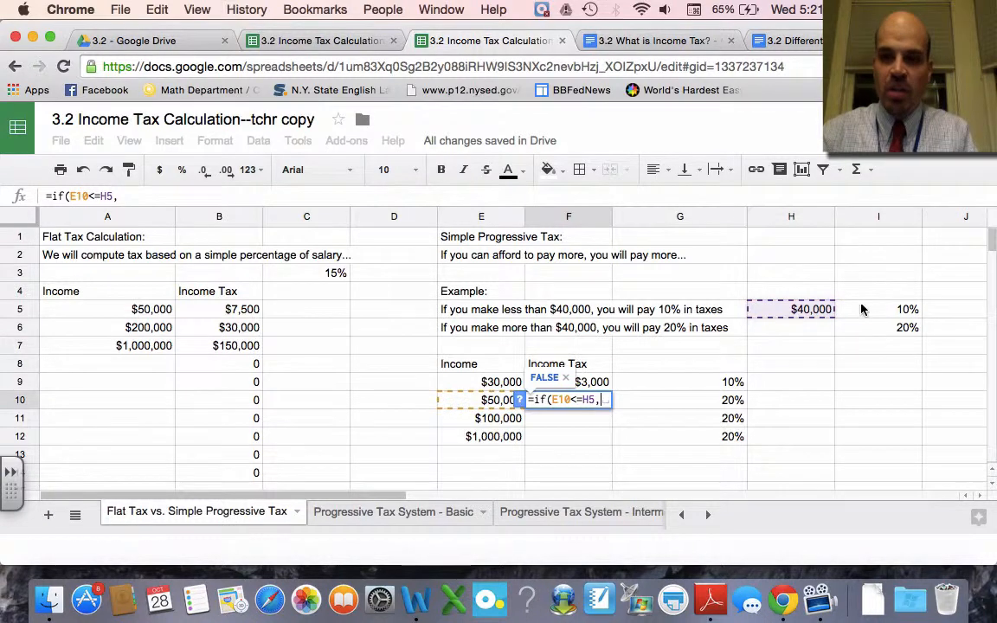
pyautogui.write('I5*E10')
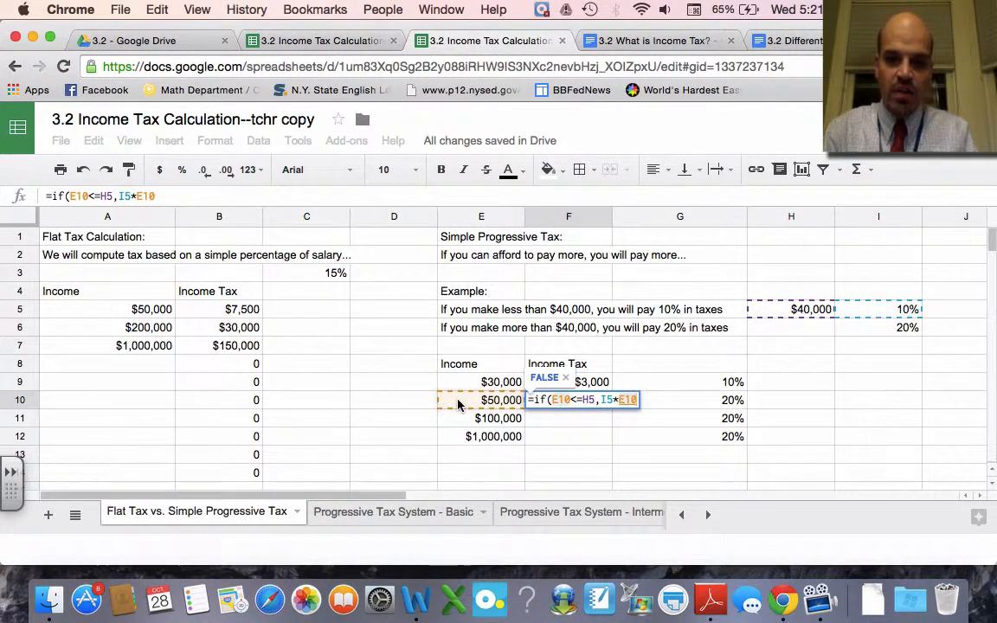
pyautogui.write(',')
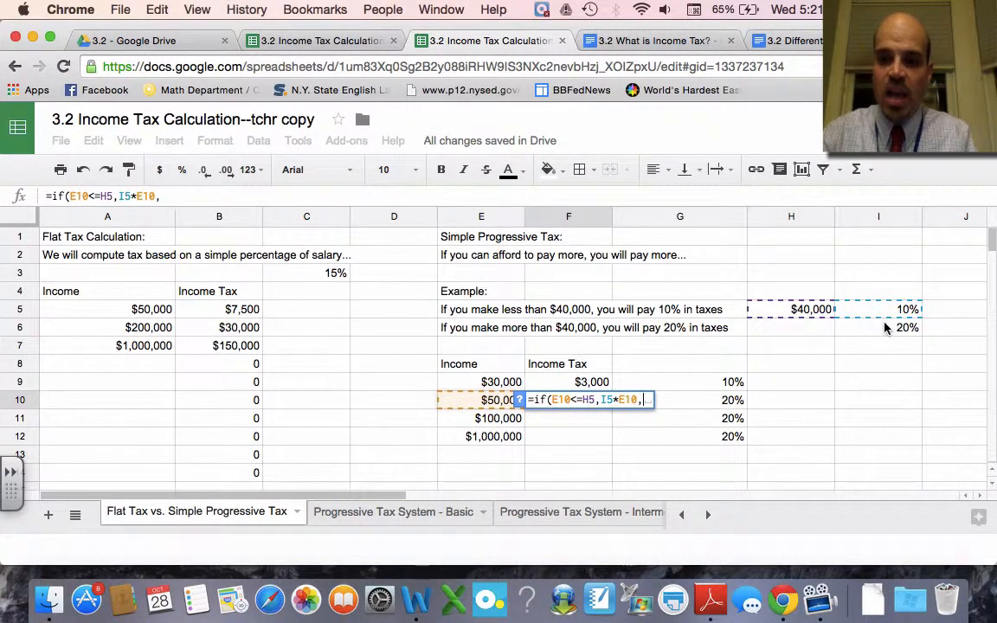
pyautogui.click(494, 400)
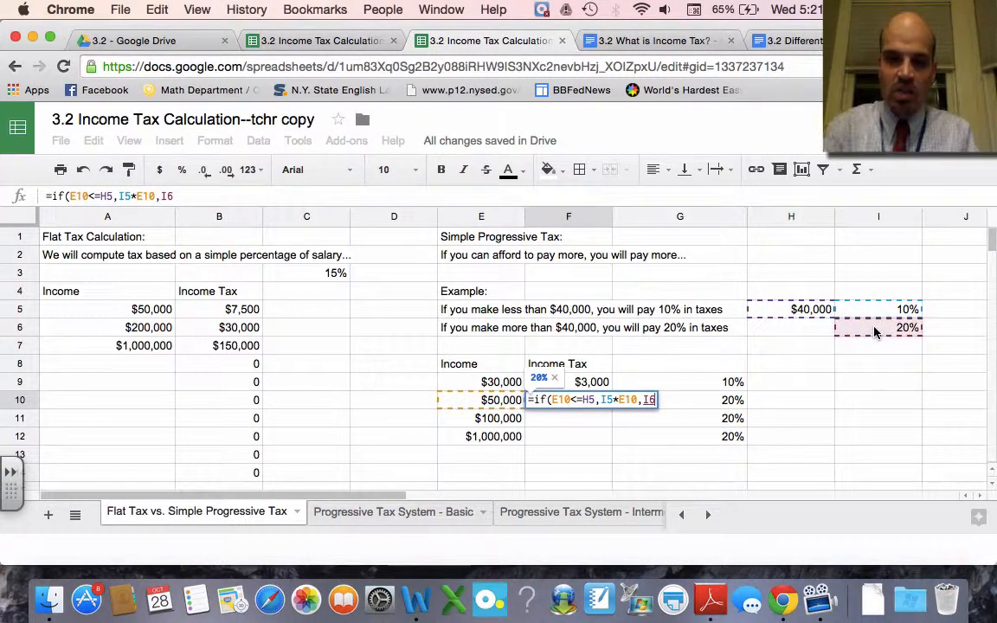
pyautogui.write('*E10')
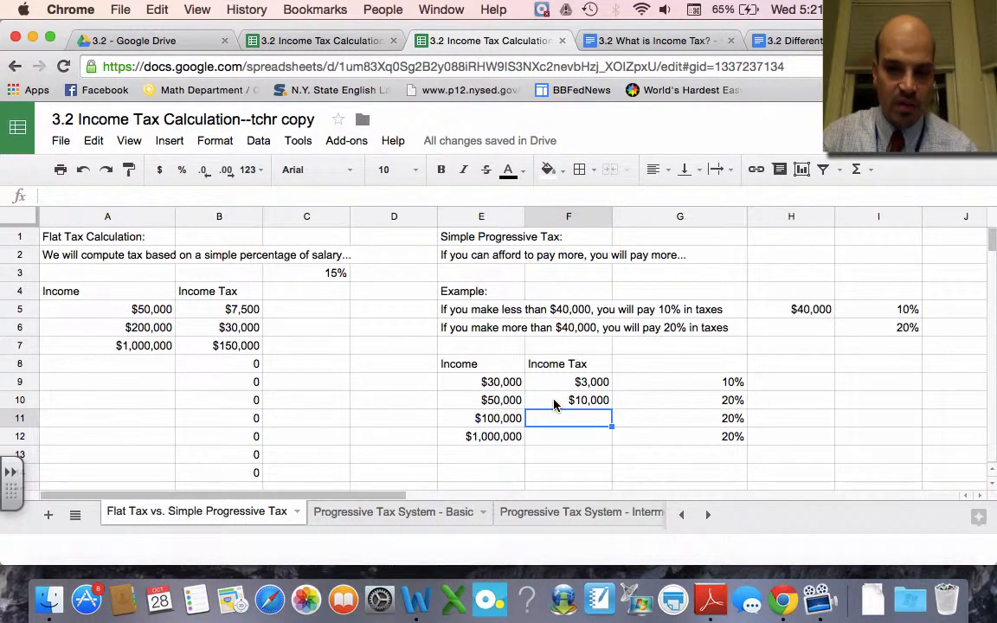
# Review the formulas behind the $10,000 and $3,000 tax cells
pyautogui.click(568, 400)
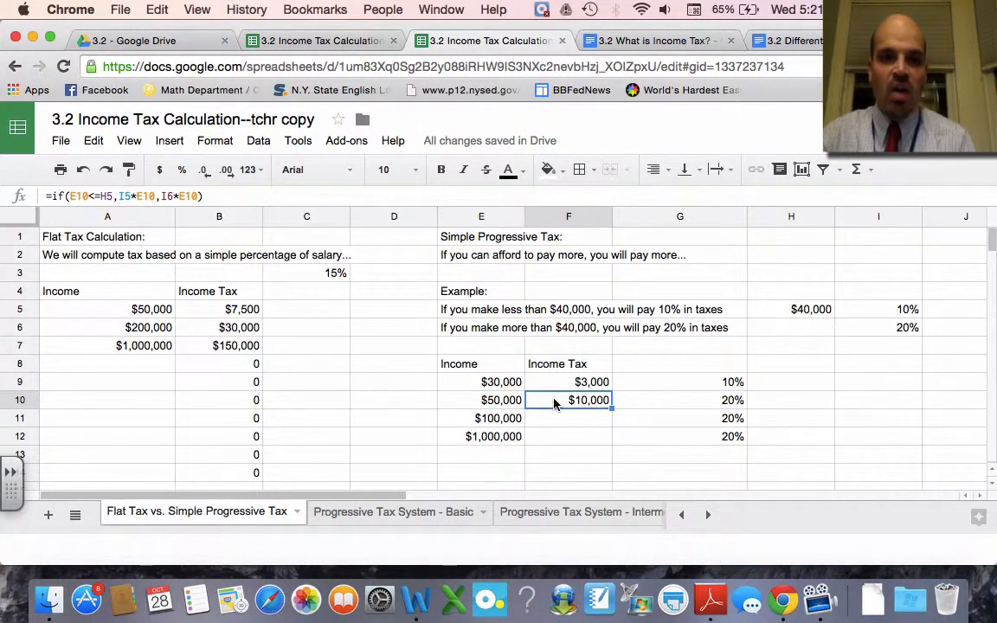
pyautogui.click(568, 382)
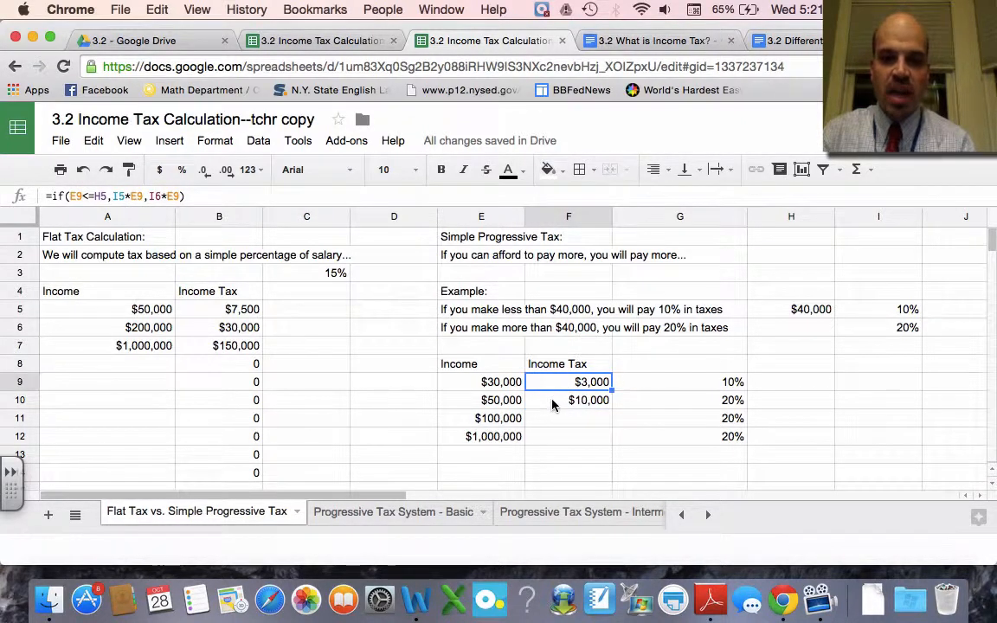
pyautogui.click(481, 454)
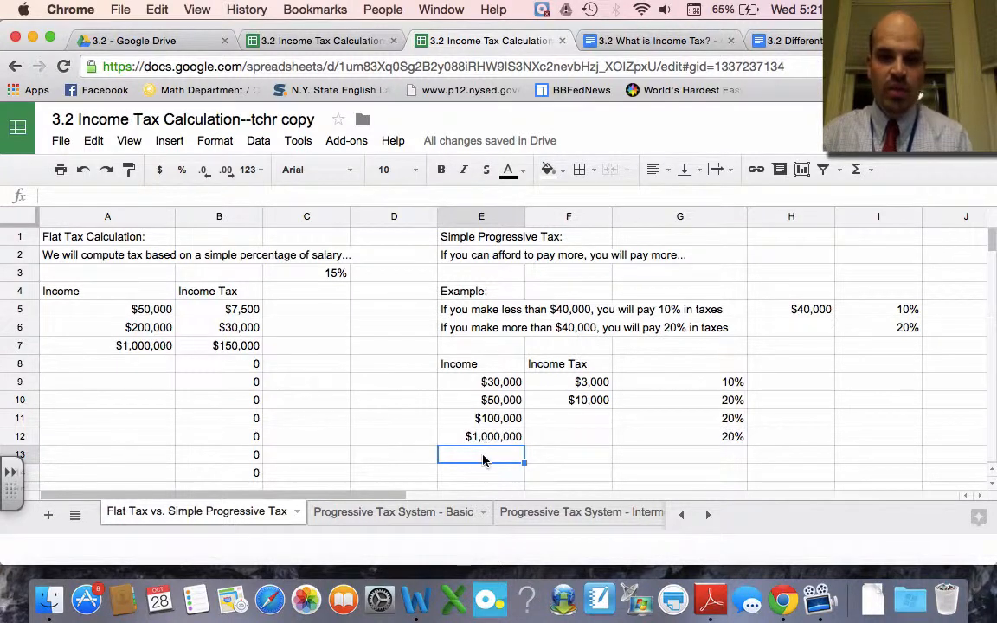
# Add incomes $200,000 and $125,000 below $1,000,000 in the Income column
pyautogui.click(568, 400)
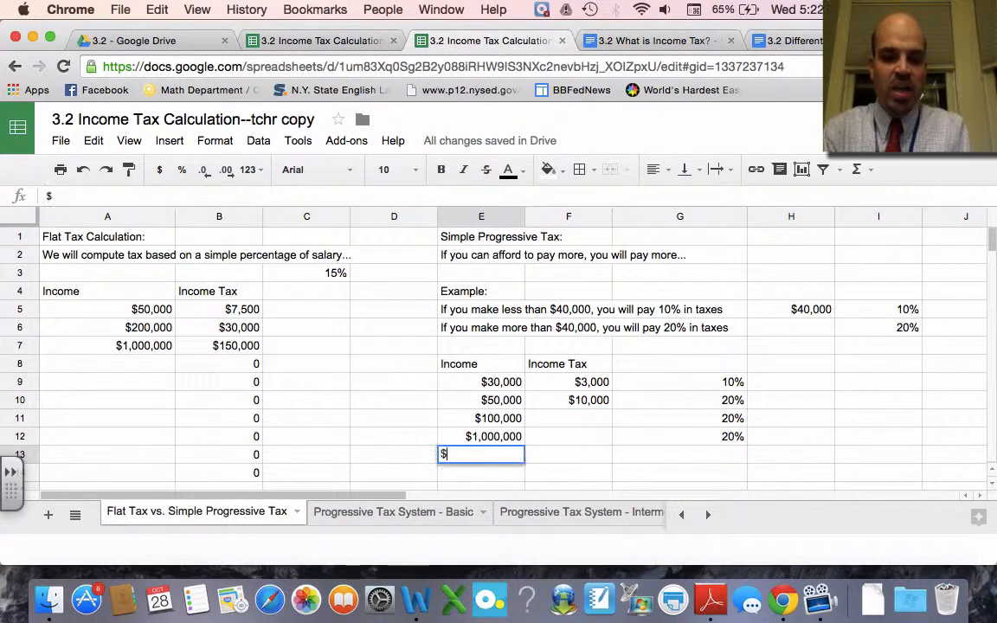
pyautogui.write('$200,000')
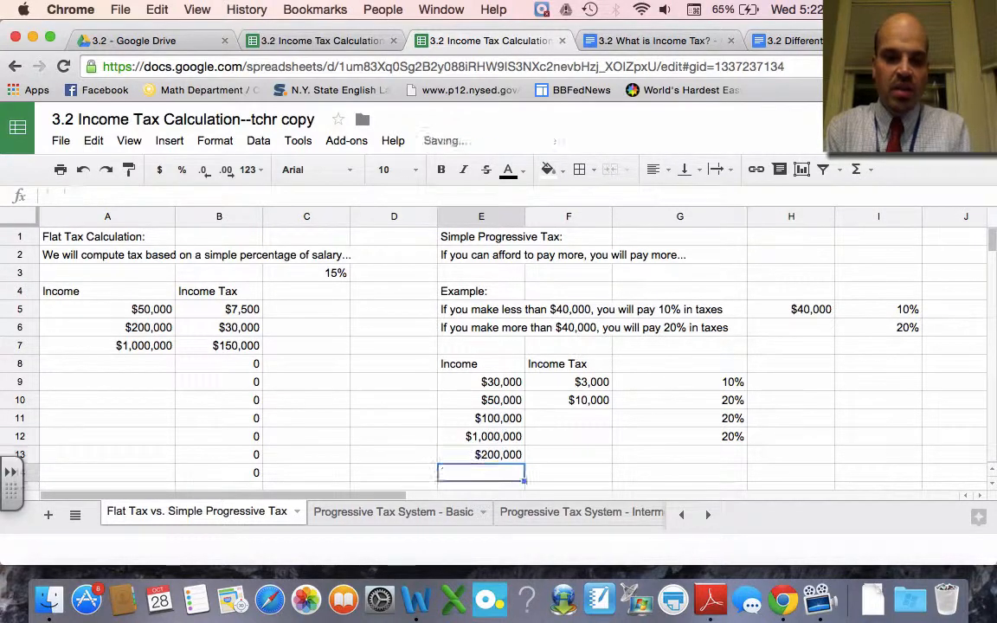
pyautogui.write('$125,000')
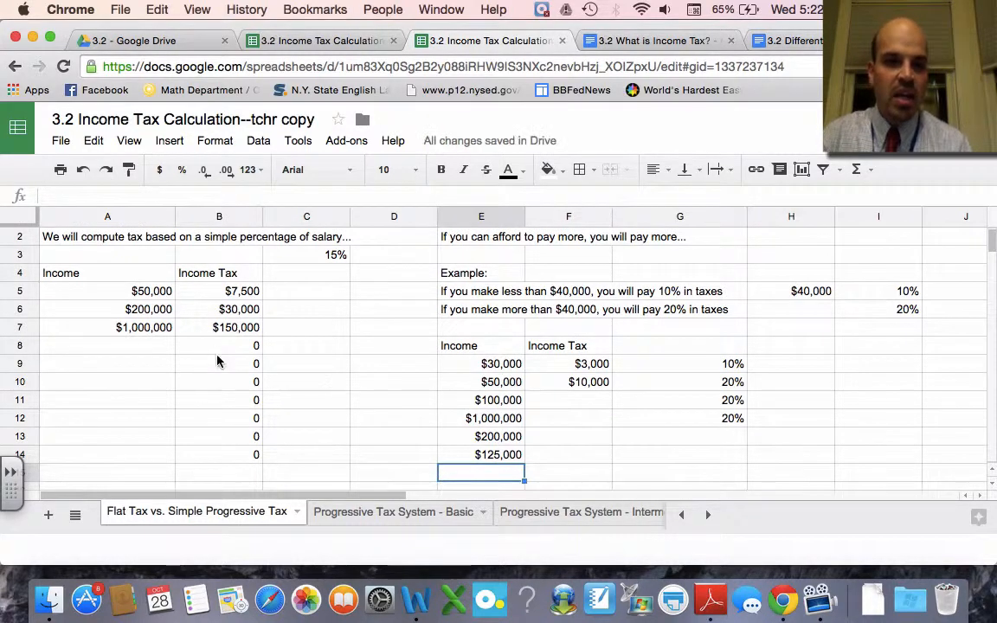
# Review the flat tax formula in B10 and the tax formulas for $50,000, $30,000, $100,000 and $1,000,000
pyautogui.click(218, 383)
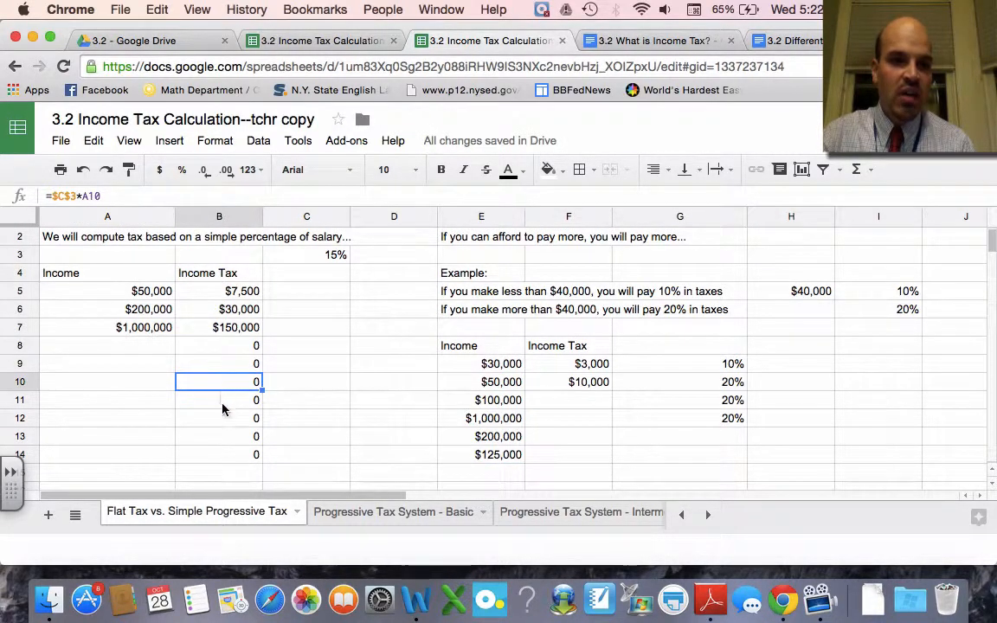
pyautogui.click(582, 382)
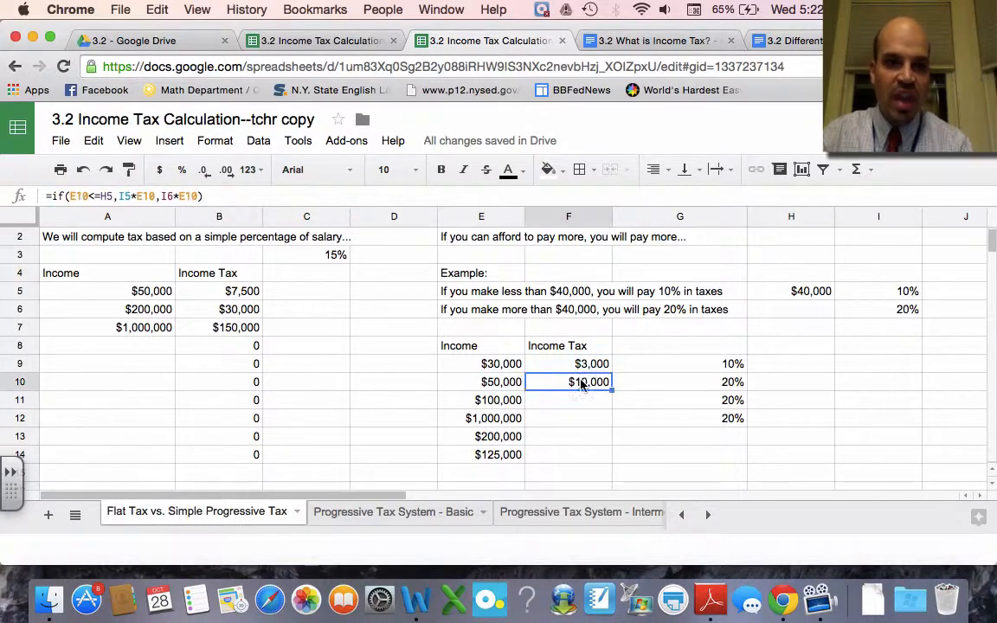
pyautogui.click(568, 364)
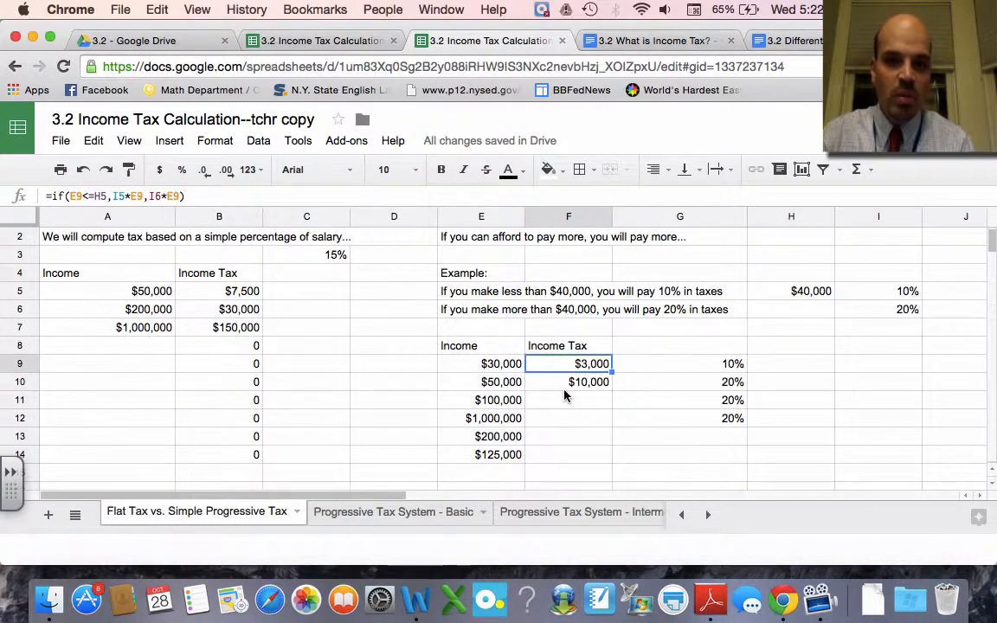
pyautogui.click(568, 400)
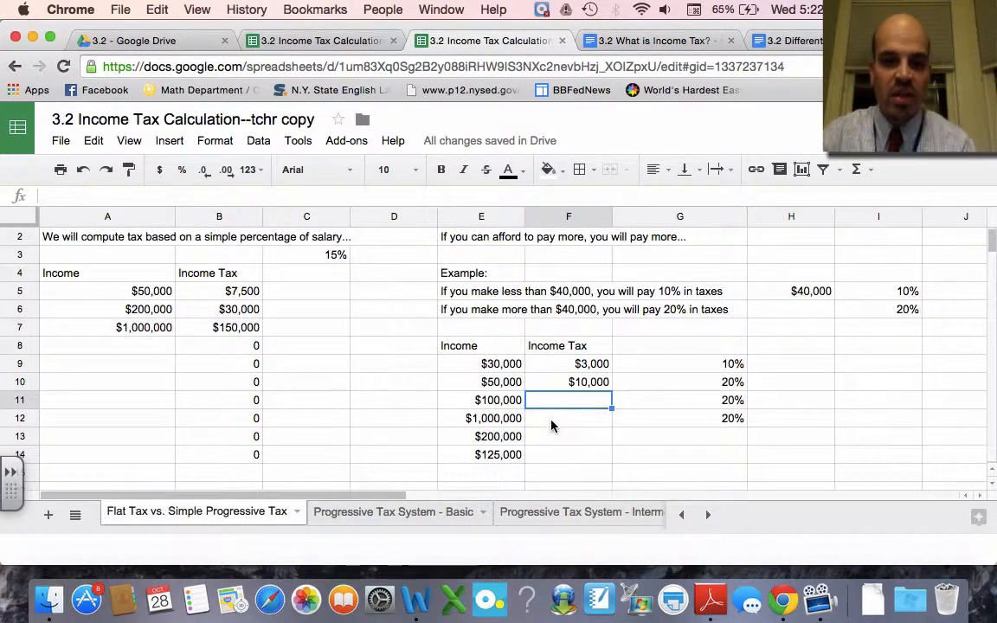
pyautogui.click(567, 417)
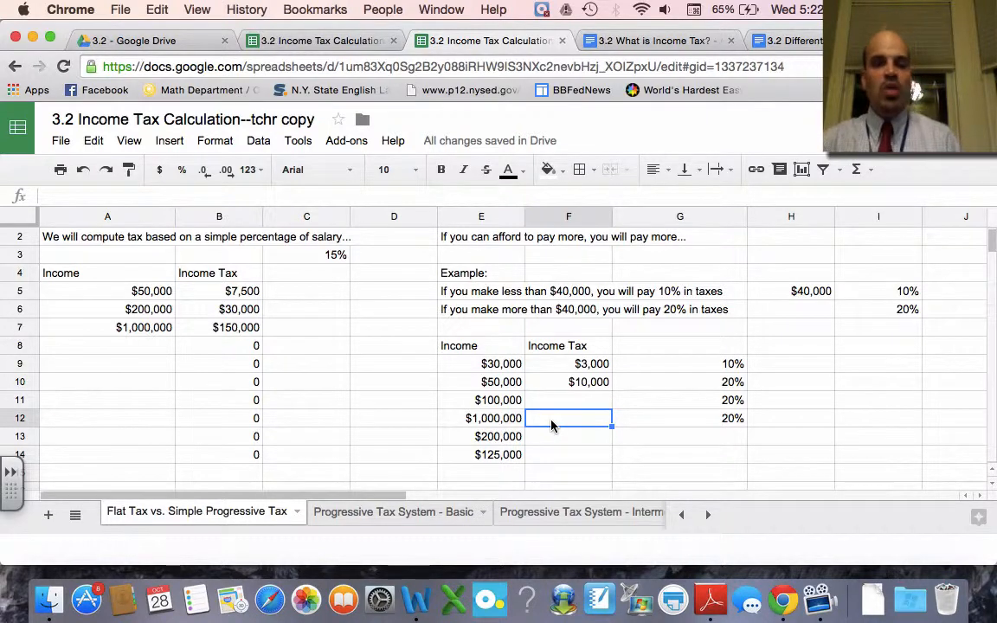